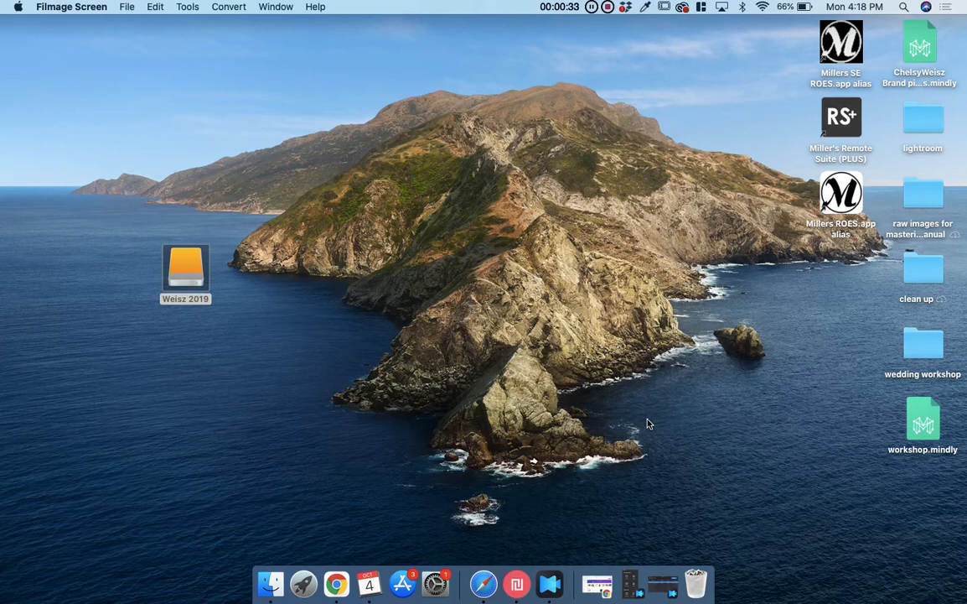
{"action": "mouse_move", "coordinate": [309, 523]}
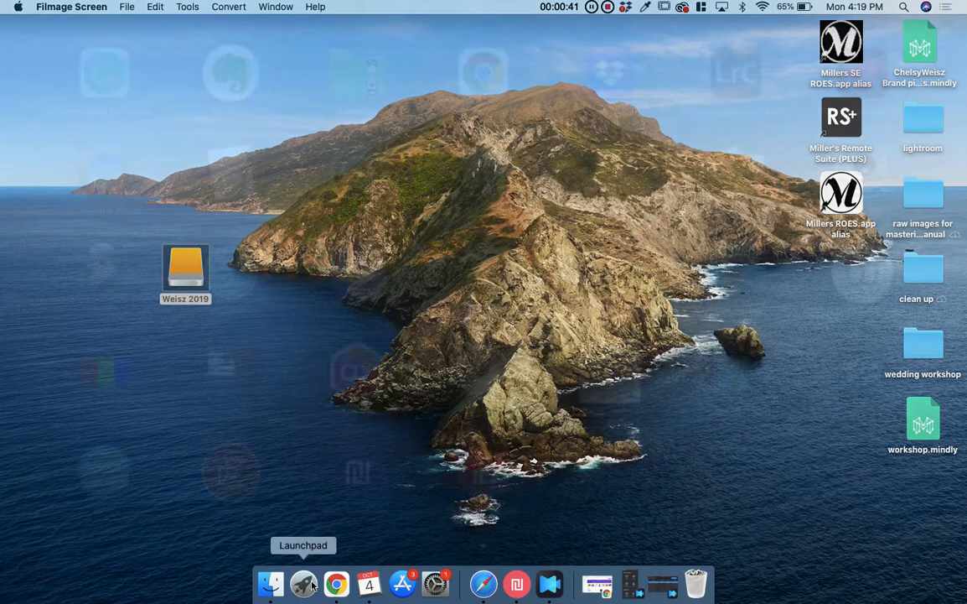
Step: Launch Fundy Designer Suite v10 from Launchpad so its start window appears
{"action": "left_click", "coordinate": [303, 584]}
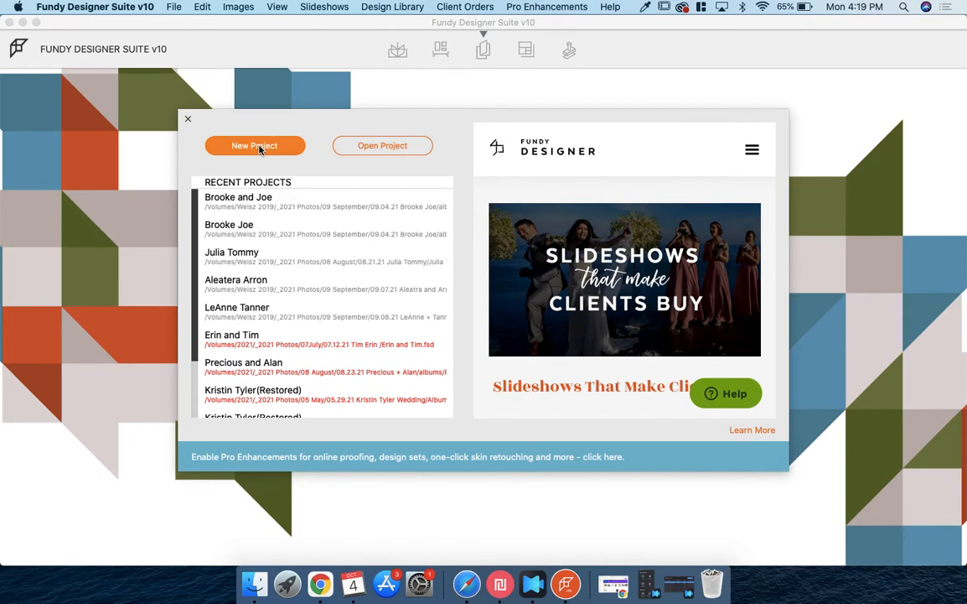
Step: Start a new project named 'Salina + Pat'
{"action": "left_click", "coordinate": [255, 144]}
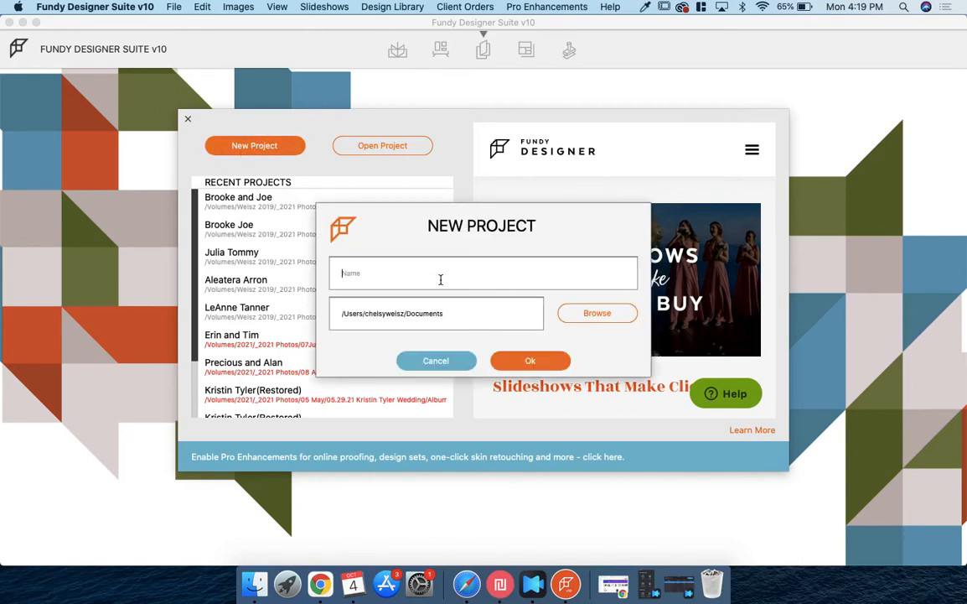
{"action": "type", "text": "s"}
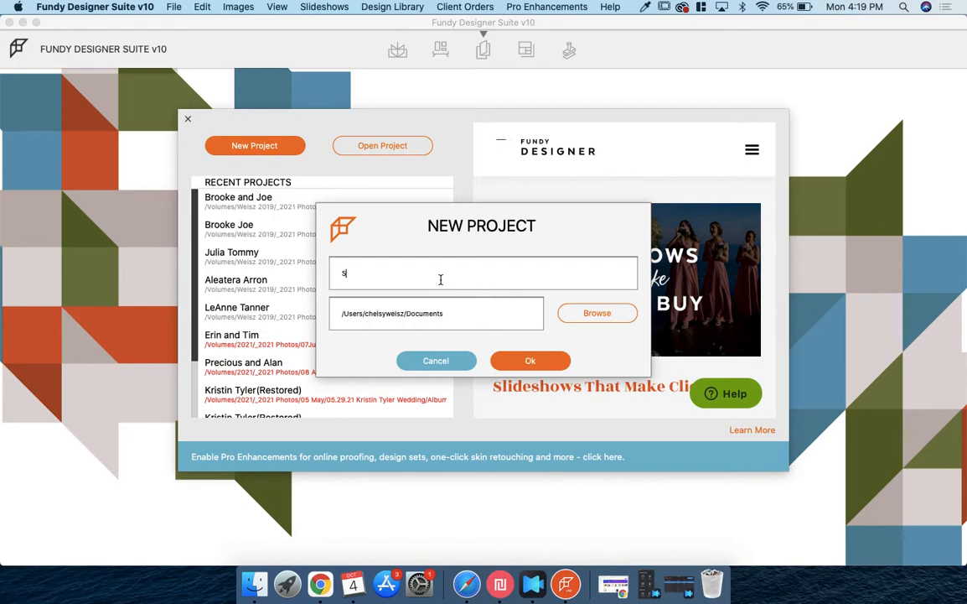
{"action": "type", "text": "Salina + Pa"}
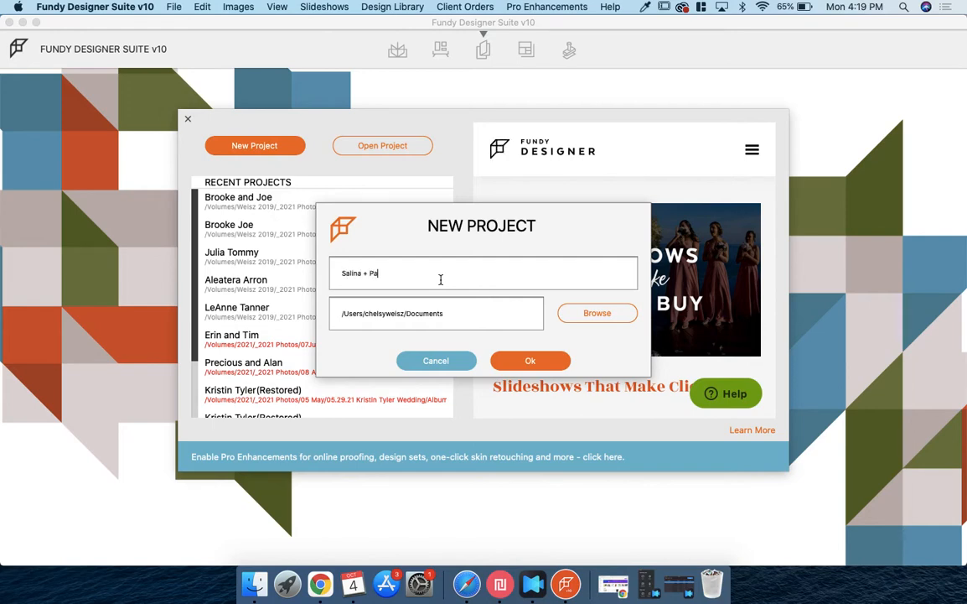
{"action": "type", "text": "t"}
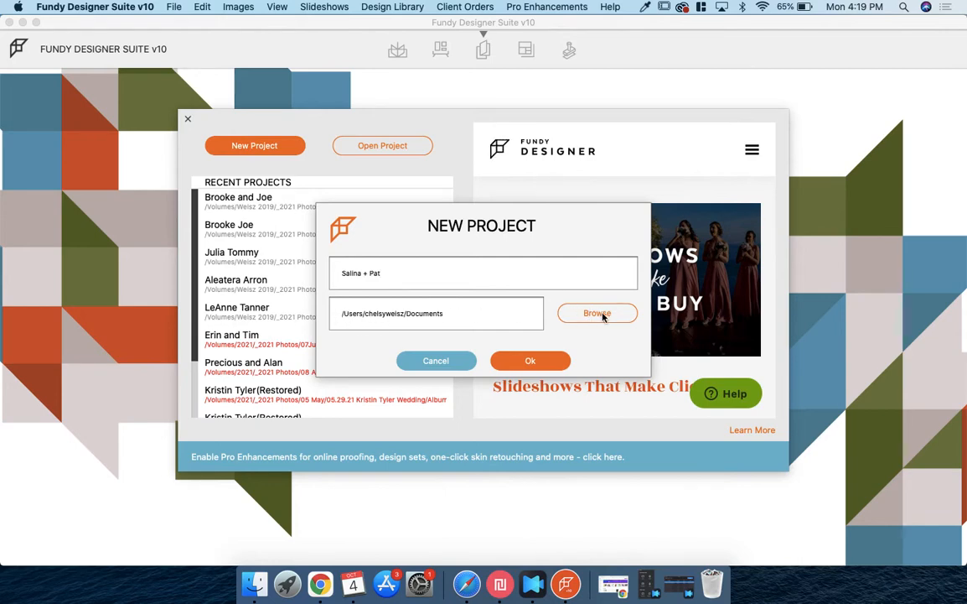
Step: Save the project in a new albums/engagement folder inside the engagement shoot folder and create it
{"action": "left_click", "coordinate": [597, 313]}
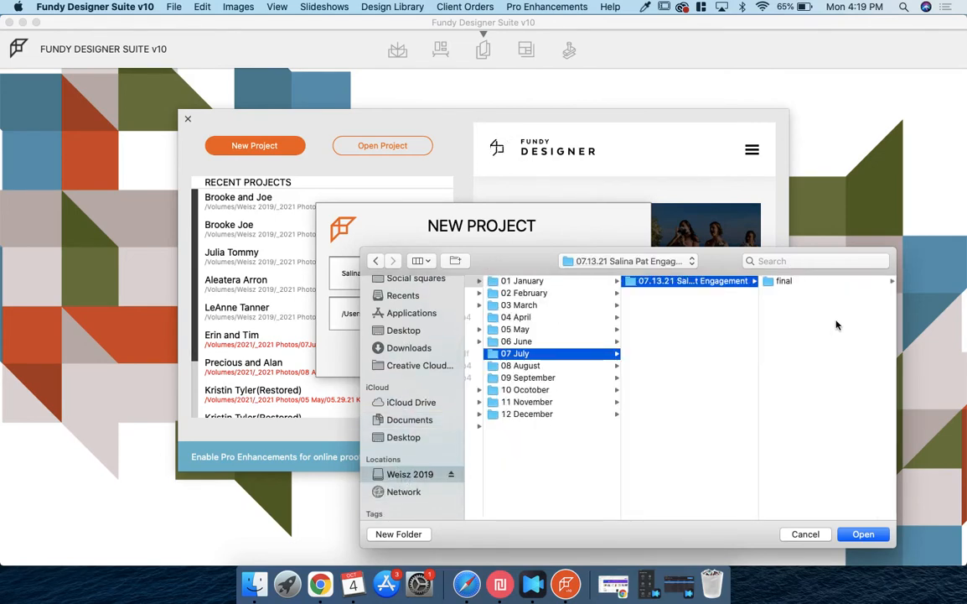
{"action": "left_click", "coordinate": [399, 533]}
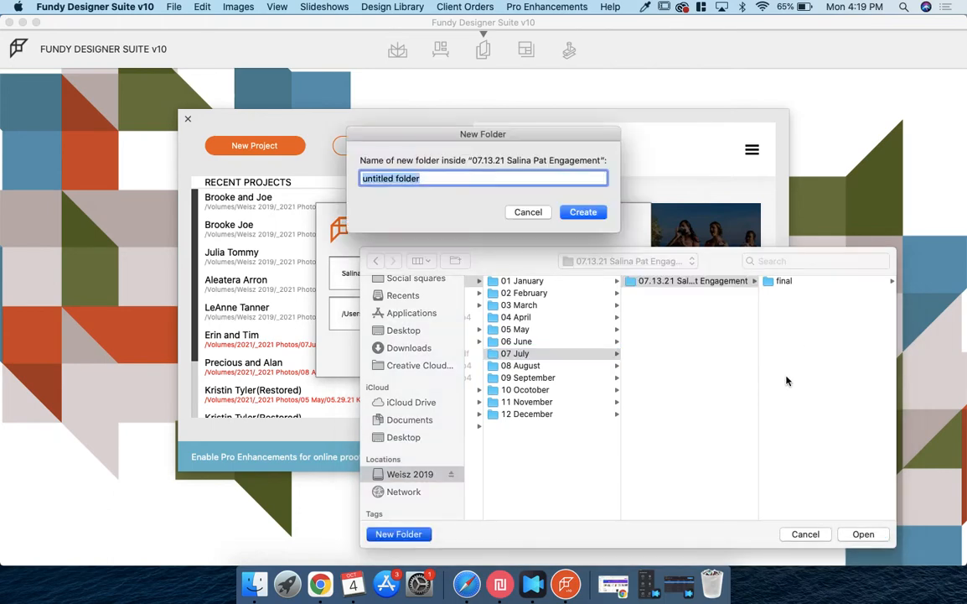
{"action": "type", "text": "albu"}
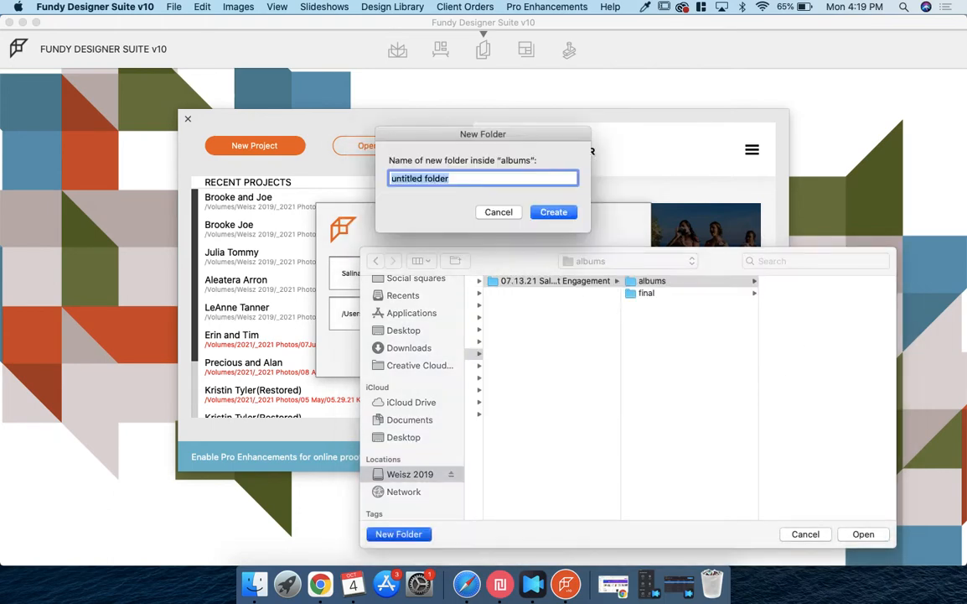
{"action": "type", "text": "engageme"}
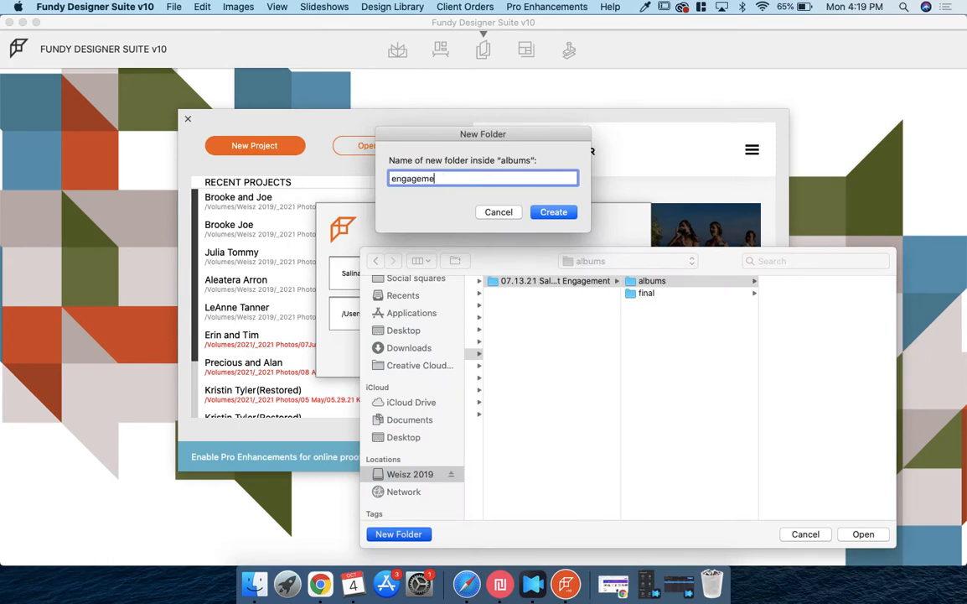
{"action": "left_click", "coordinate": [553, 211]}
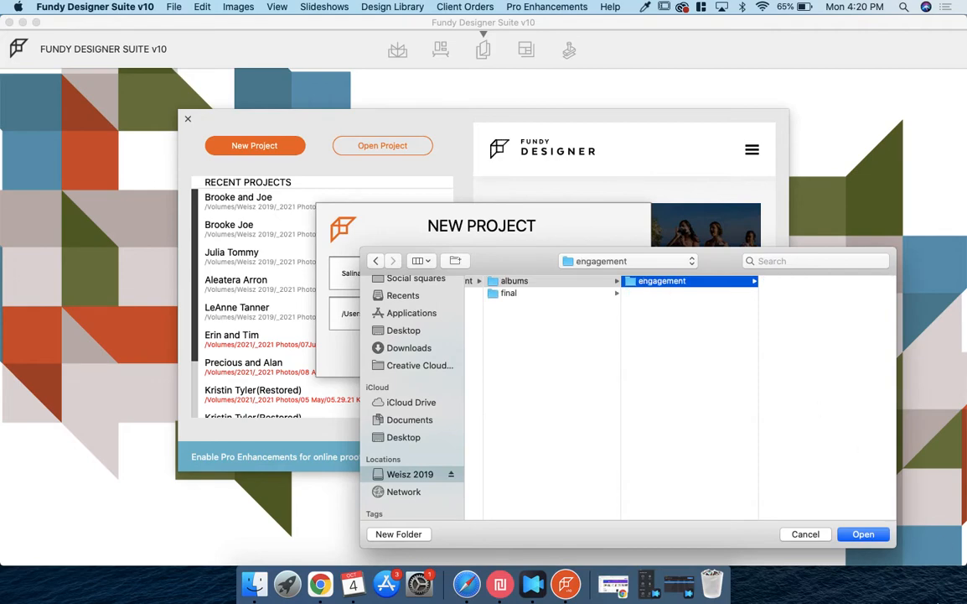
{"action": "left_click", "coordinate": [862, 533]}
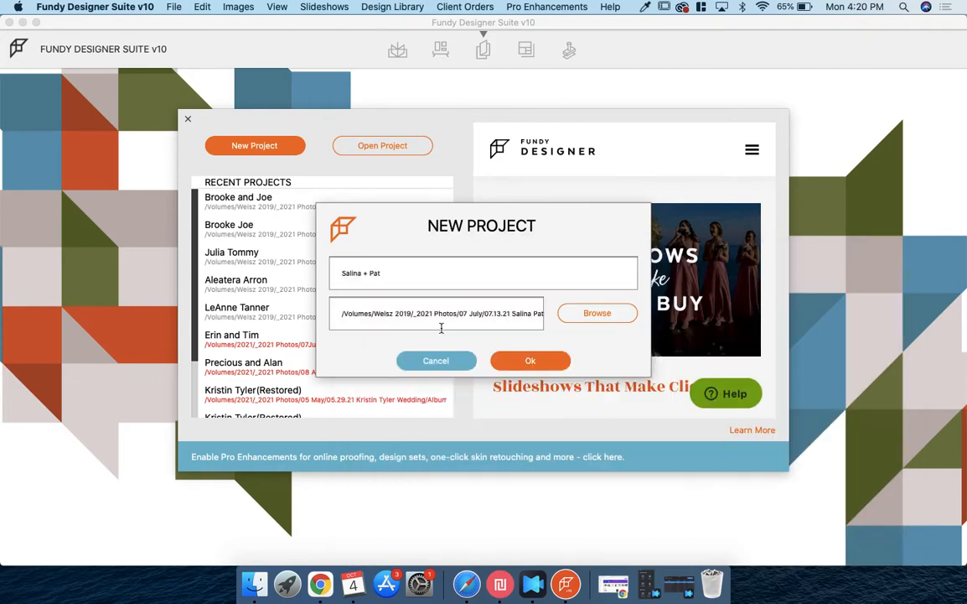
{"action": "left_click", "coordinate": [529, 361]}
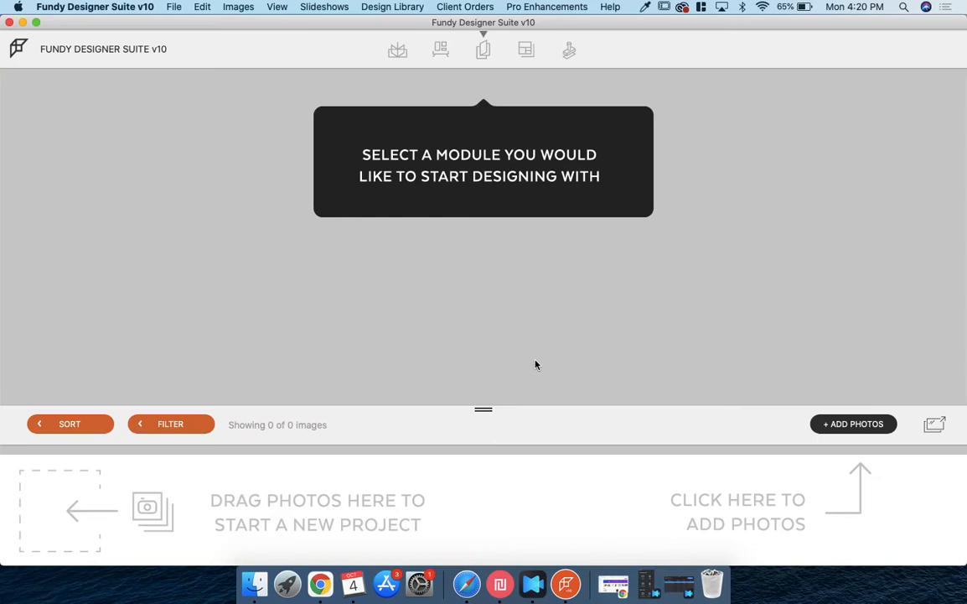
{"action": "mouse_move", "coordinate": [612, 51]}
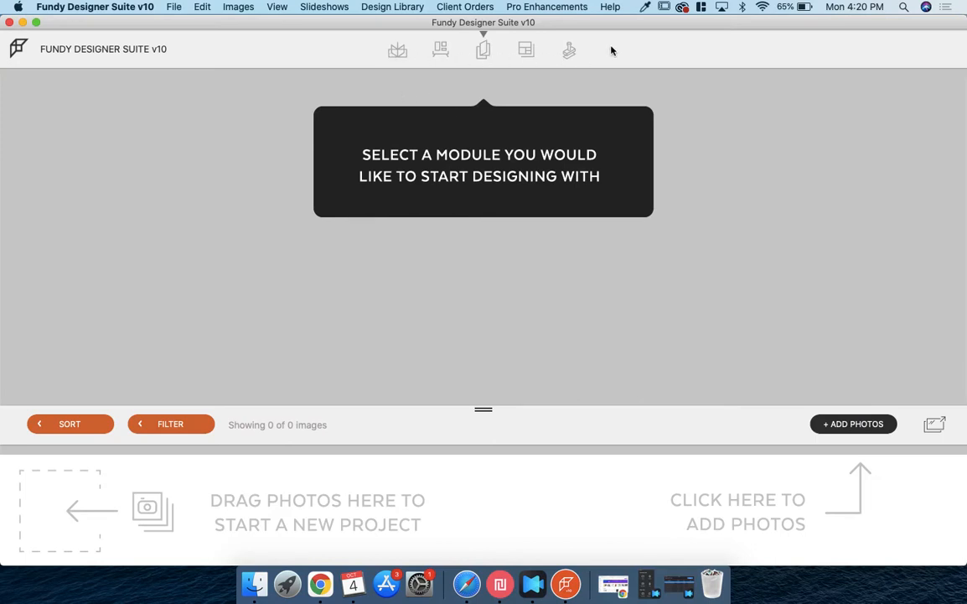
{"action": "mouse_move", "coordinate": [389, 49]}
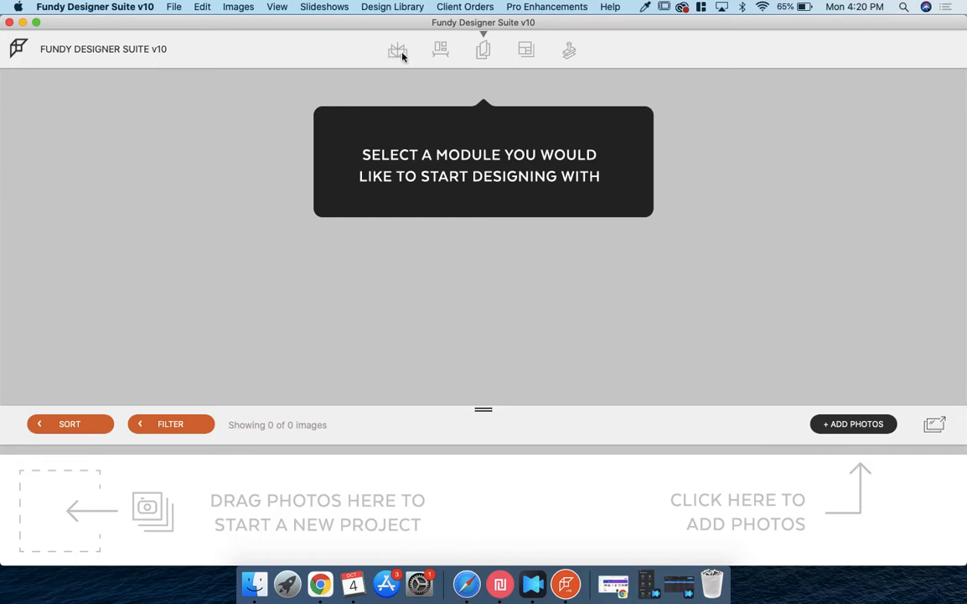
Step: Start a new album from the Album module, reaching the print company choice
{"action": "left_click", "coordinate": [397, 50]}
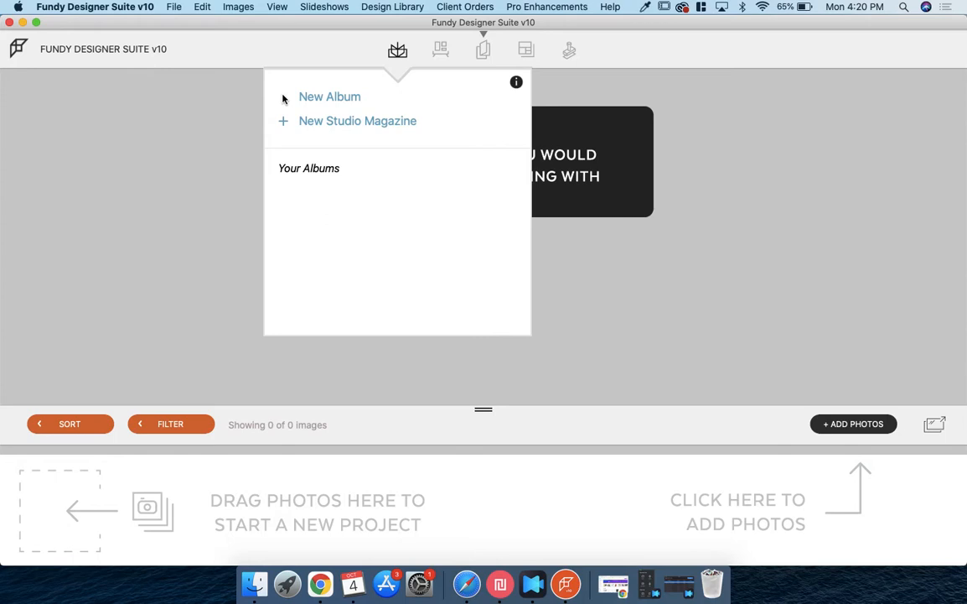
{"action": "mouse_move", "coordinate": [328, 96]}
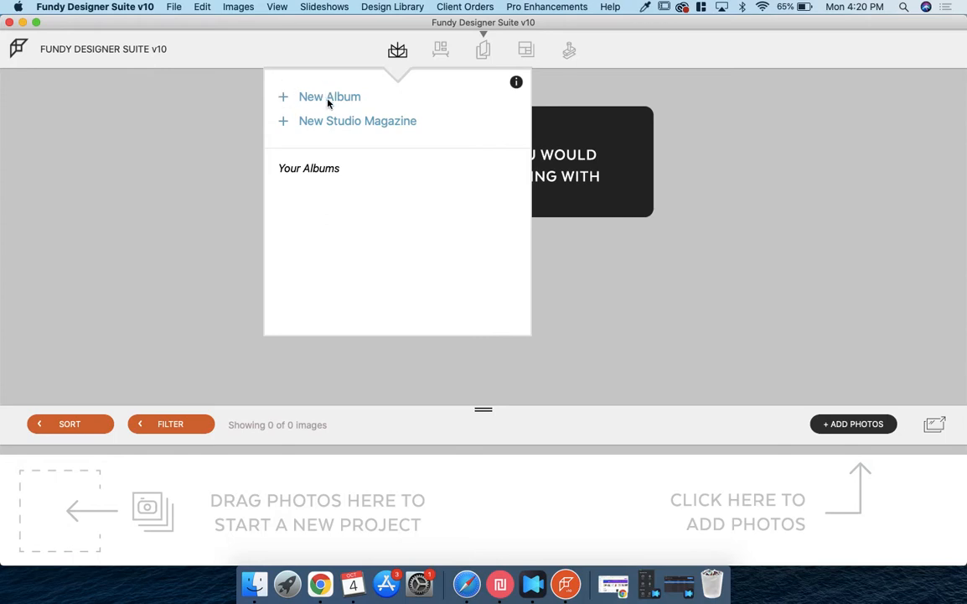
{"action": "left_click", "coordinate": [329, 96]}
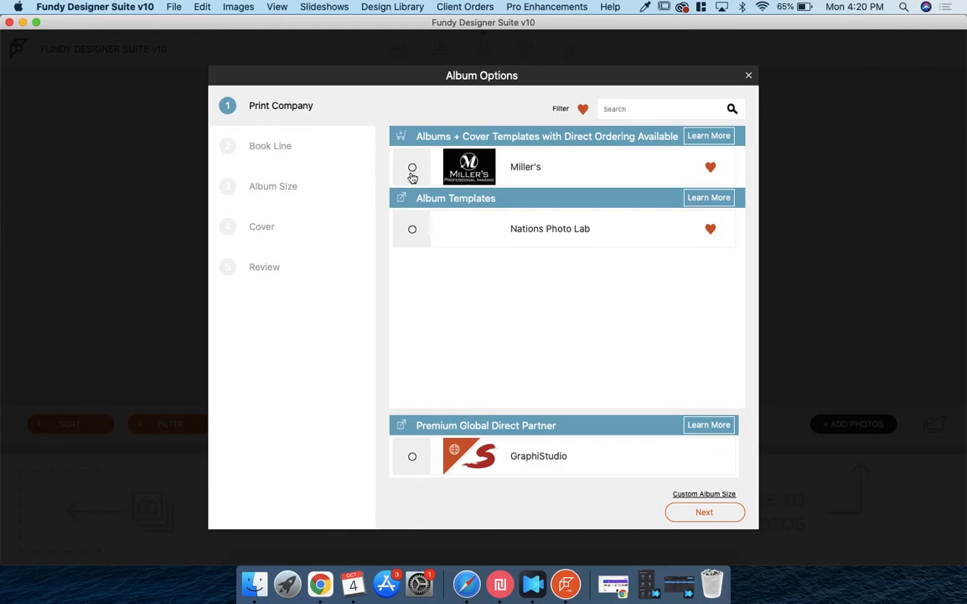
Step: Choose Miller's as print company, LayFlat Books 5x5 size, and keep no cover
{"action": "left_click", "coordinate": [412, 168]}
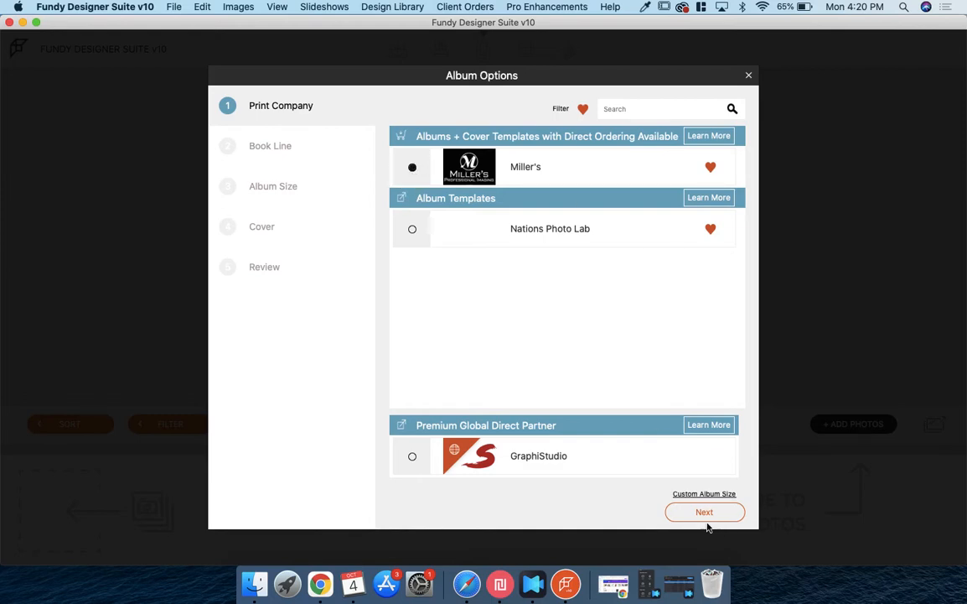
{"action": "left_click", "coordinate": [704, 511]}
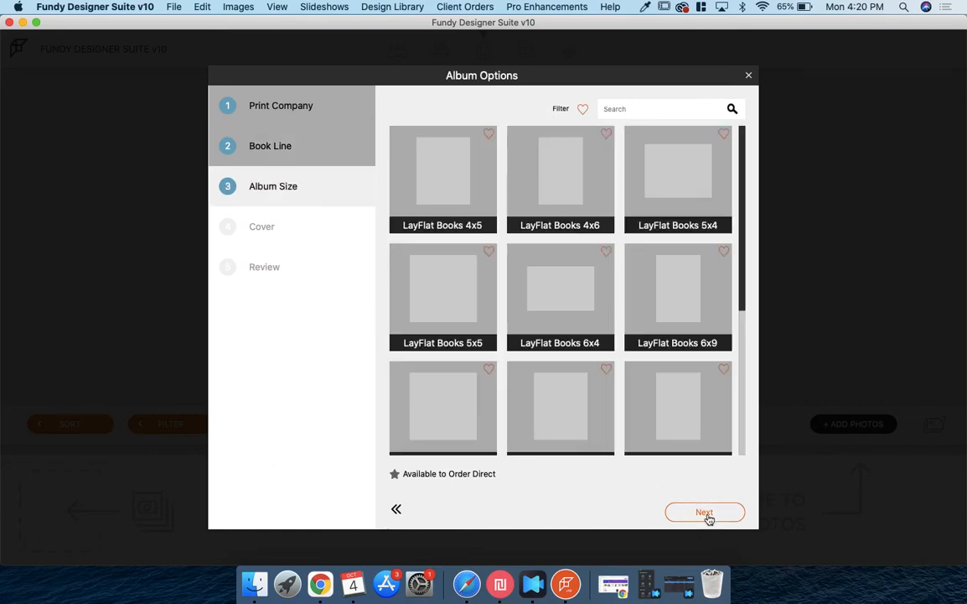
{"action": "scroll", "scroll_direction": "down", "scroll_amount": 3}
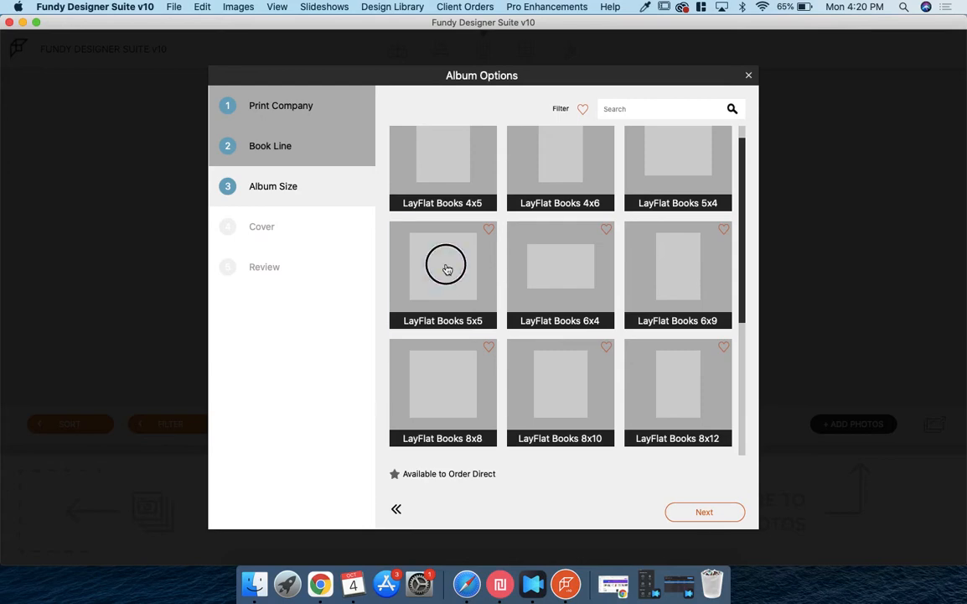
{"action": "left_click", "coordinate": [443, 269]}
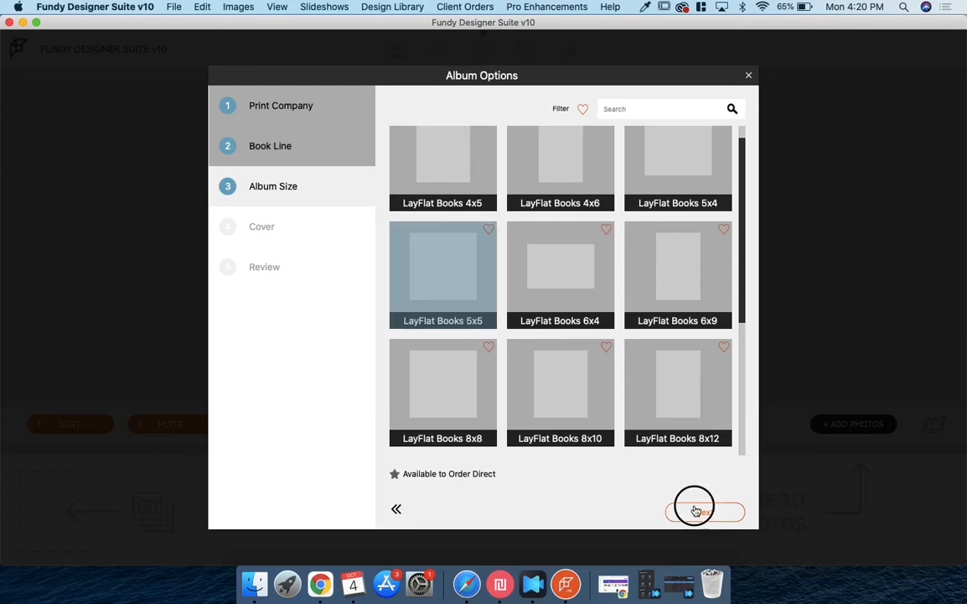
{"action": "left_click", "coordinate": [704, 512]}
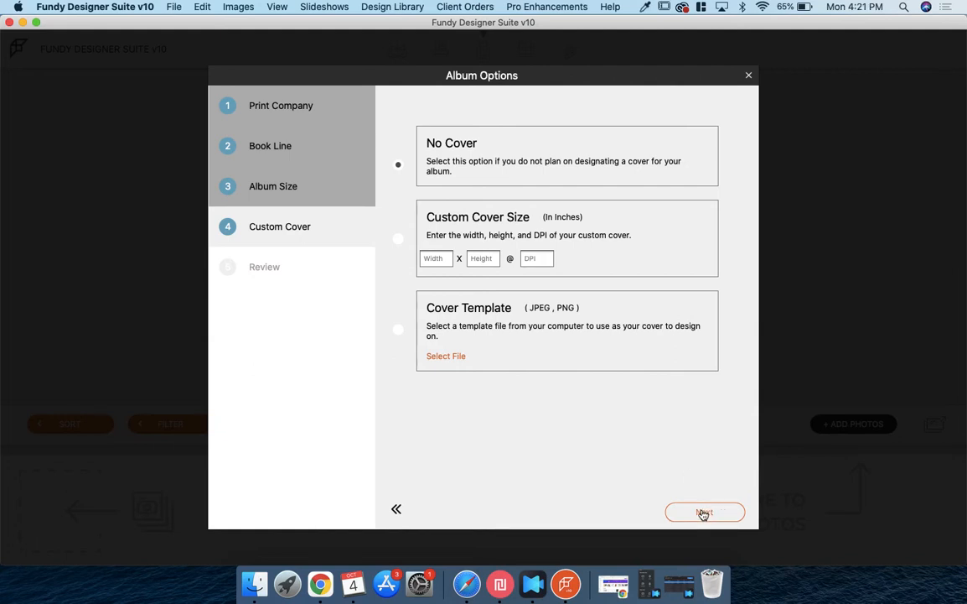
{"action": "left_click", "coordinate": [704, 513]}
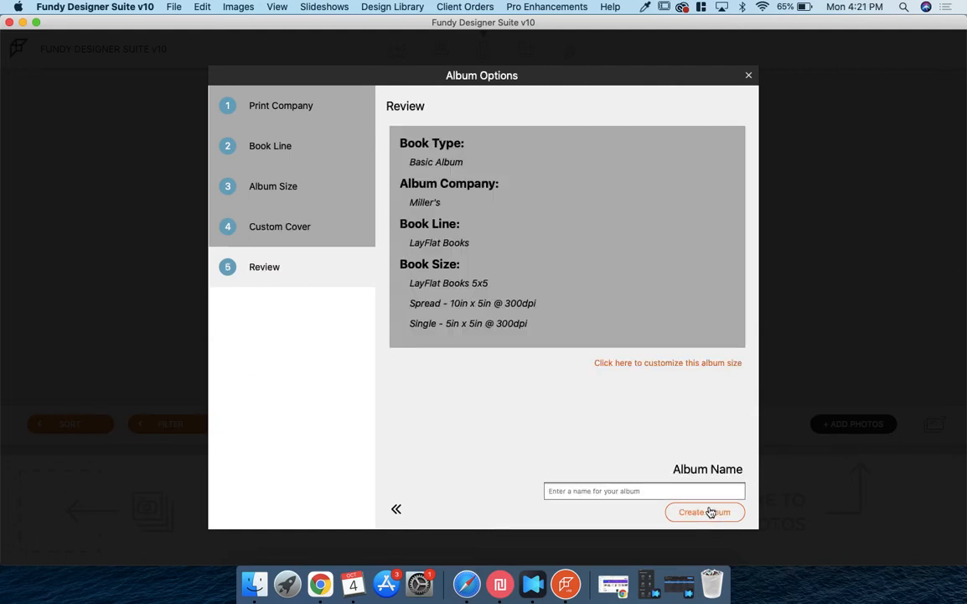
Step: Name the album 'Salina and Pat engagement' and create it
{"action": "left_click", "coordinate": [643, 490]}
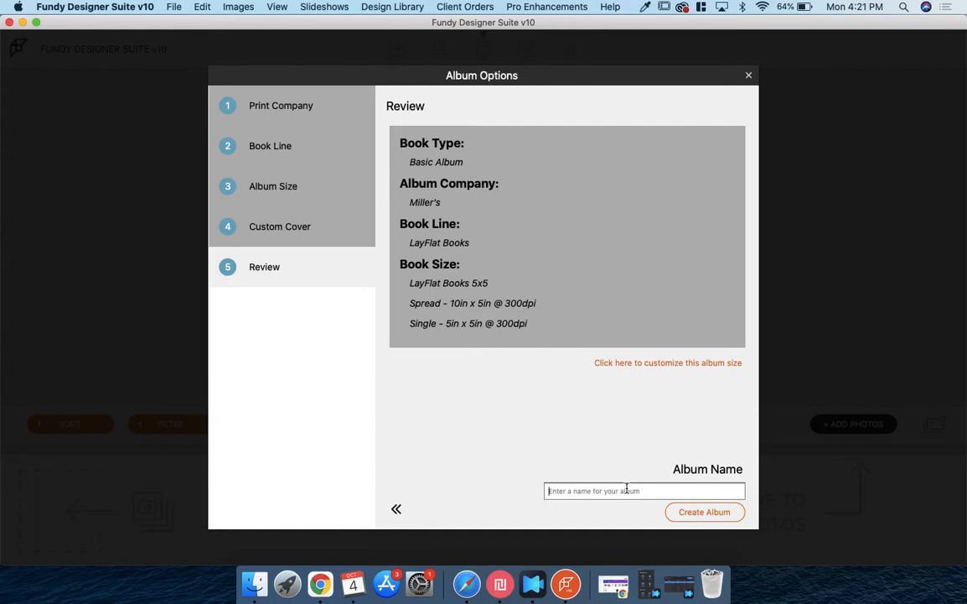
{"action": "type", "text": "s"}
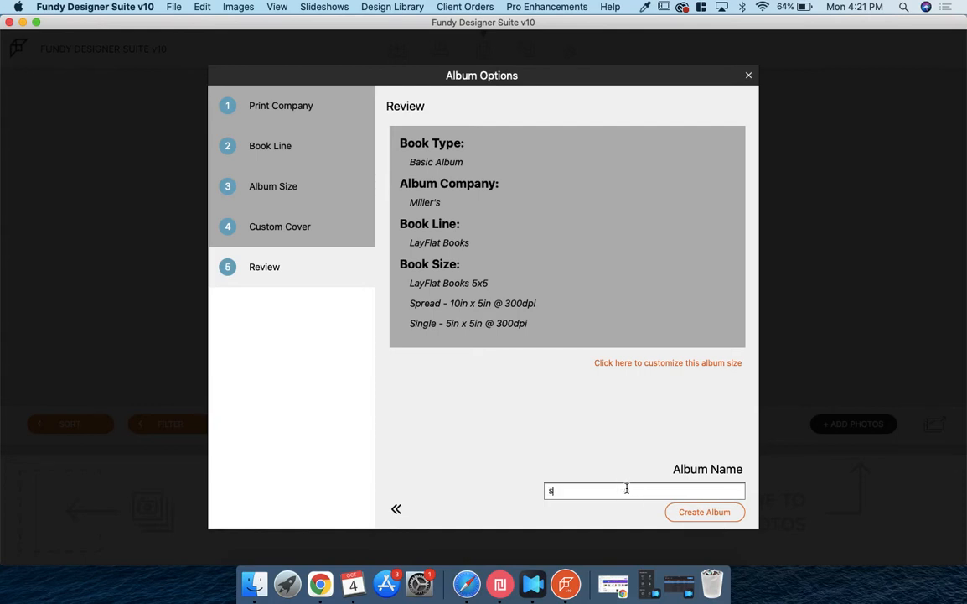
{"action": "type", "text": "Salina and p"}
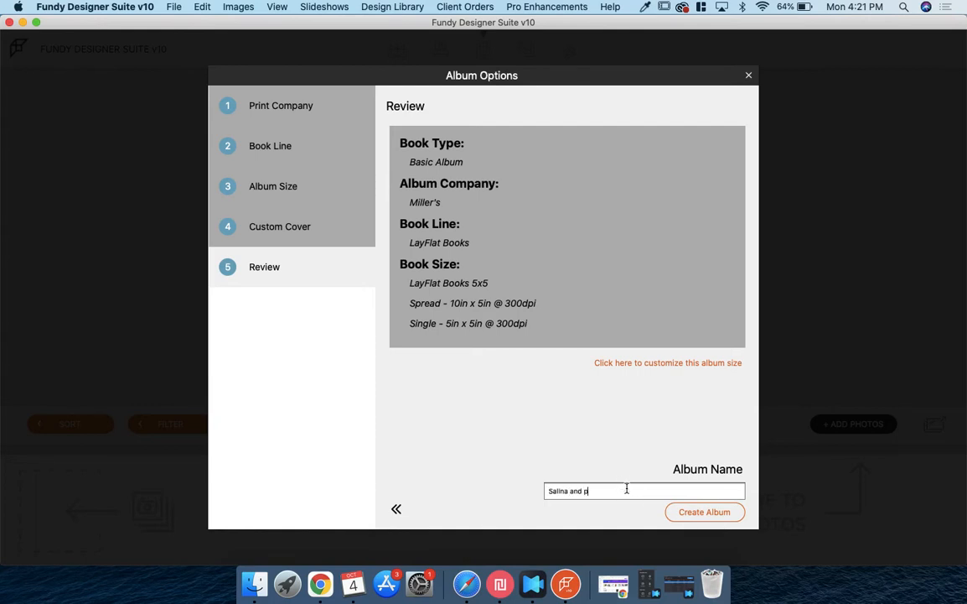
{"action": "type", "text": "Pat"}
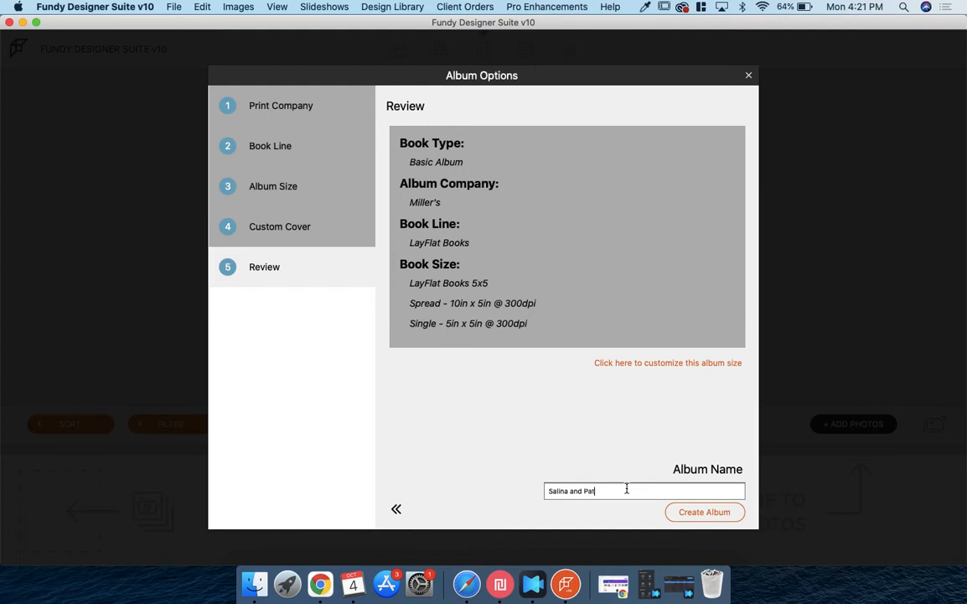
{"action": "type", "text": "engagement"}
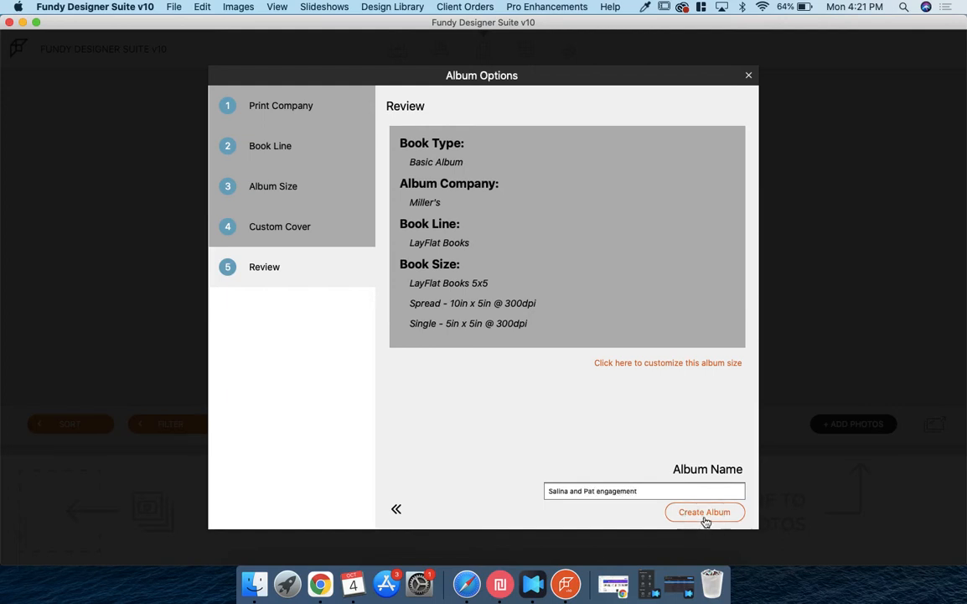
{"action": "left_click", "coordinate": [704, 512]}
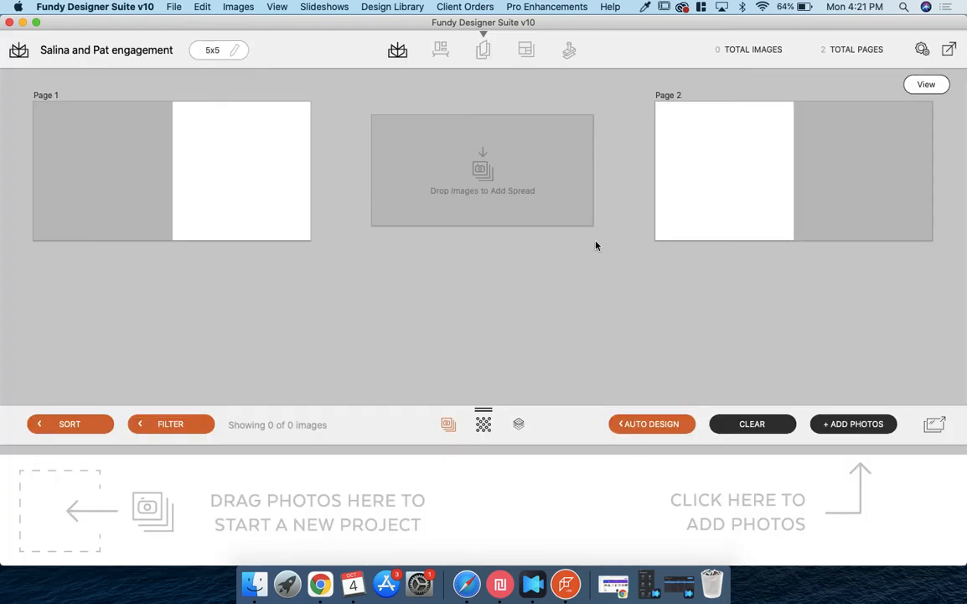
{"action": "mouse_move", "coordinate": [255, 583]}
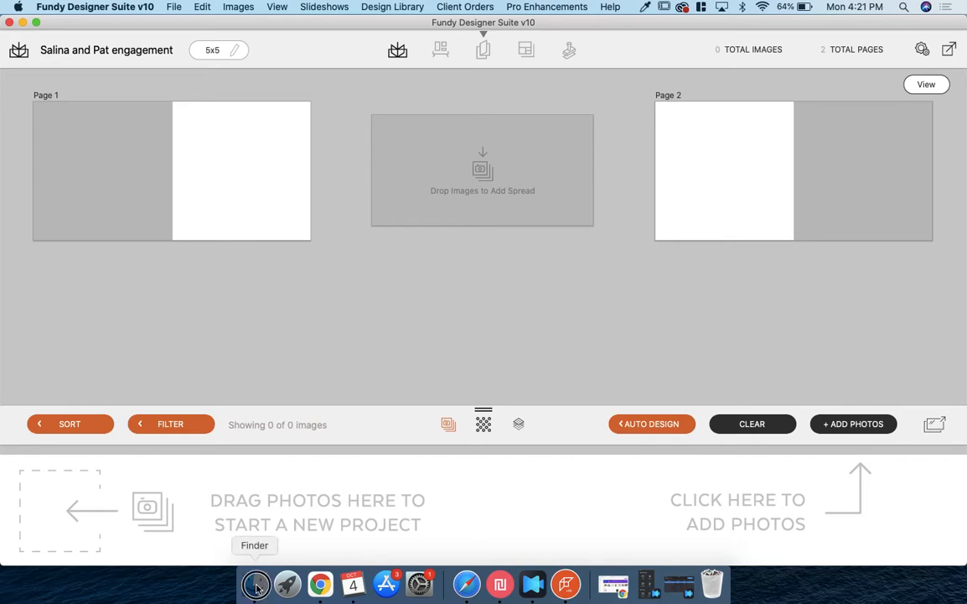
Step: Browse Finder to the external drive's photo folder to load the 109 engagement photos
{"action": "left_click", "coordinate": [256, 583]}
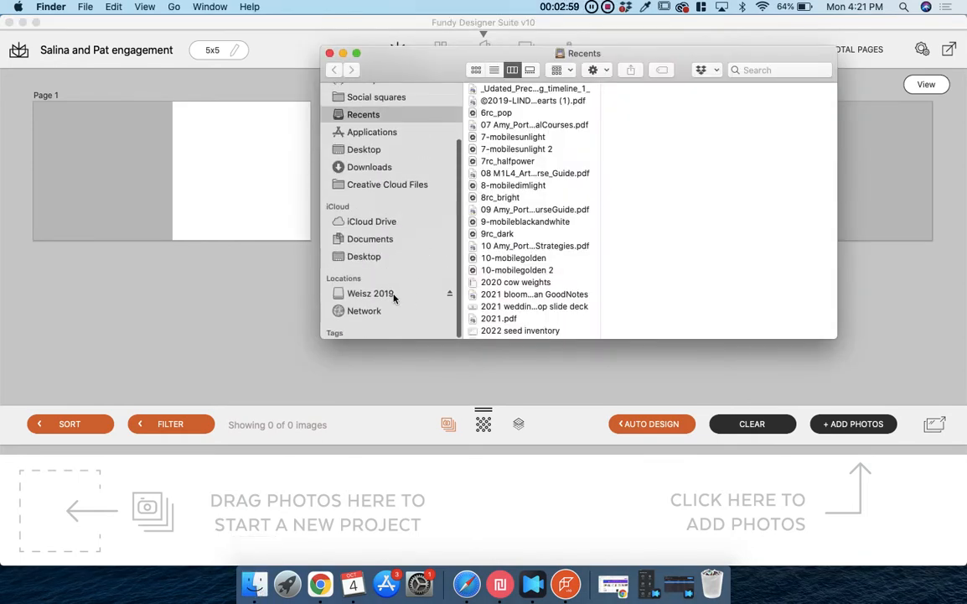
{"action": "left_click", "coordinate": [370, 292]}
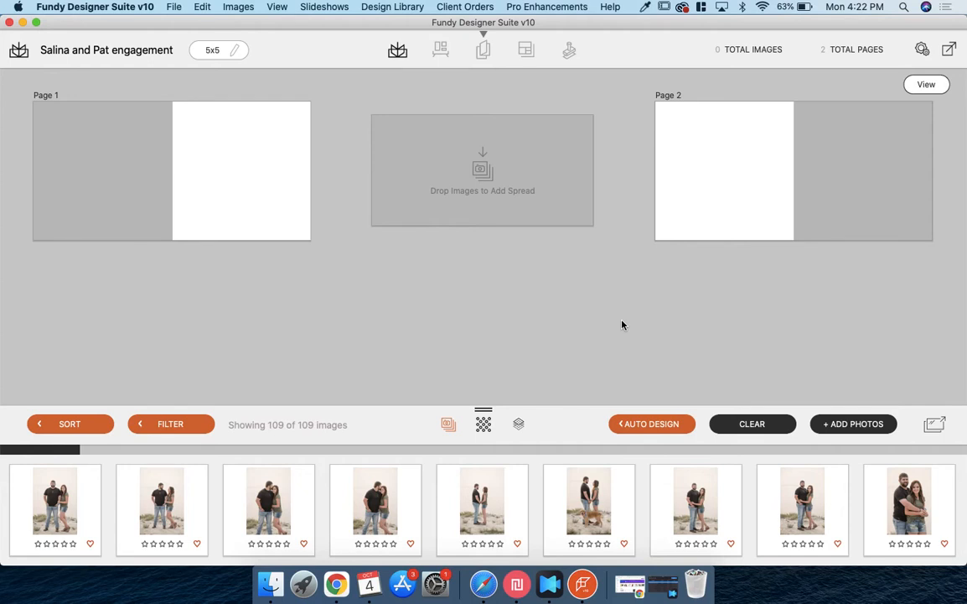
Step: Bring up the Auto Design settings panel above the filmstrip
{"action": "left_click", "coordinate": [375, 510]}
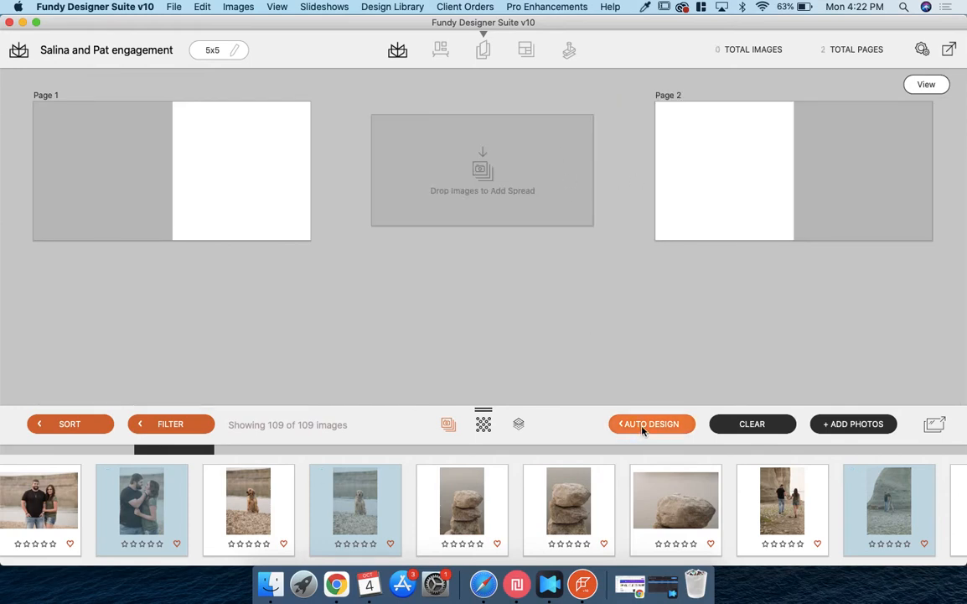
{"action": "left_click", "coordinate": [650, 422]}
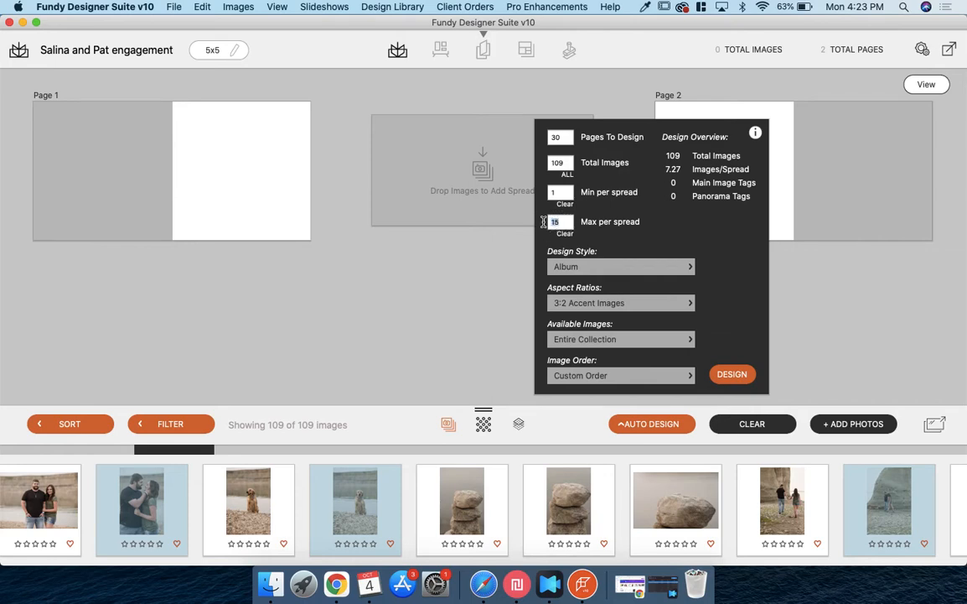
Step: Auto design the 30-page album from all 109 photos with max 10 per spread
{"action": "type", "text": "10"}
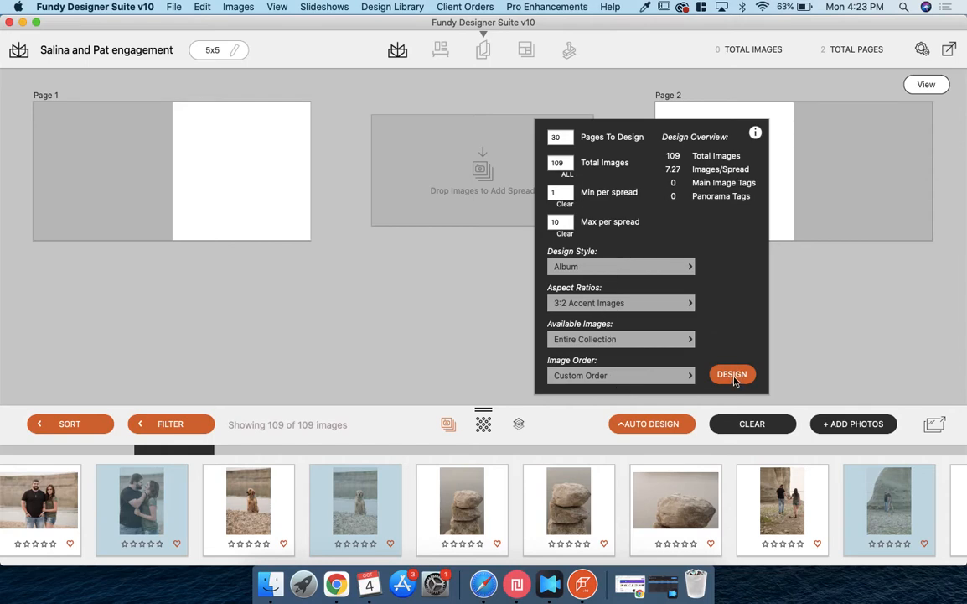
{"action": "left_click", "coordinate": [731, 374]}
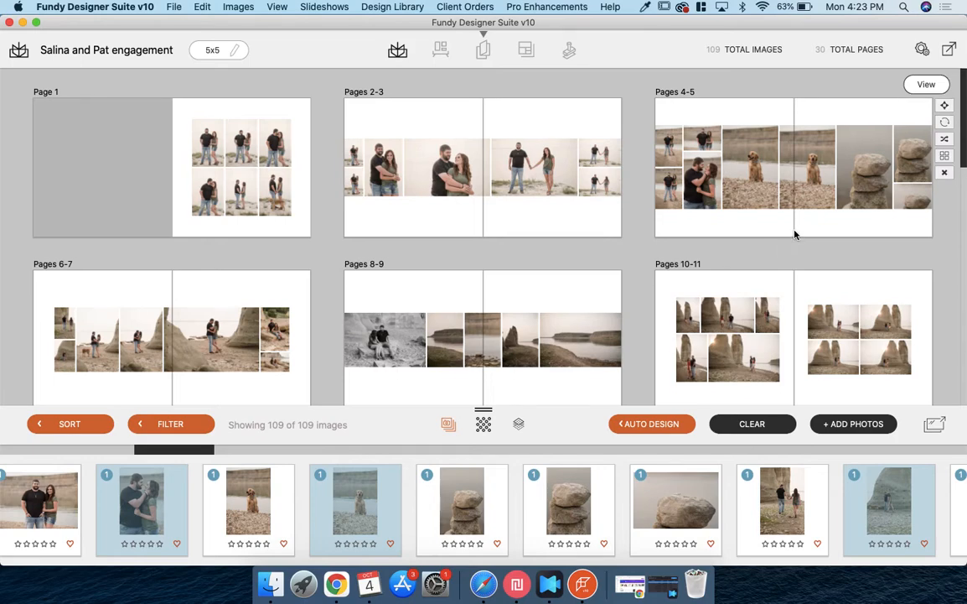
{"action": "scroll", "scroll_direction": "down", "scroll_amount": 3}
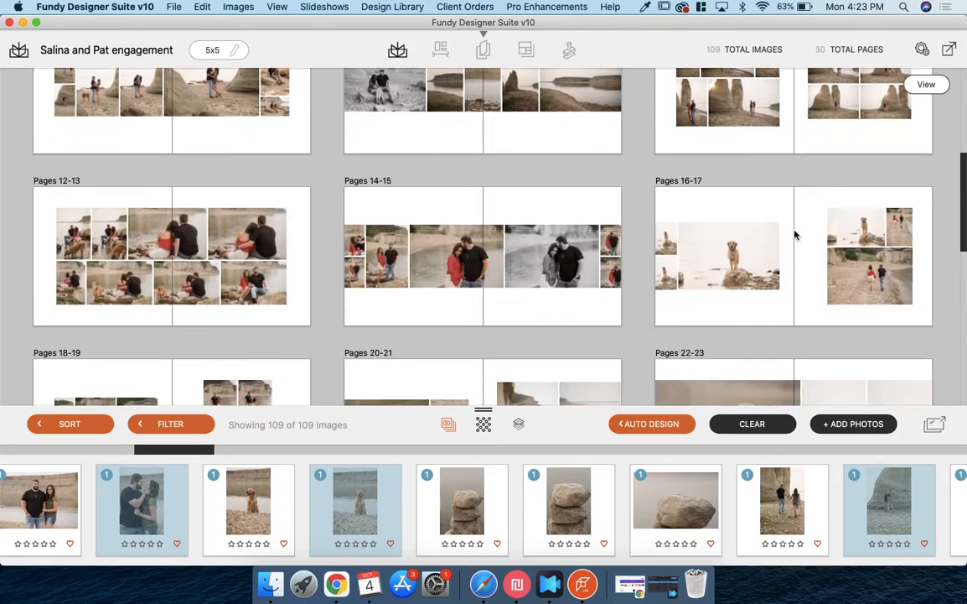
{"action": "scroll", "scroll_direction": "down", "scroll_amount": 3}
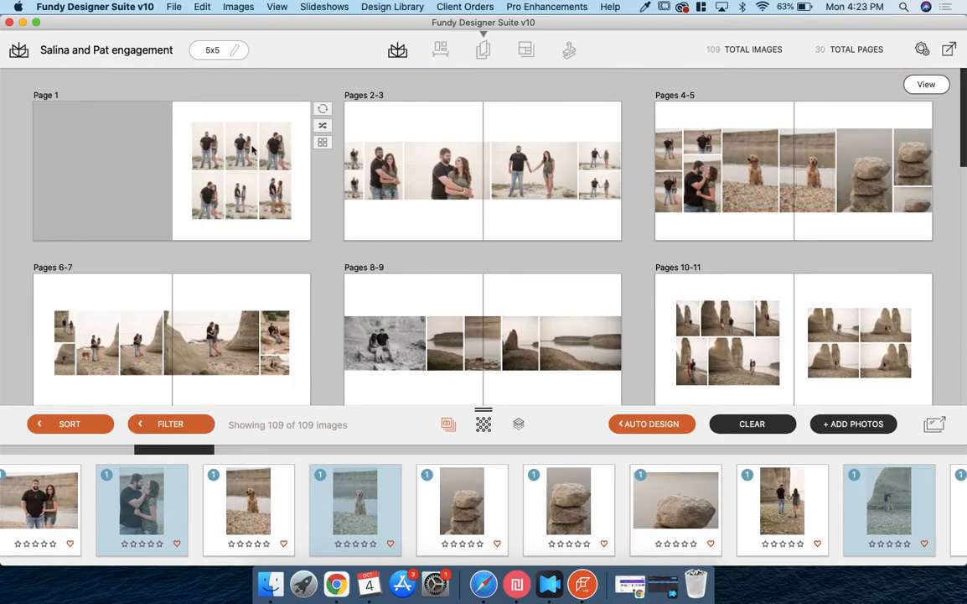
{"action": "mouse_move", "coordinate": [276, 215]}
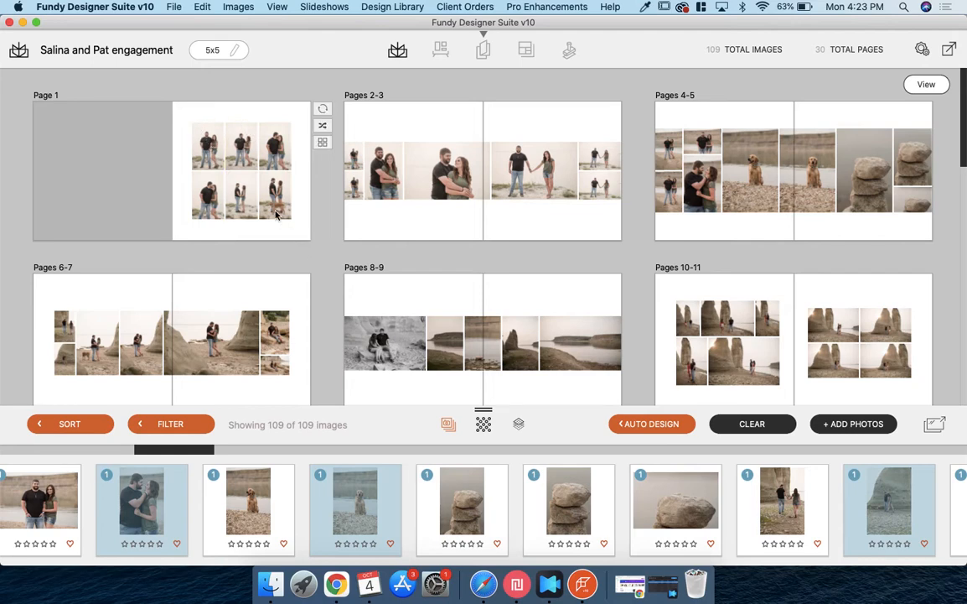
Step: Give page 1 a two-image layout with the couple portrait beside the stacked rocks photo
{"action": "double_click", "coordinate": [241, 171]}
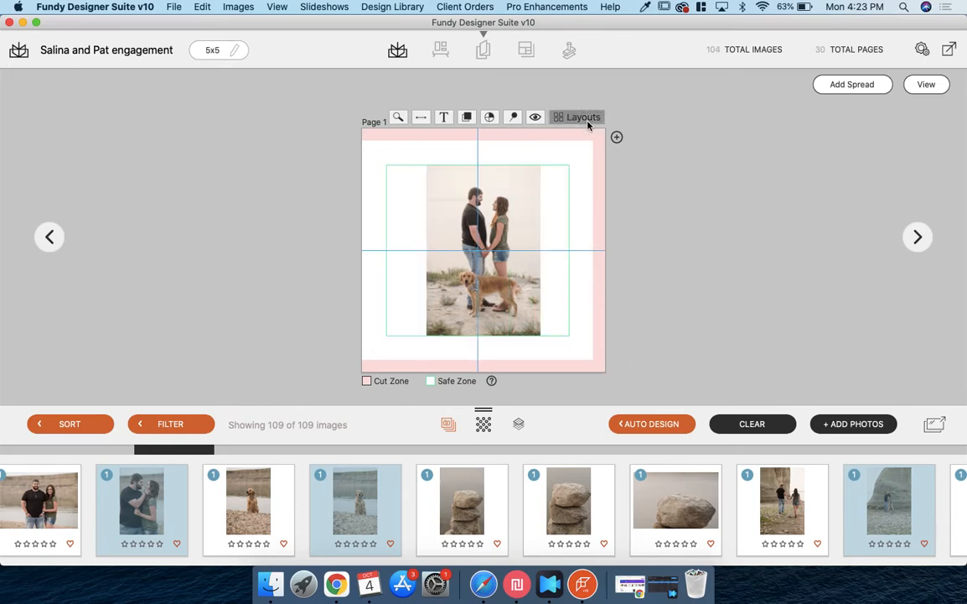
{"action": "left_click", "coordinate": [577, 117]}
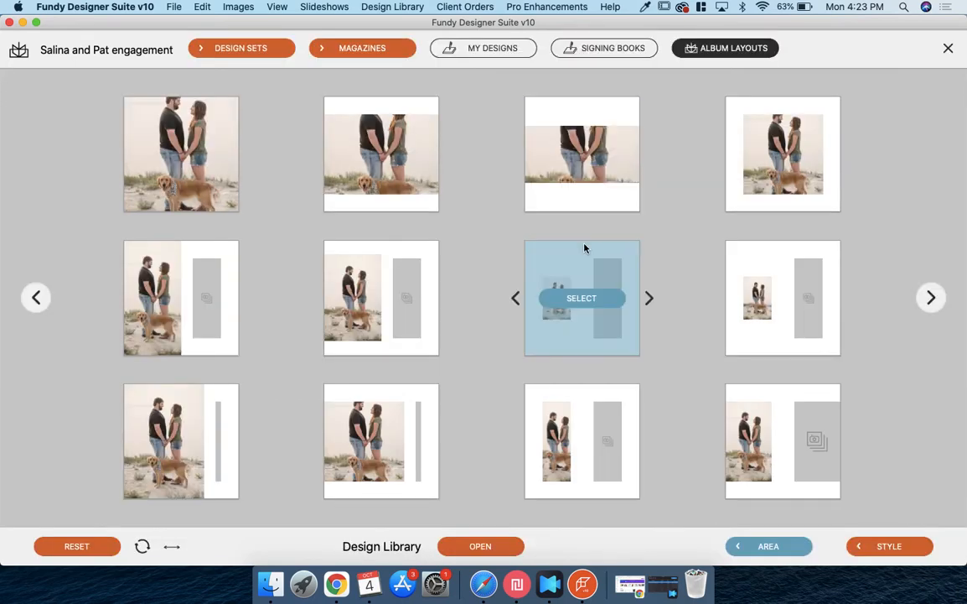
{"action": "mouse_move", "coordinate": [459, 298]}
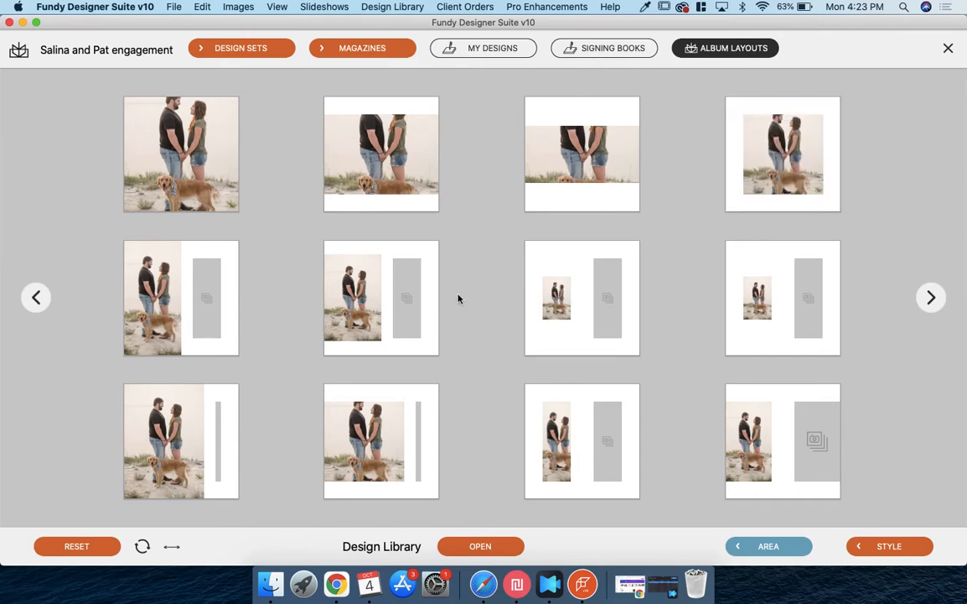
{"action": "mouse_move", "coordinate": [557, 510]}
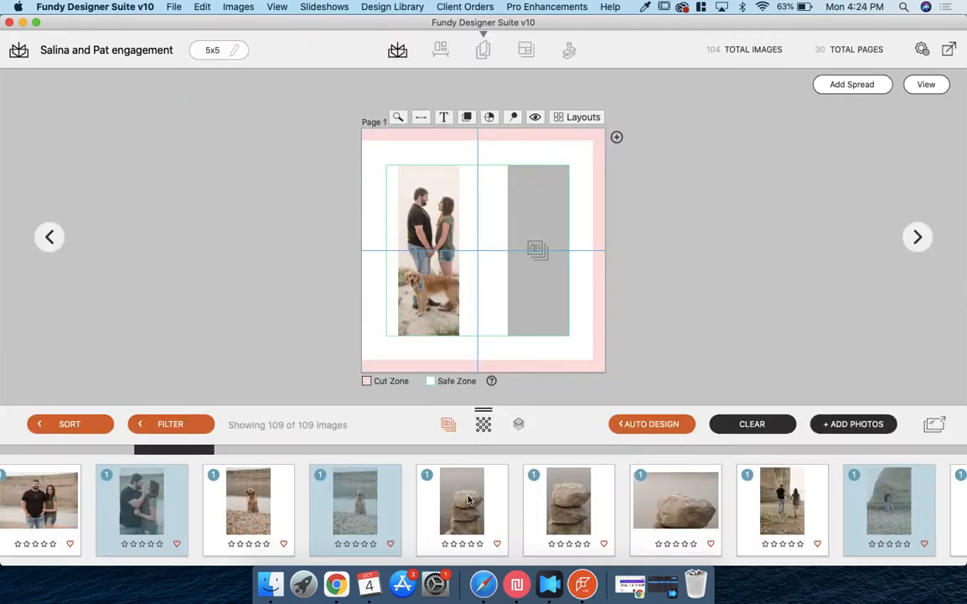
{"action": "left_click_drag", "start_coordinate": [463, 499], "coordinate": [539, 248]}
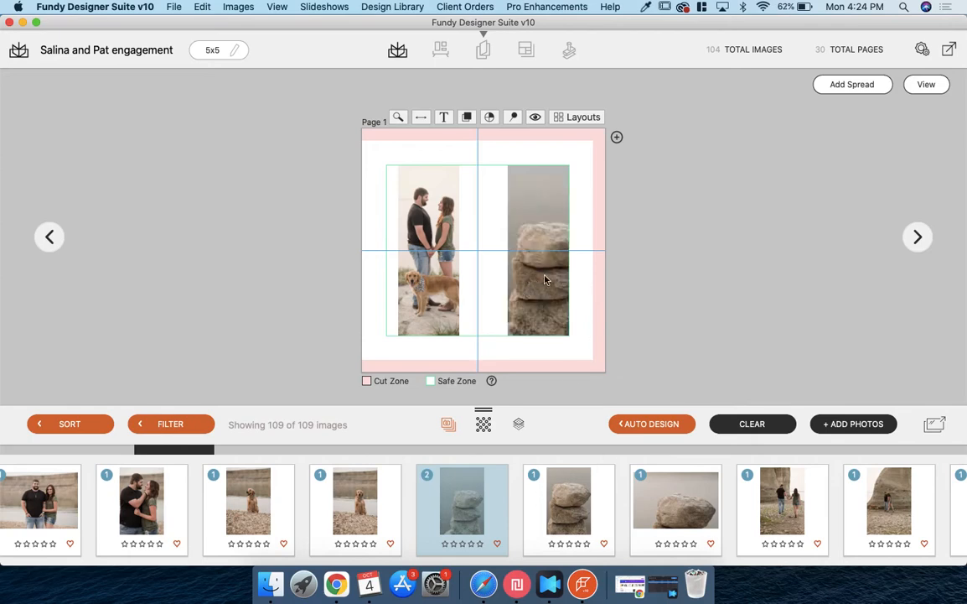
{"action": "mouse_move", "coordinate": [917, 237]}
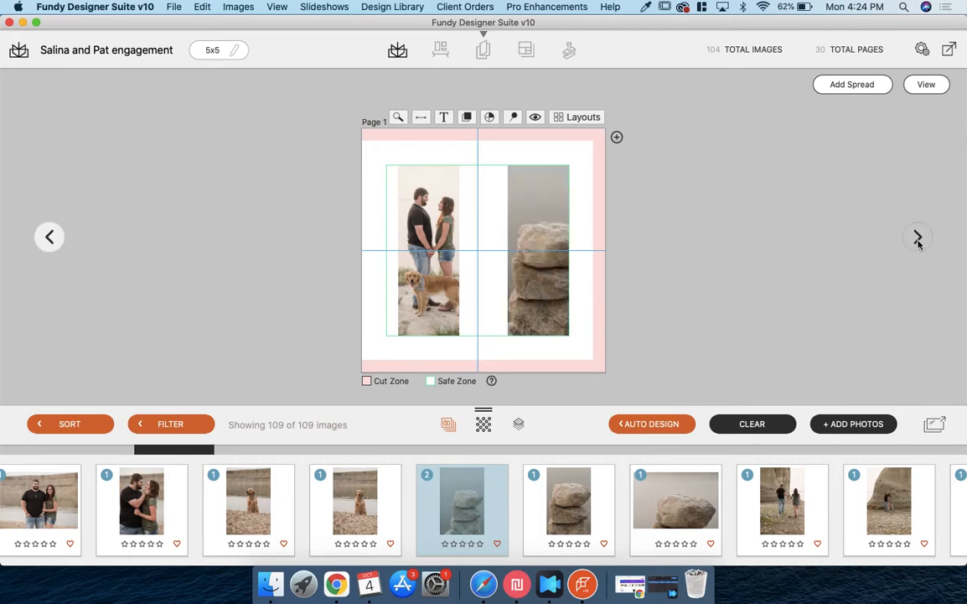
{"action": "left_click", "coordinate": [917, 236]}
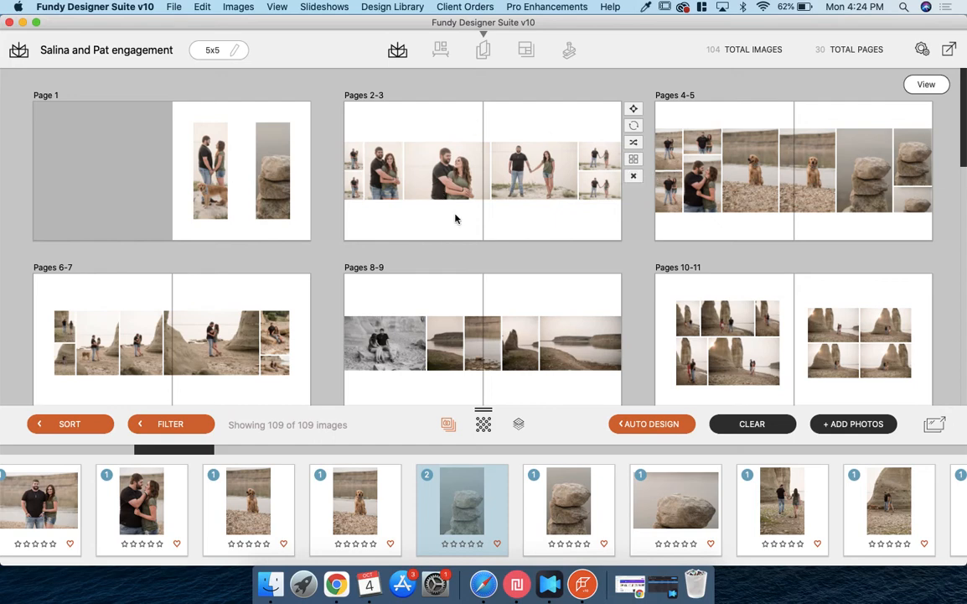
{"action": "mouse_move", "coordinate": [617, 152]}
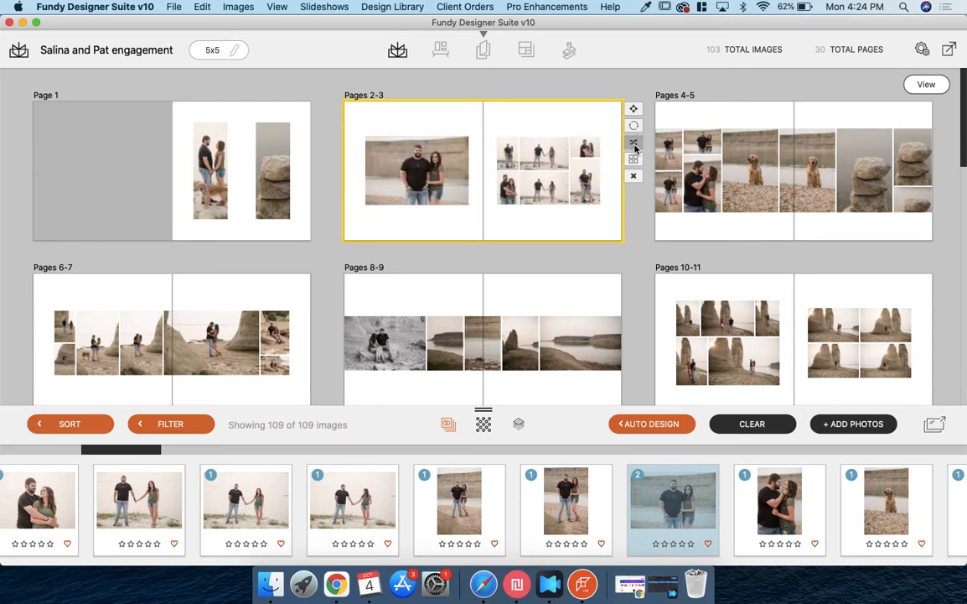
{"action": "mouse_move", "coordinate": [285, 171]}
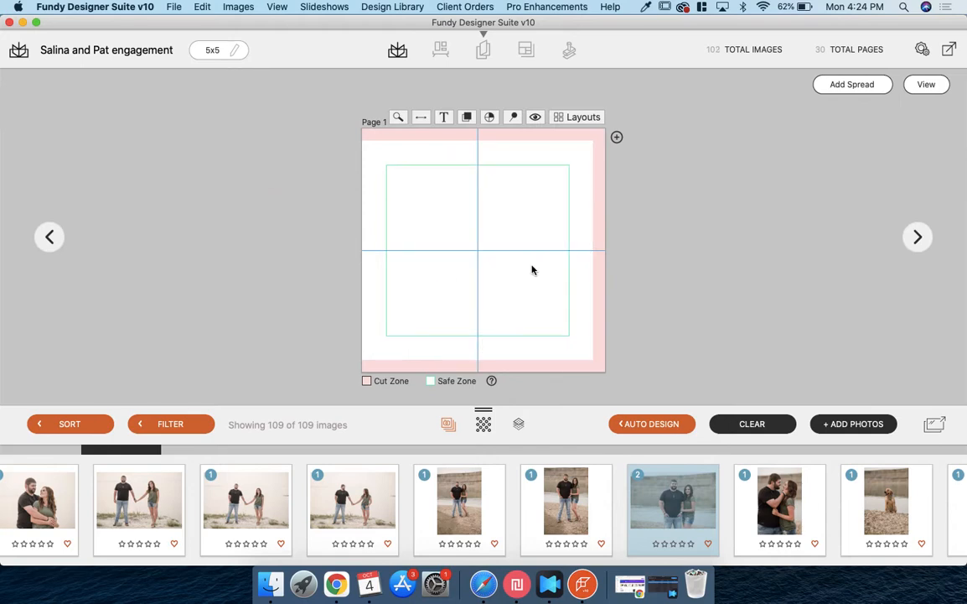
{"action": "mouse_move", "coordinate": [114, 500]}
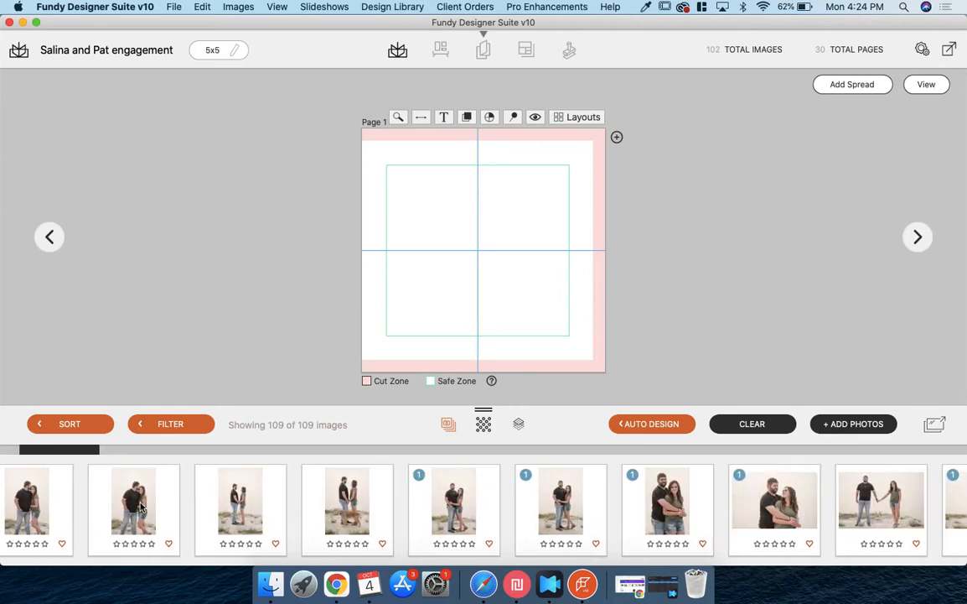
Step: Scroll the filmstrip to reach the cliff landscape photo for page 1
{"action": "scroll", "scroll_direction": "right", "scroll_amount": 3}
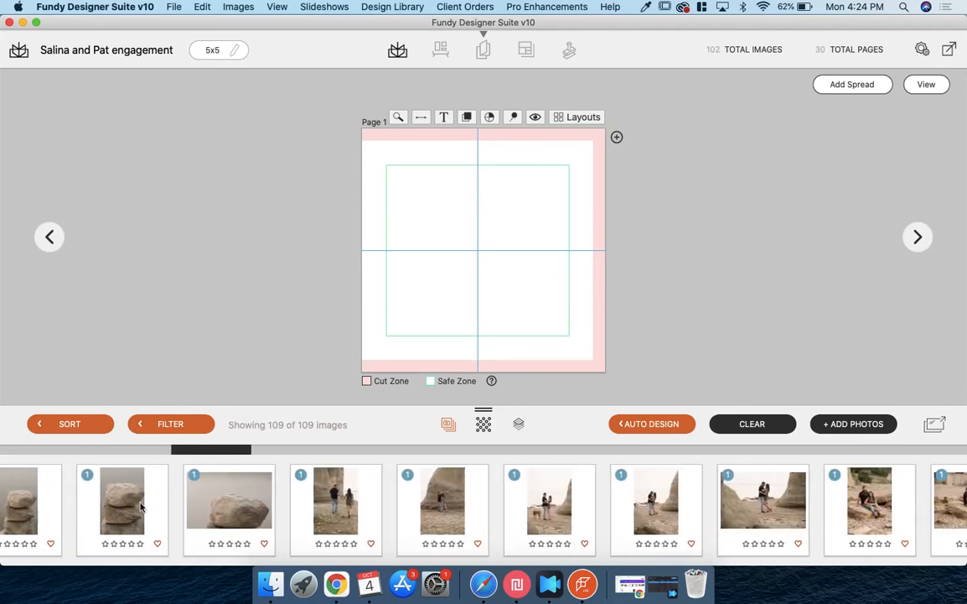
{"action": "scroll", "scroll_direction": "right", "scroll_amount": 3}
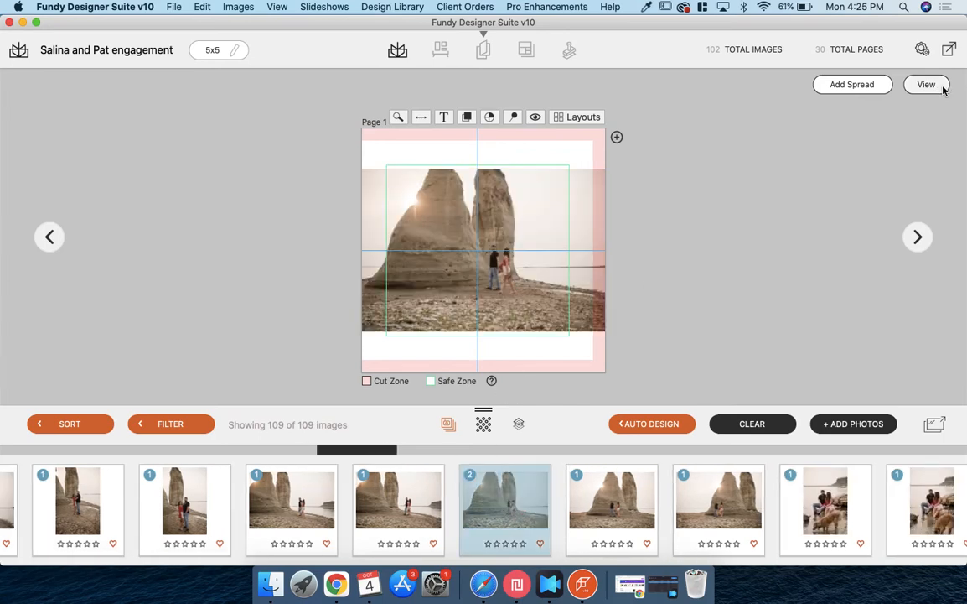
Step: Step through pages 2–5, then open the pages 14–15 spread to add cliff landscape photos
{"action": "left_click", "coordinate": [917, 237]}
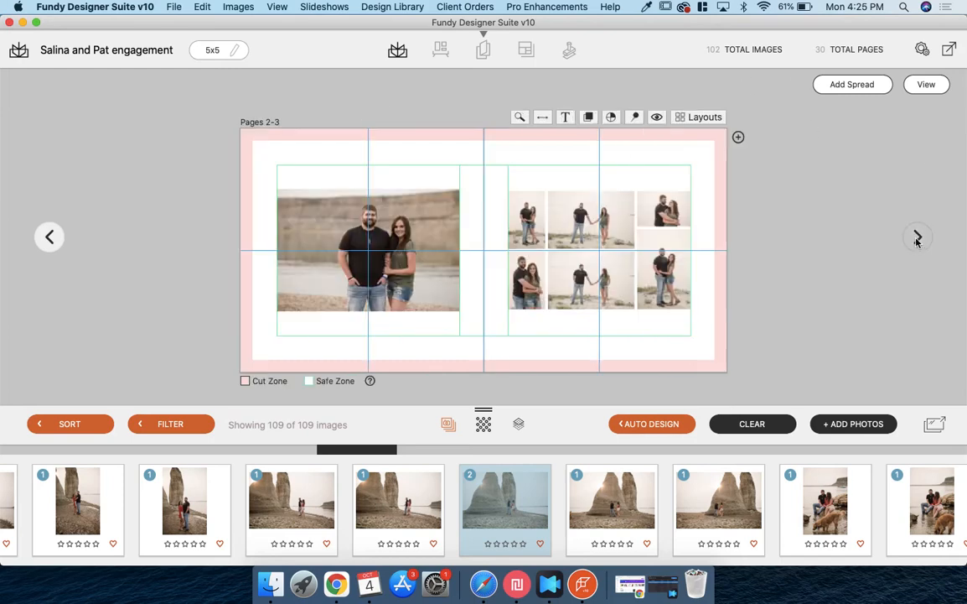
{"action": "left_click", "coordinate": [917, 236]}
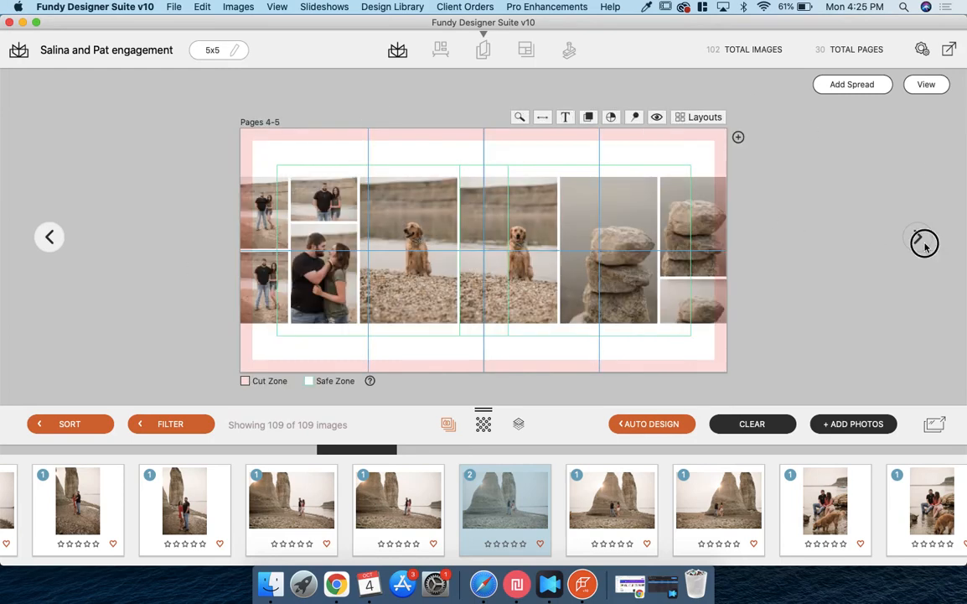
{"action": "left_click", "coordinate": [925, 84]}
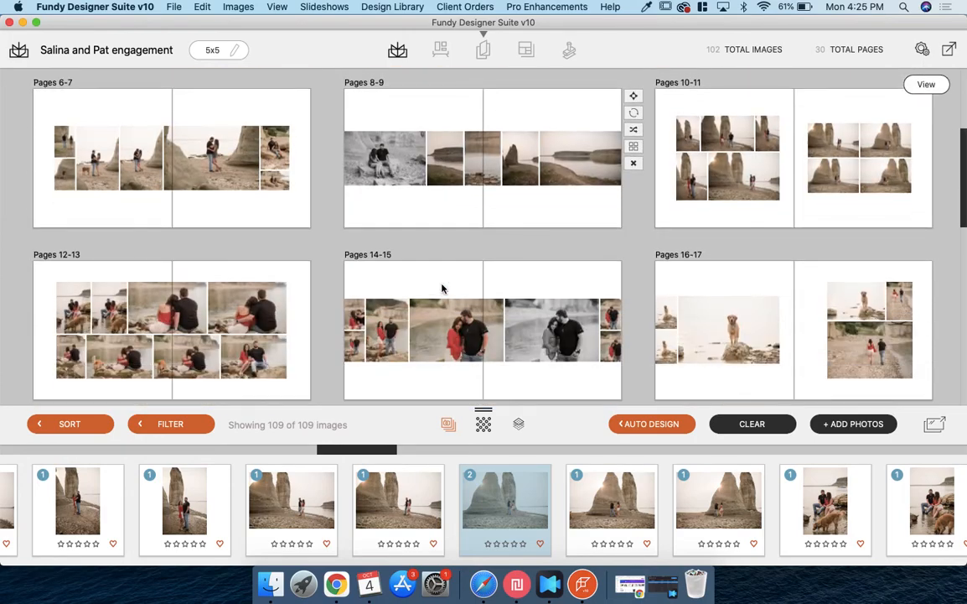
{"action": "left_click", "coordinate": [483, 326]}
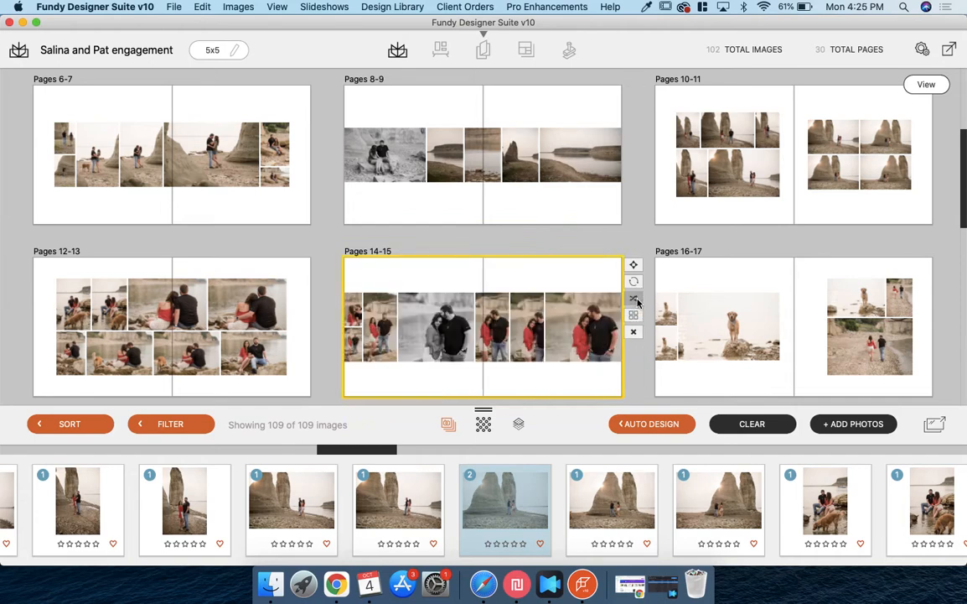
{"action": "double_click", "coordinate": [483, 327]}
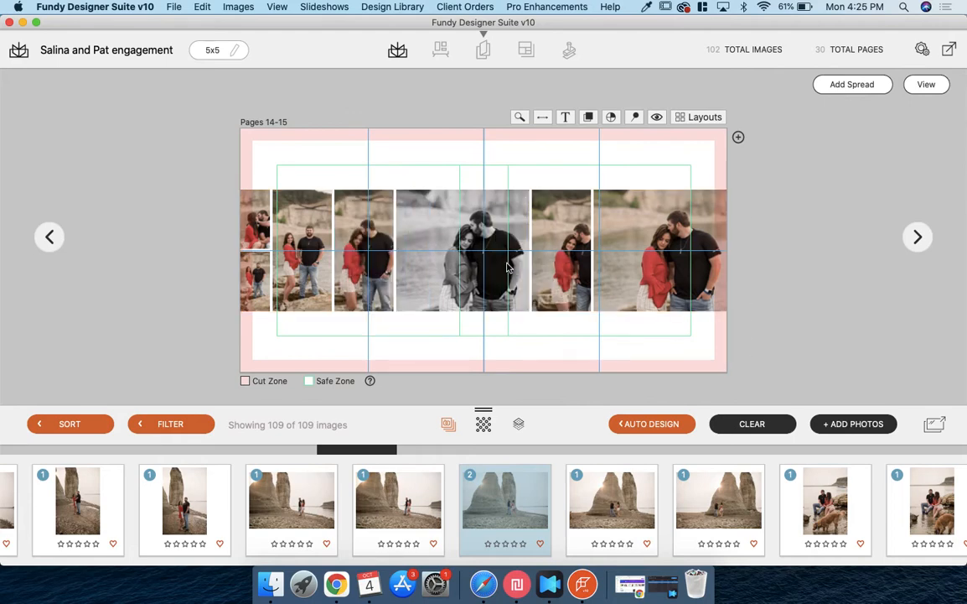
{"action": "left_click", "coordinate": [365, 251]}
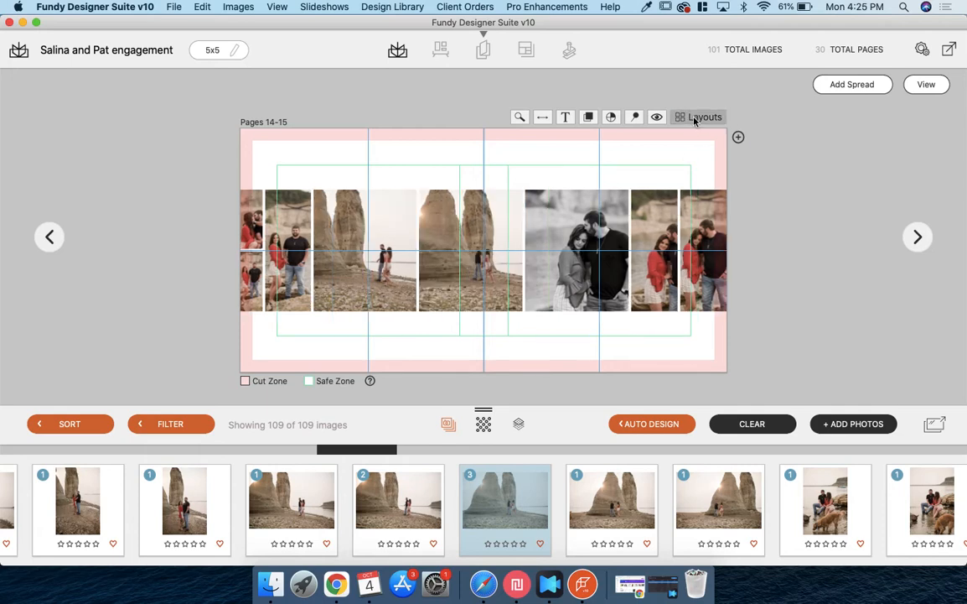
Step: Apply a grid layout mixing couple portraits and rock landscapes to pages 14–15
{"action": "left_click", "coordinate": [704, 117]}
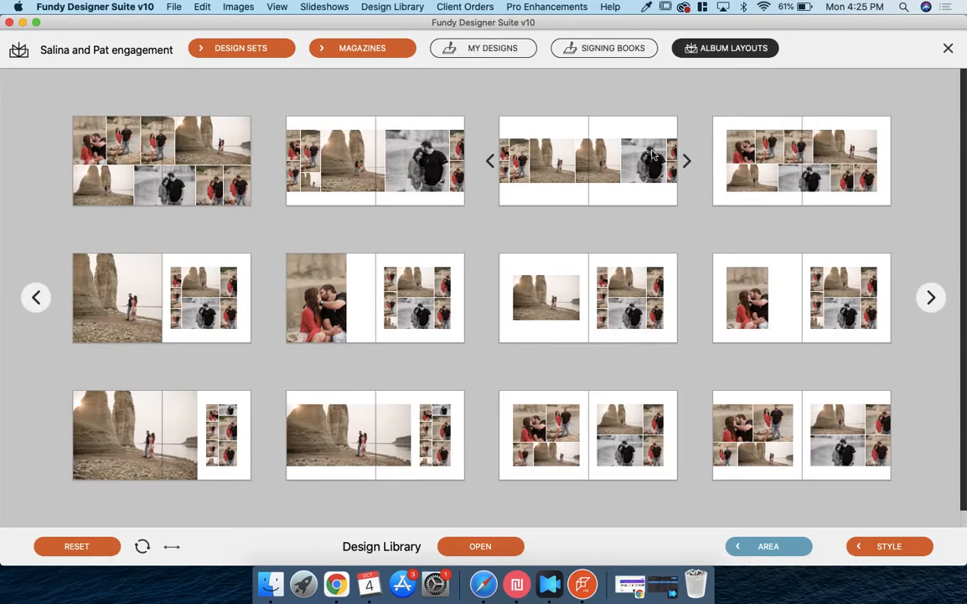
{"action": "left_click", "coordinate": [480, 546]}
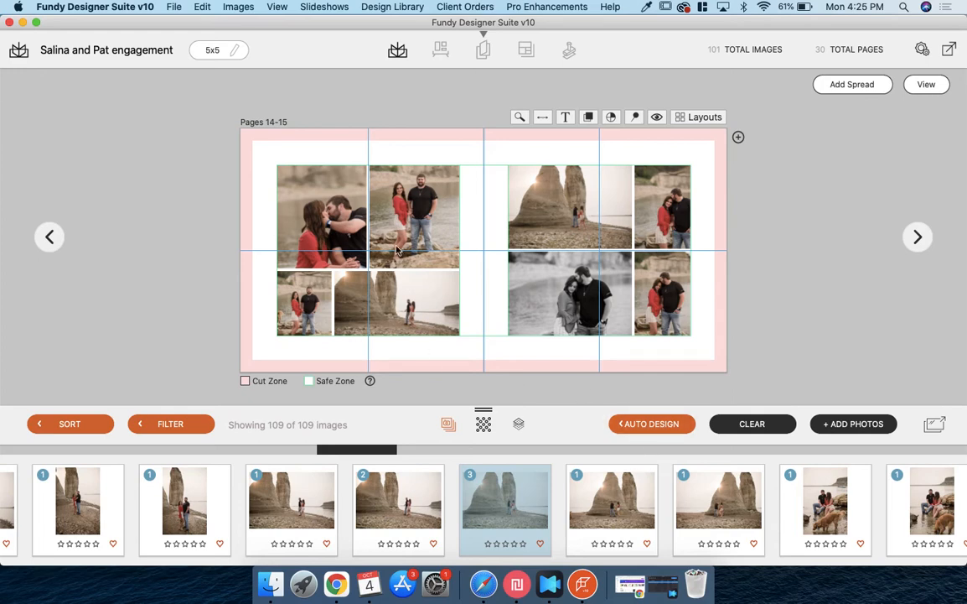
{"action": "mouse_move", "coordinate": [707, 325]}
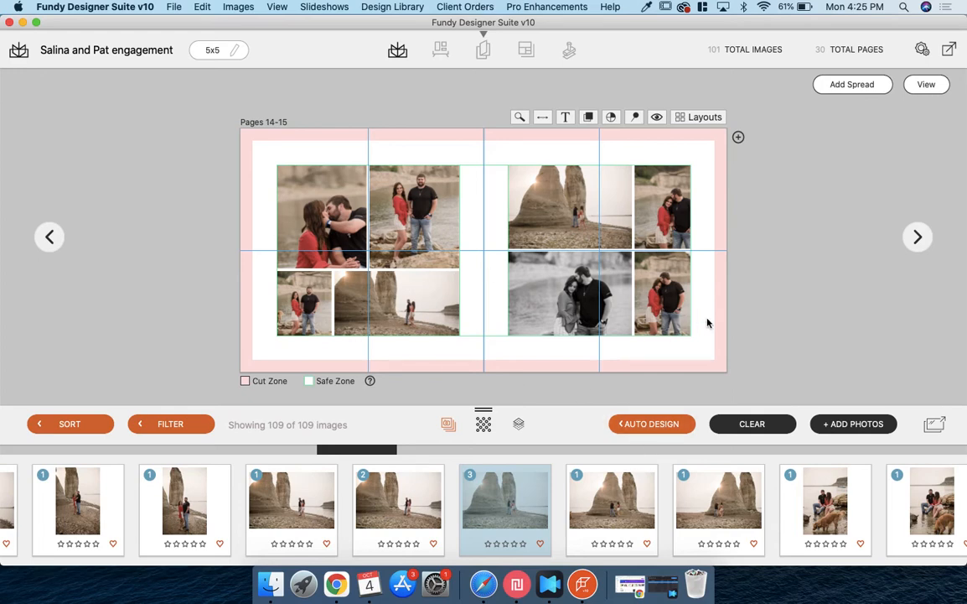
{"action": "left_click", "coordinate": [305, 304]}
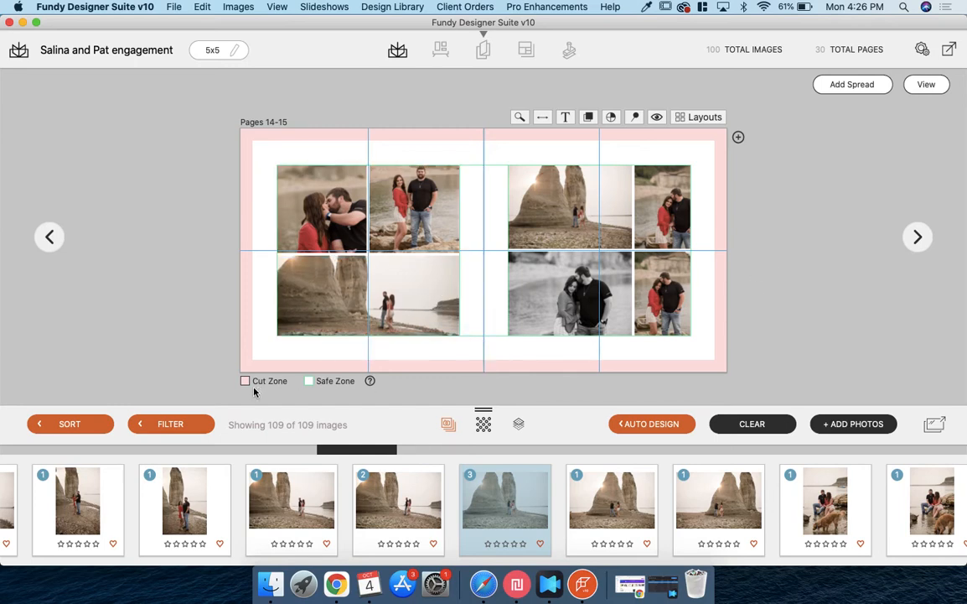
{"action": "mouse_move", "coordinate": [241, 315]}
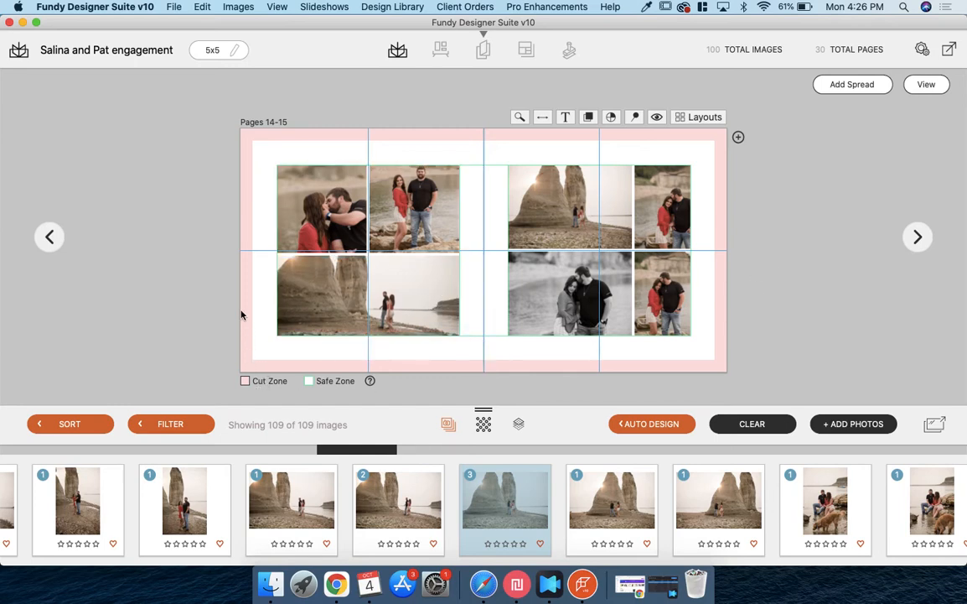
{"action": "mouse_move", "coordinate": [305, 137]}
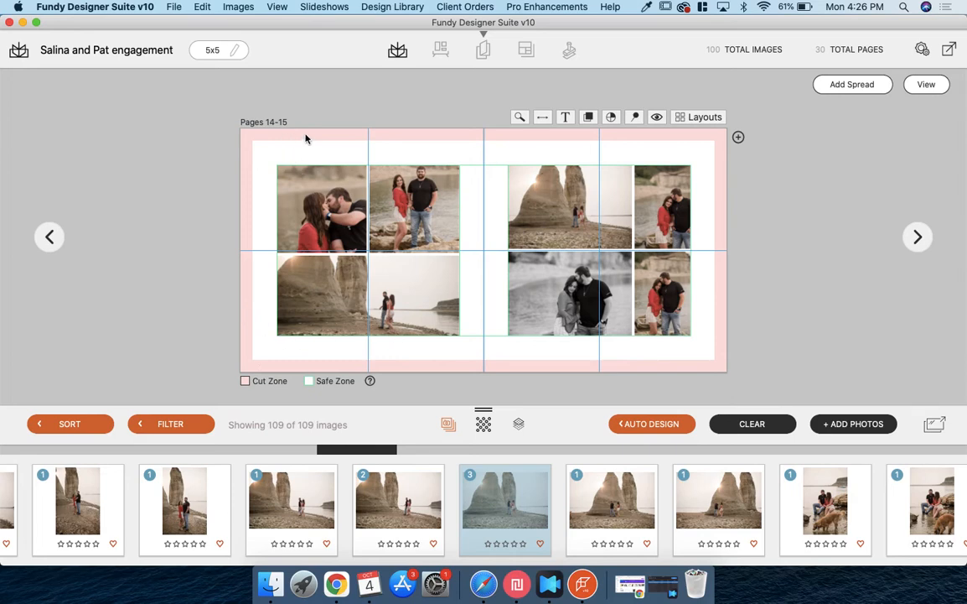
{"action": "mouse_move", "coordinate": [701, 305]}
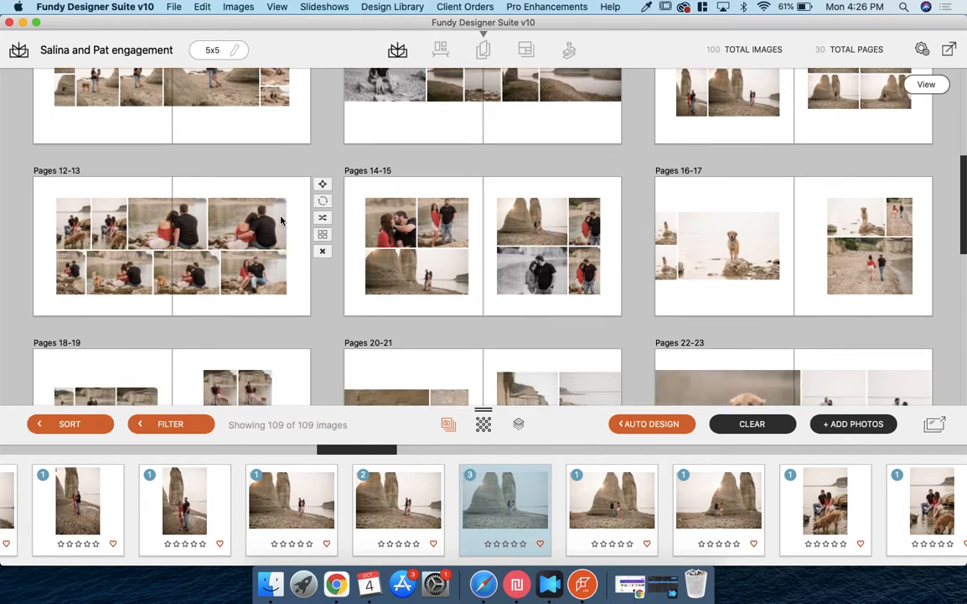
Step: Remove a collage photo on pages 12–13 and apply the single full-spread layout with the couple on the rocks
{"action": "double_click", "coordinate": [171, 245]}
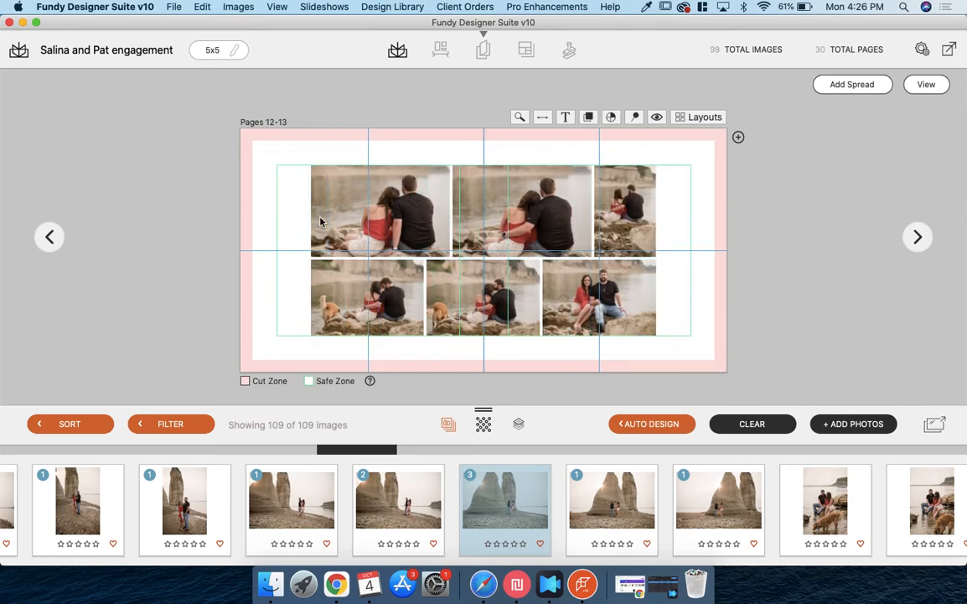
{"action": "left_click", "coordinate": [379, 211]}
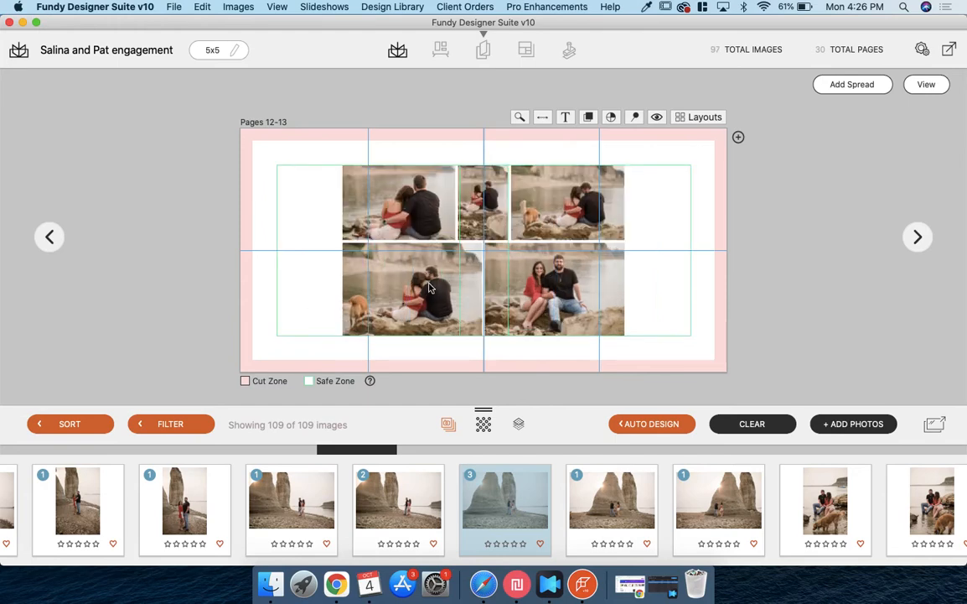
{"action": "left_click", "coordinate": [201, 6]}
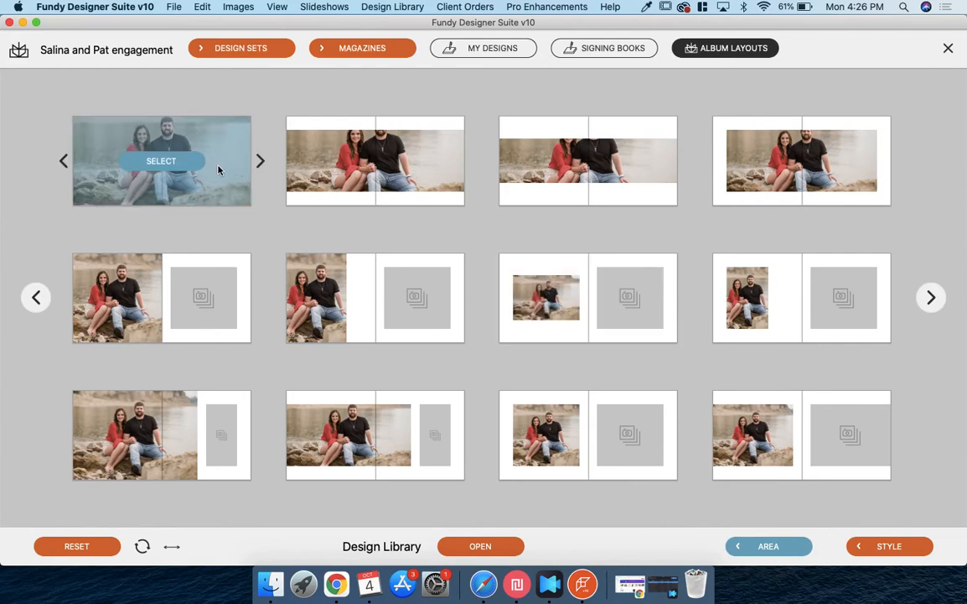
{"action": "left_click", "coordinate": [161, 161]}
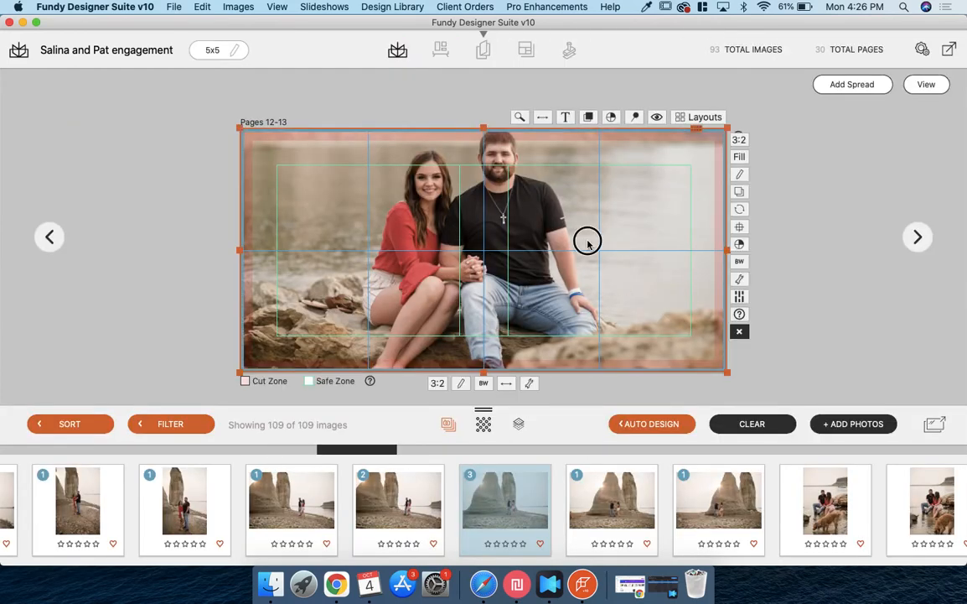
{"action": "left_click_drag", "start_coordinate": [586, 241], "coordinate": [590, 254]}
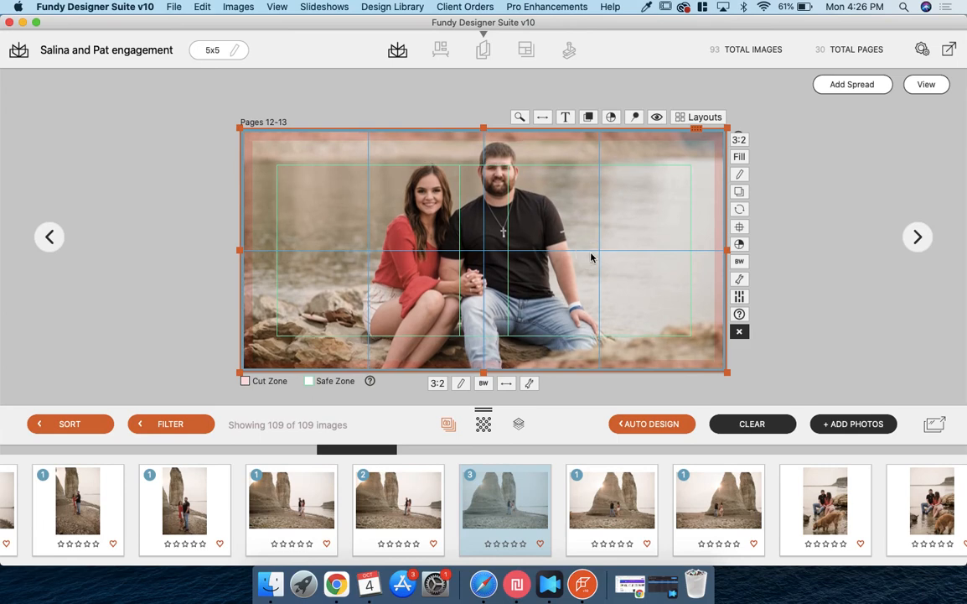
{"action": "mouse_move", "coordinate": [835, 319]}
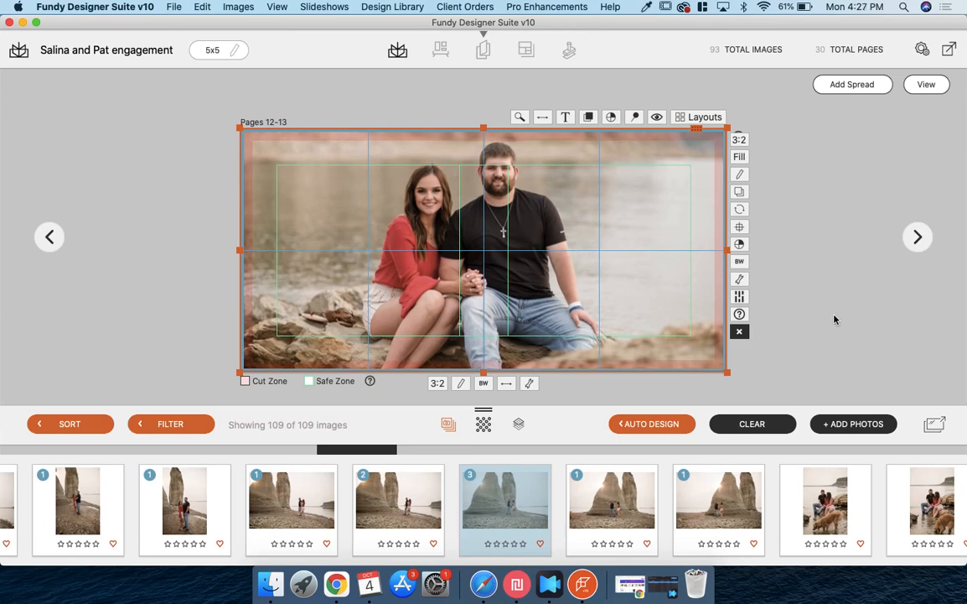
{"action": "left_click", "coordinate": [816, 251]}
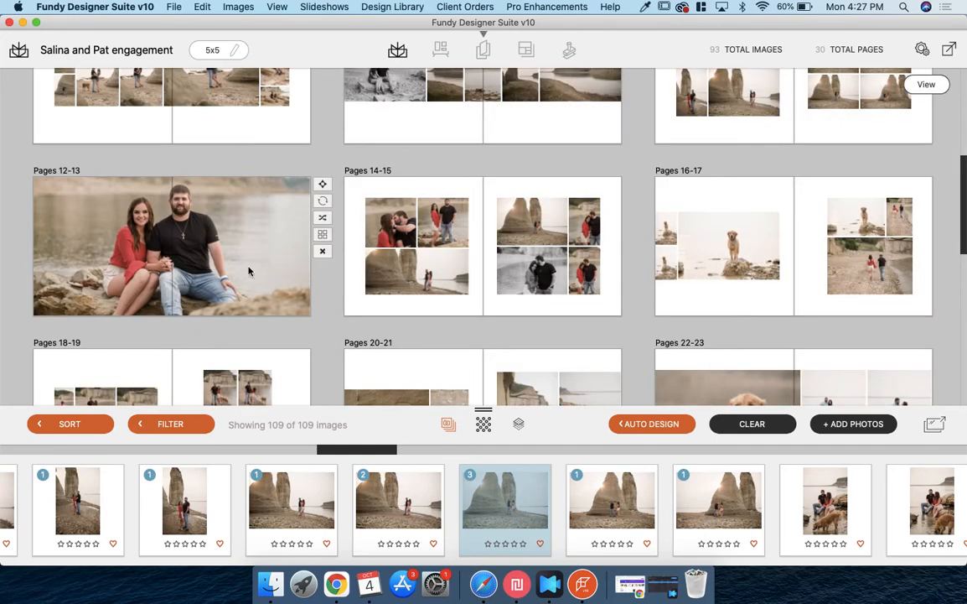
Step: Scroll through the spread overview toward Page 1 with the rock stacks photo
{"action": "scroll", "scroll_direction": "down", "scroll_amount": 3}
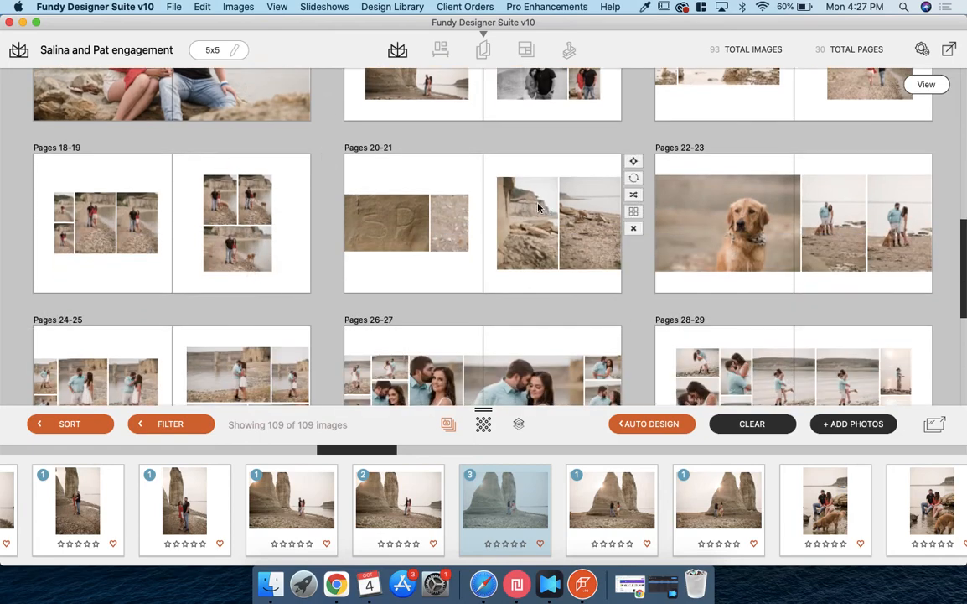
{"action": "scroll", "scroll_direction": "down", "scroll_amount": 3}
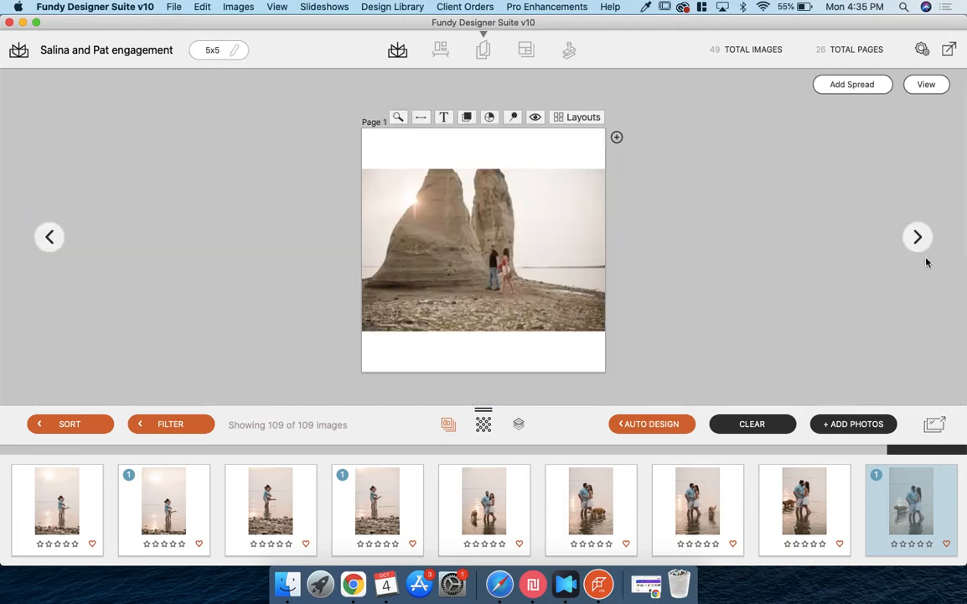
{"action": "left_click", "coordinate": [917, 236]}
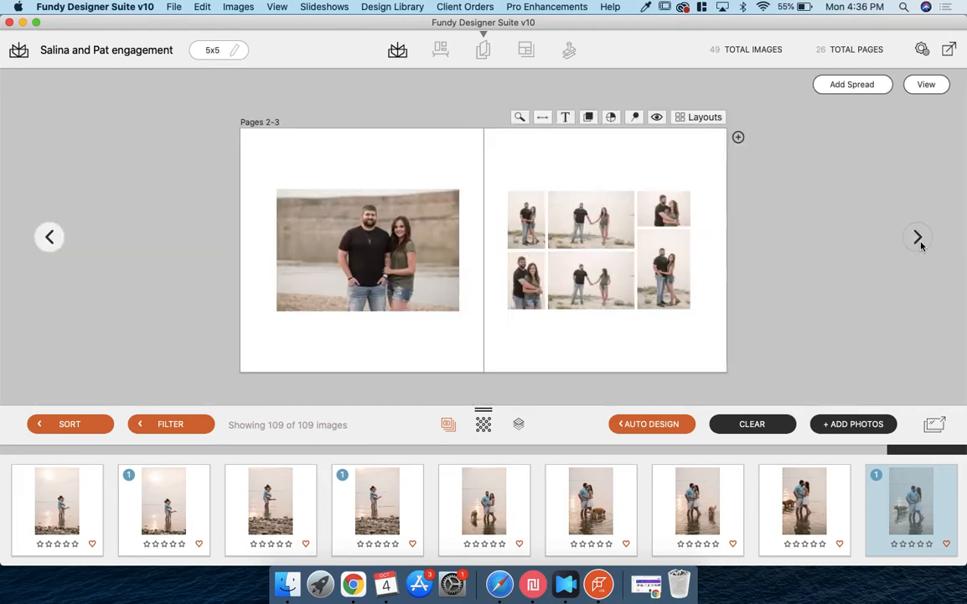
{"action": "left_click", "coordinate": [917, 236]}
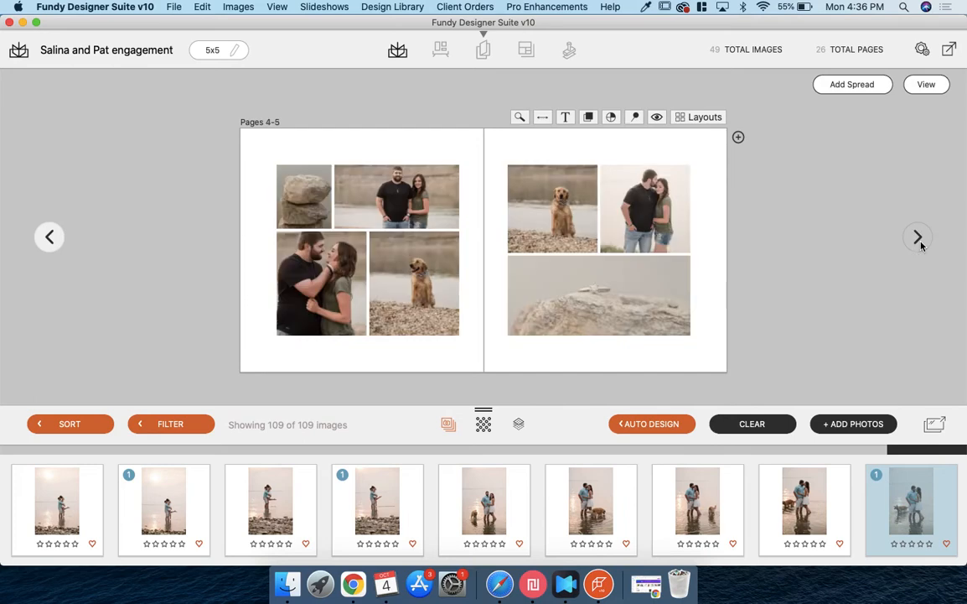
{"action": "left_click", "coordinate": [917, 237]}
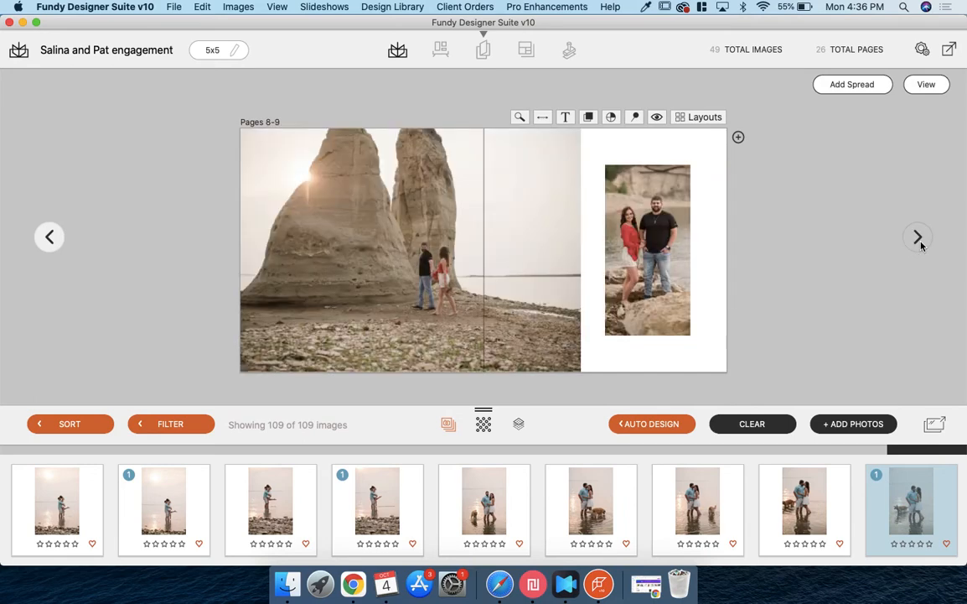
{"action": "left_click", "coordinate": [917, 236]}
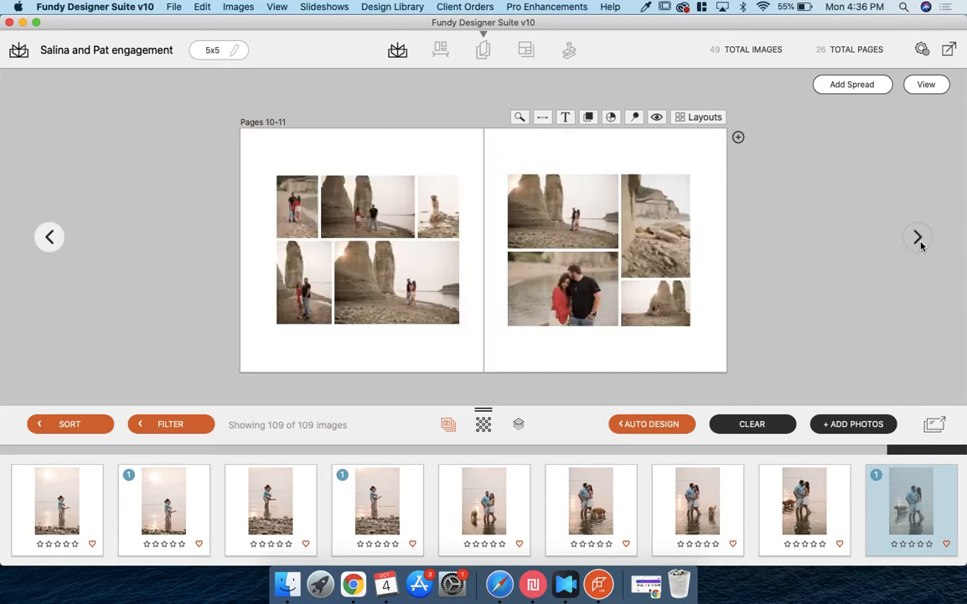
{"action": "left_click", "coordinate": [917, 237]}
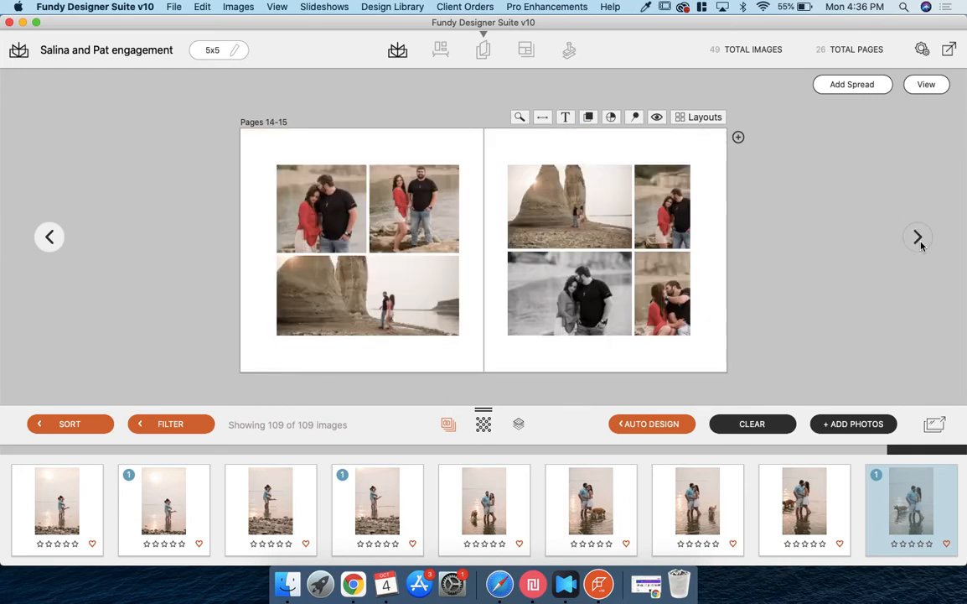
{"action": "left_click", "coordinate": [917, 237]}
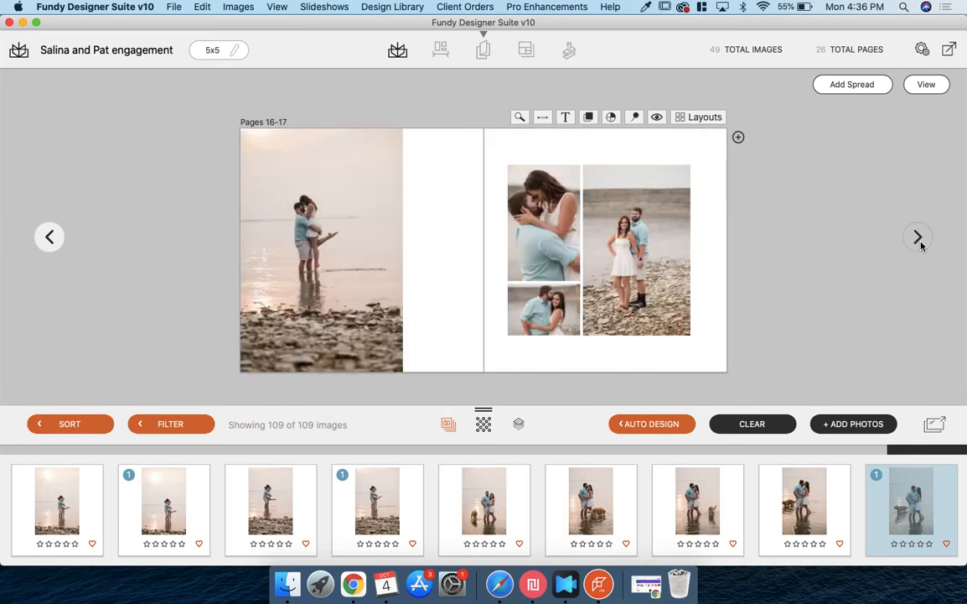
{"action": "left_click", "coordinate": [917, 236]}
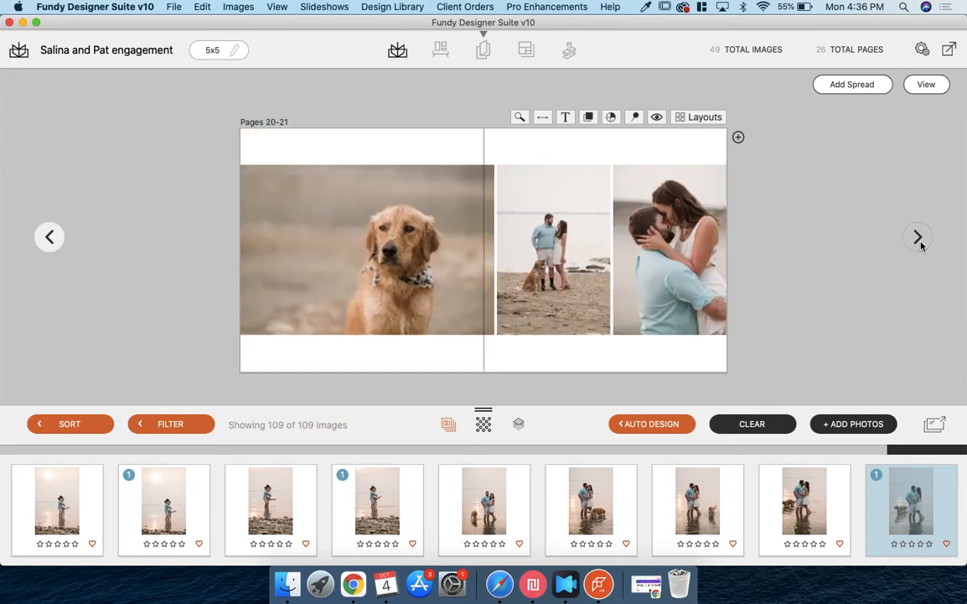
{"action": "left_click", "coordinate": [917, 237]}
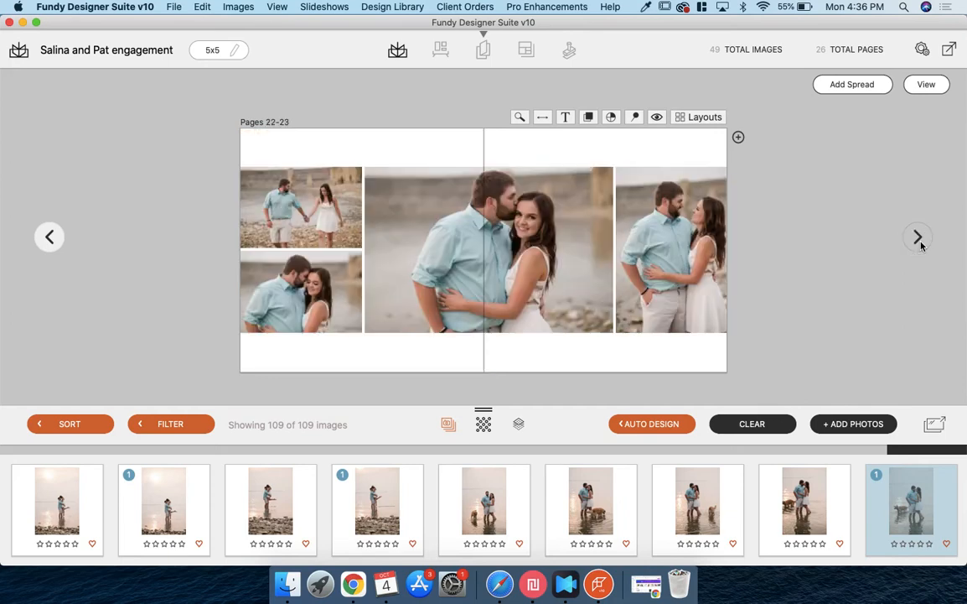
{"action": "left_click", "coordinate": [917, 236]}
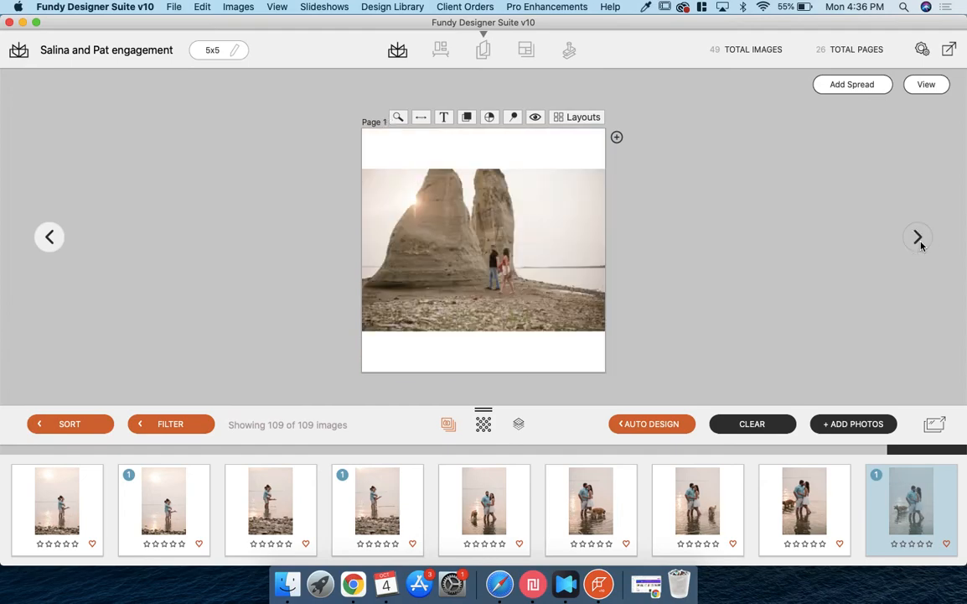
Step: Return to the overview grid of all album spreads starting from page 1
{"action": "left_click", "coordinate": [925, 84]}
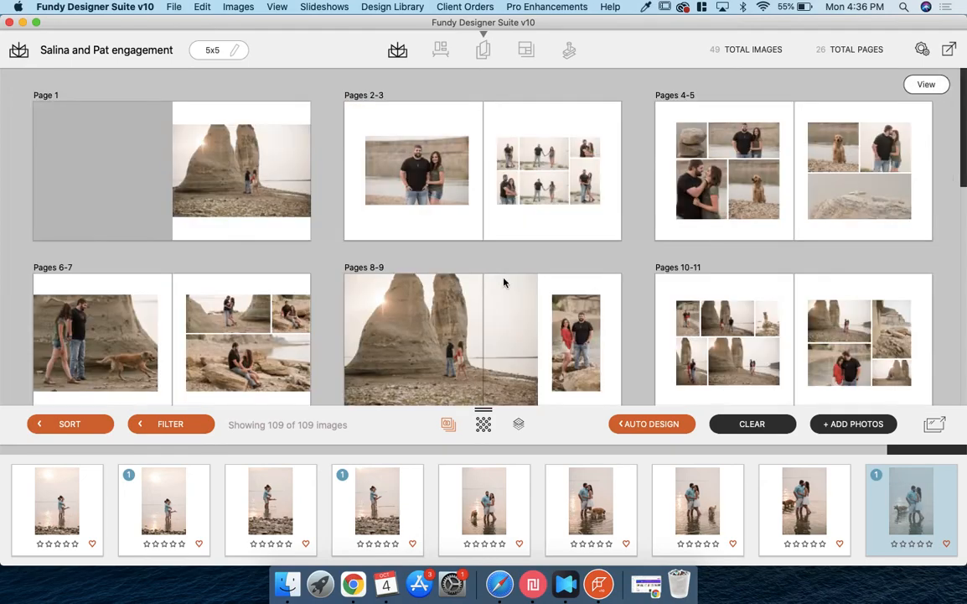
{"action": "scroll", "scroll_direction": "down", "scroll_amount": 3}
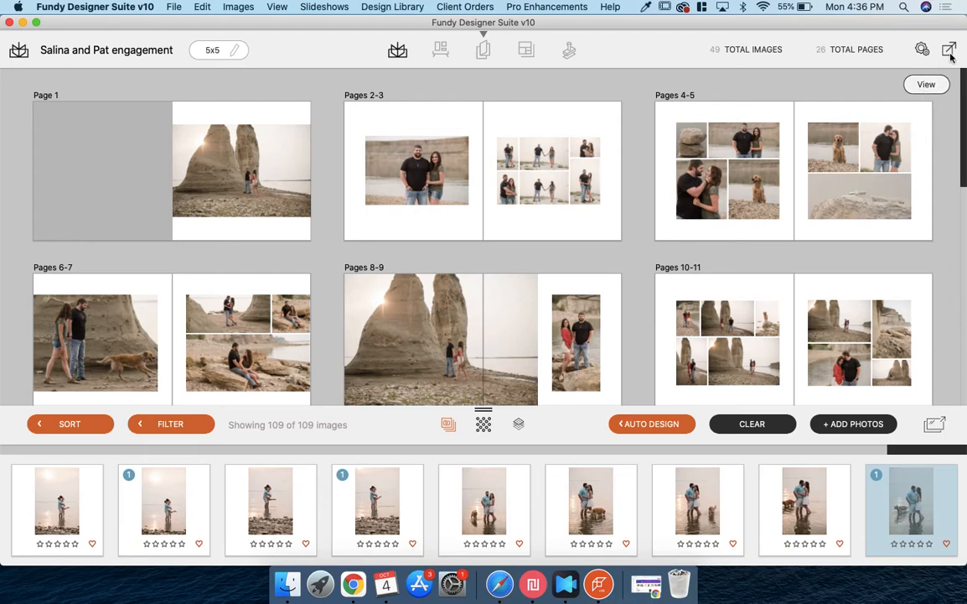
Step: Export all album pages for print using the sRGB colour profile
{"action": "left_click", "coordinate": [949, 51]}
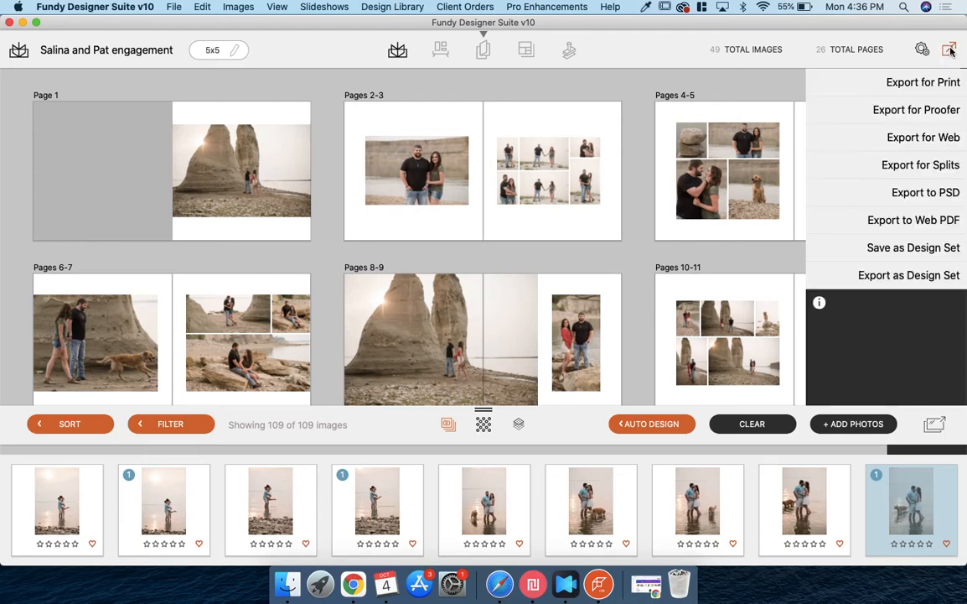
{"action": "left_click", "coordinate": [922, 80]}
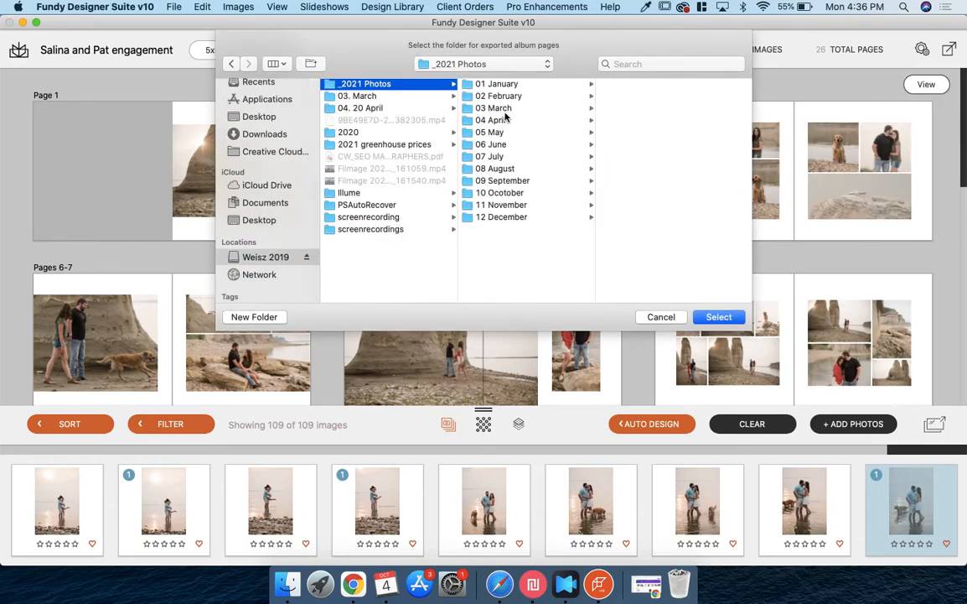
{"action": "mouse_move", "coordinate": [520, 159]}
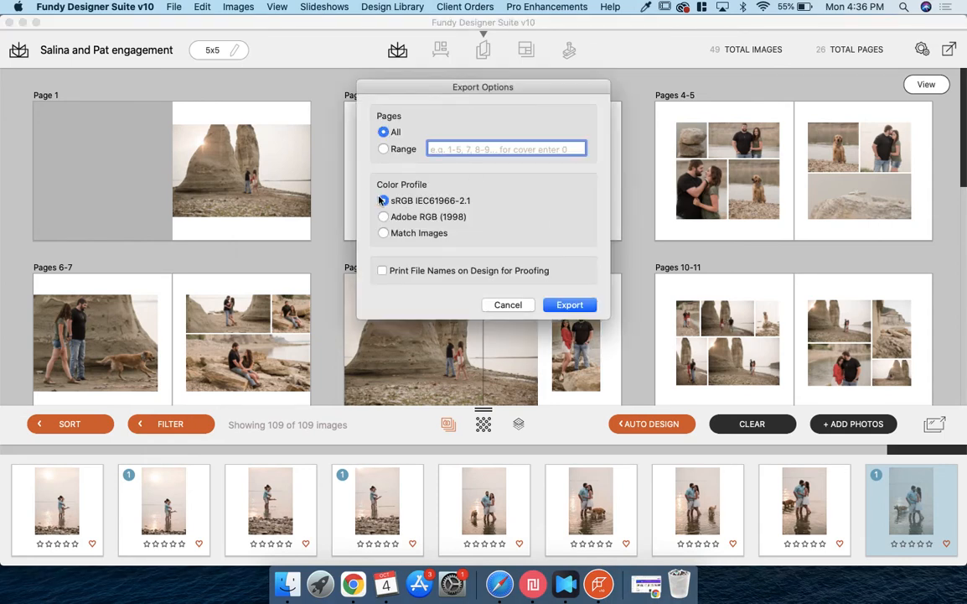
{"action": "left_click", "coordinate": [382, 201]}
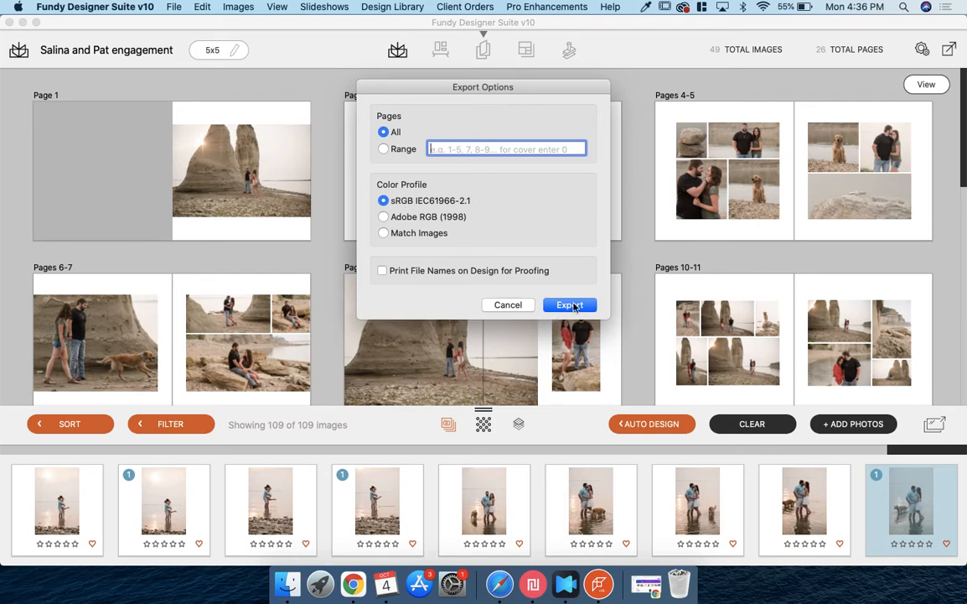
{"action": "left_click", "coordinate": [570, 305]}
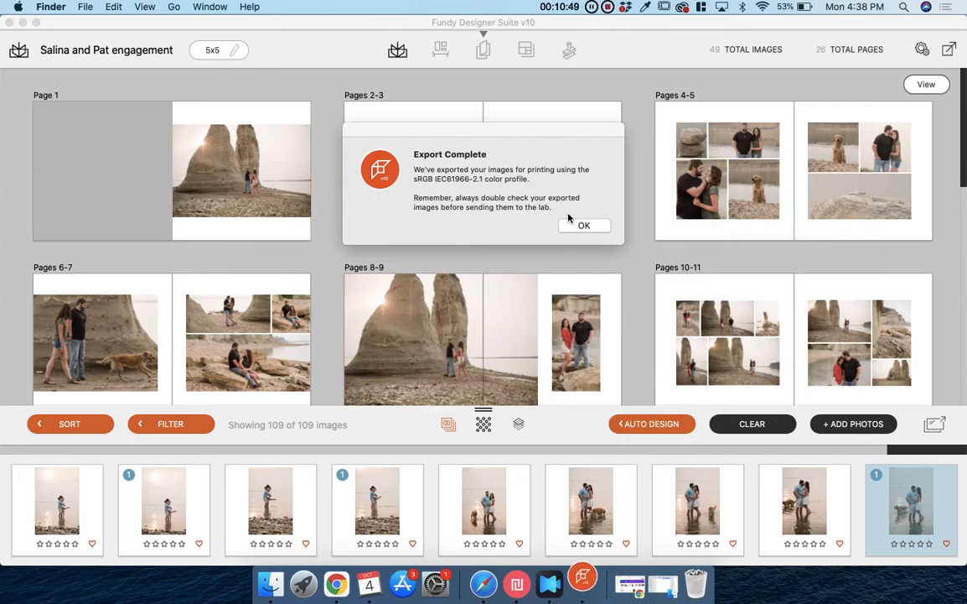
Step: Dismiss the Export Complete notice
{"action": "left_click", "coordinate": [583, 225]}
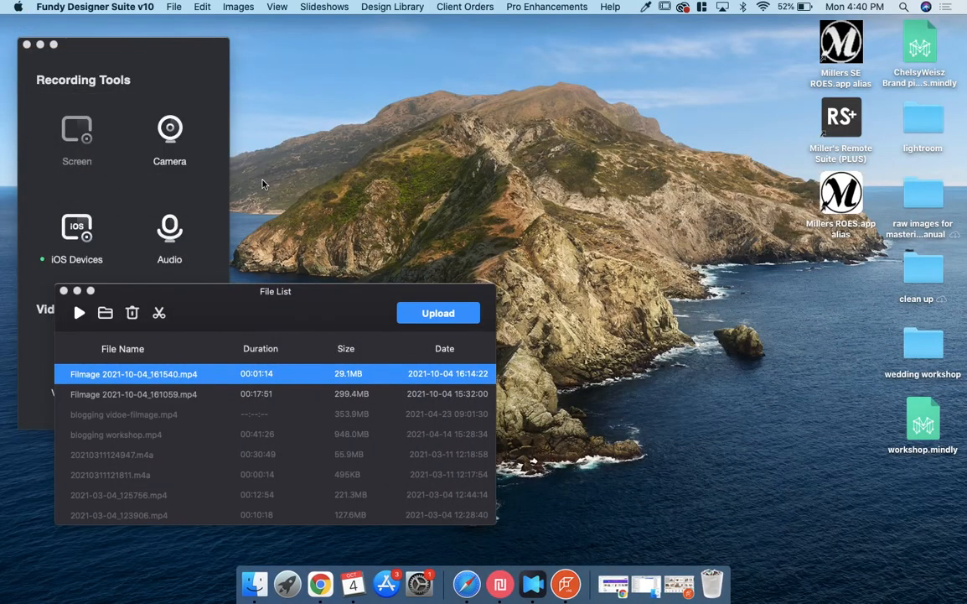
Step: Bring CloudSpot forward, leave the Jesse and Autumn collection and start a collection search
{"action": "left_click", "coordinate": [328, 583]}
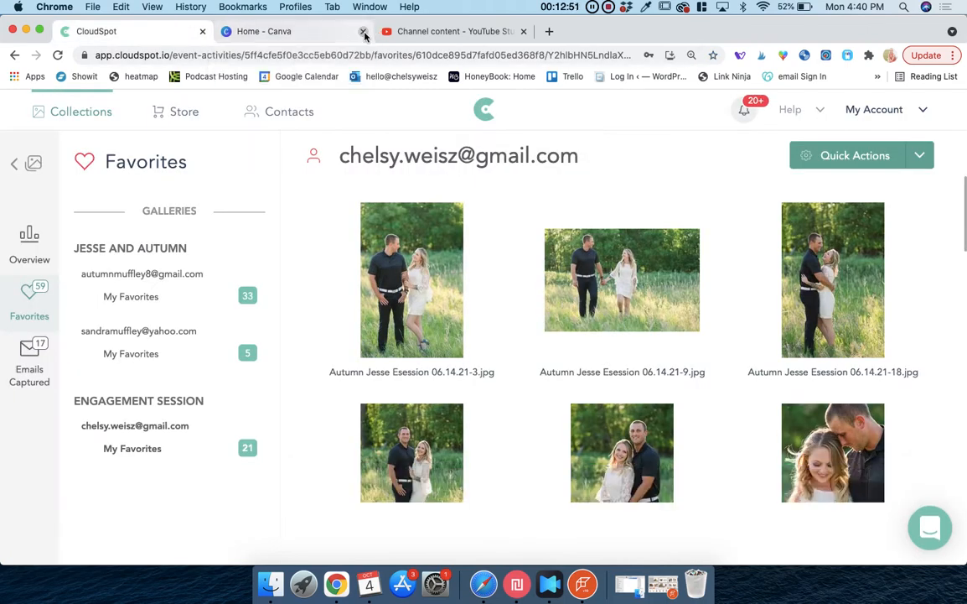
{"action": "left_click", "coordinate": [365, 30]}
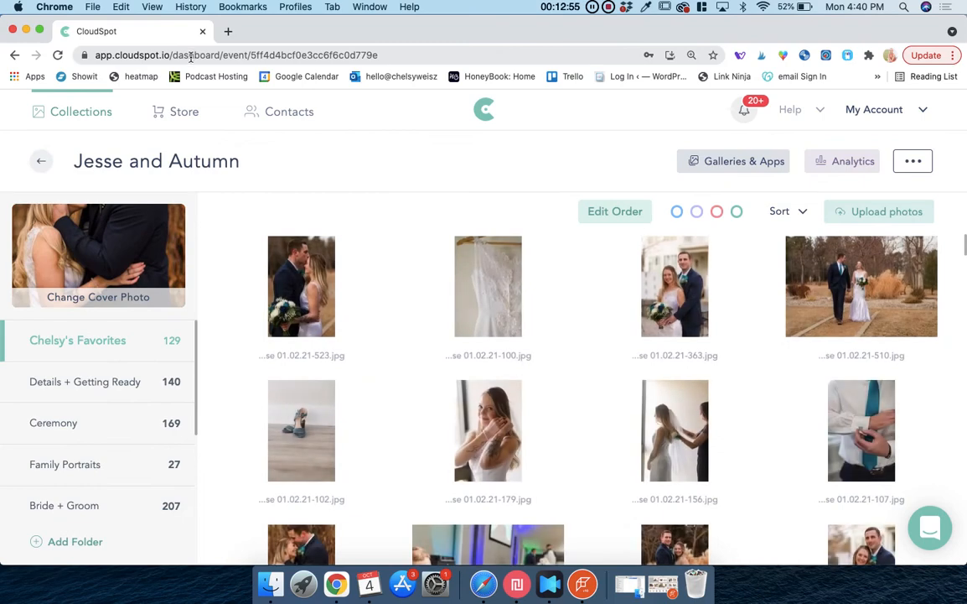
{"action": "left_click", "coordinate": [40, 161]}
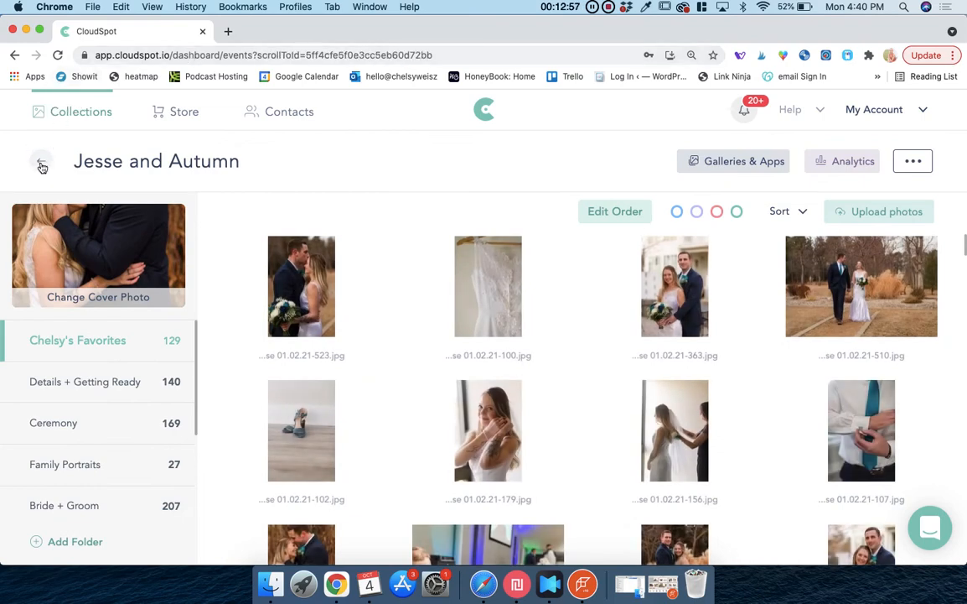
{"action": "left_click", "coordinate": [42, 161]}
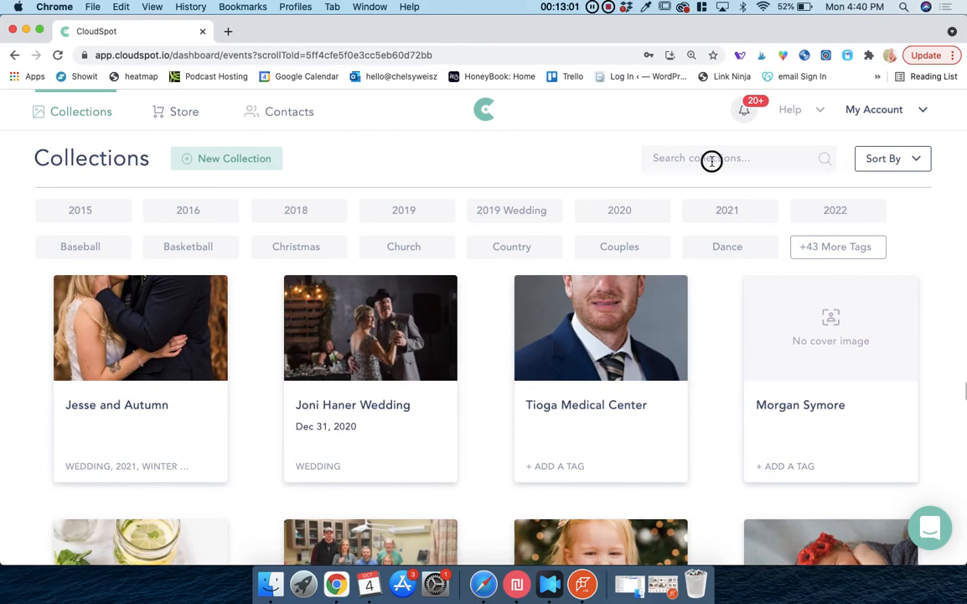
Step: Search for and open Salina + Pat, then create and save a new folder named Album design proof
{"action": "type", "text": "s"}
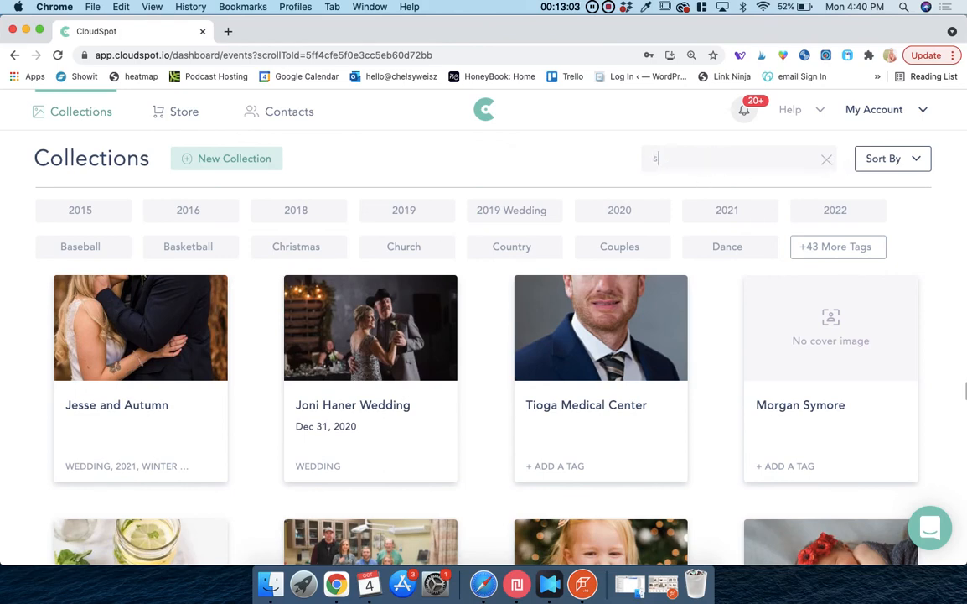
{"action": "type", "text": "alt pepper"}
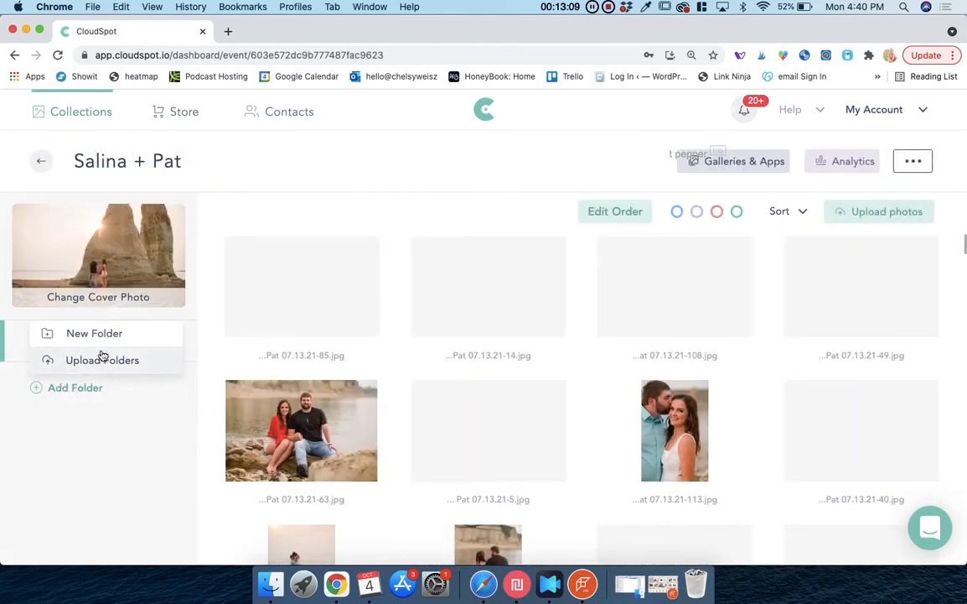
{"action": "left_click", "coordinate": [94, 332]}
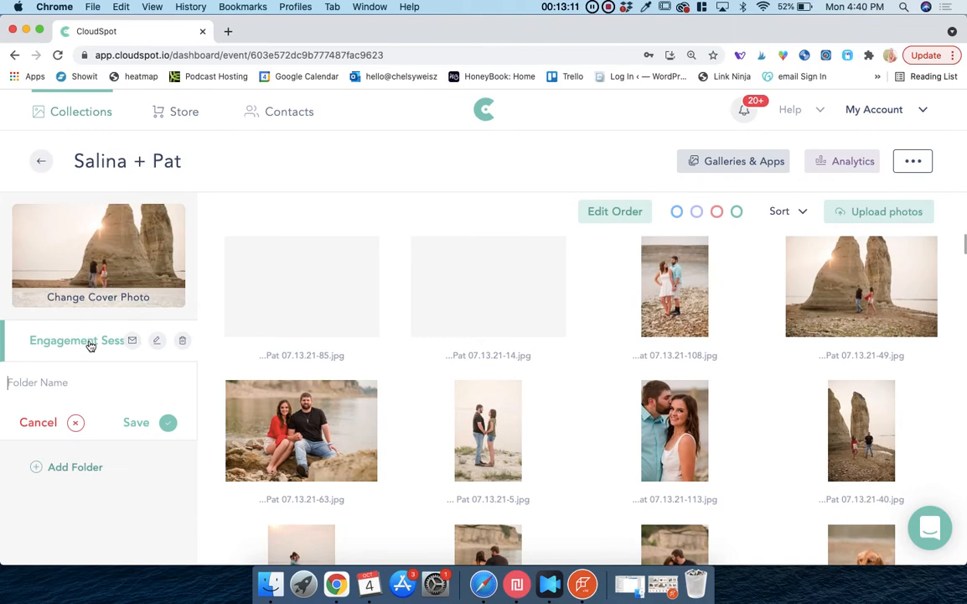
{"action": "type", "text": "Al"}
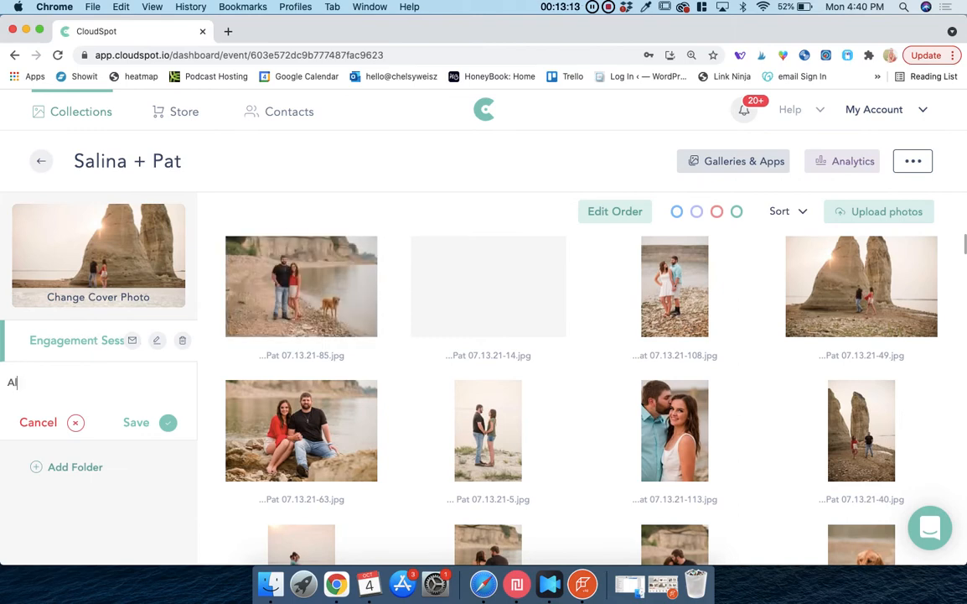
{"action": "type", "text": "Album design"}
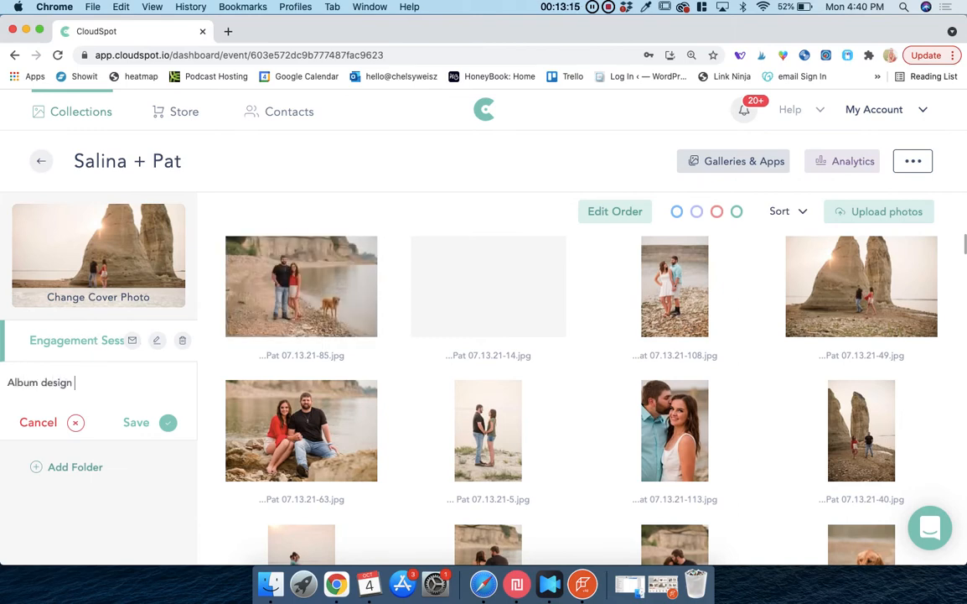
{"action": "left_click", "coordinate": [135, 423]}
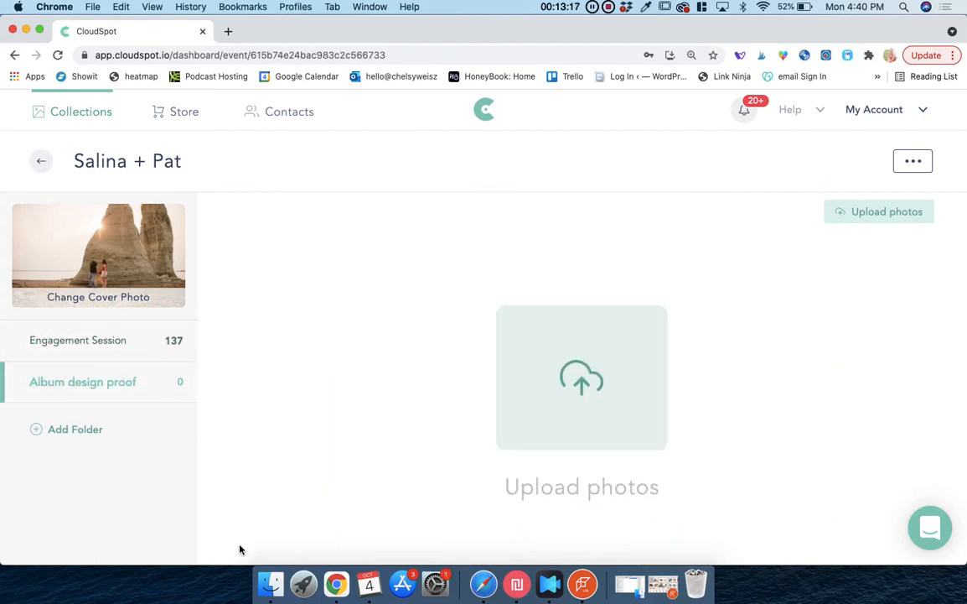
Step: Upload the exported album page JPGs into the Album design proof folder
{"action": "left_click", "coordinate": [879, 212]}
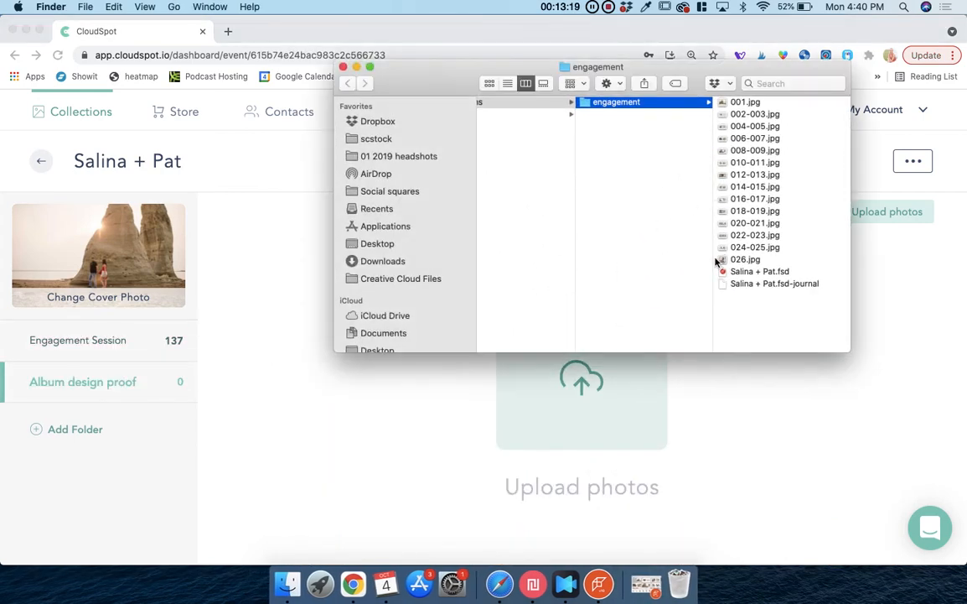
{"action": "left_click", "coordinate": [754, 114]}
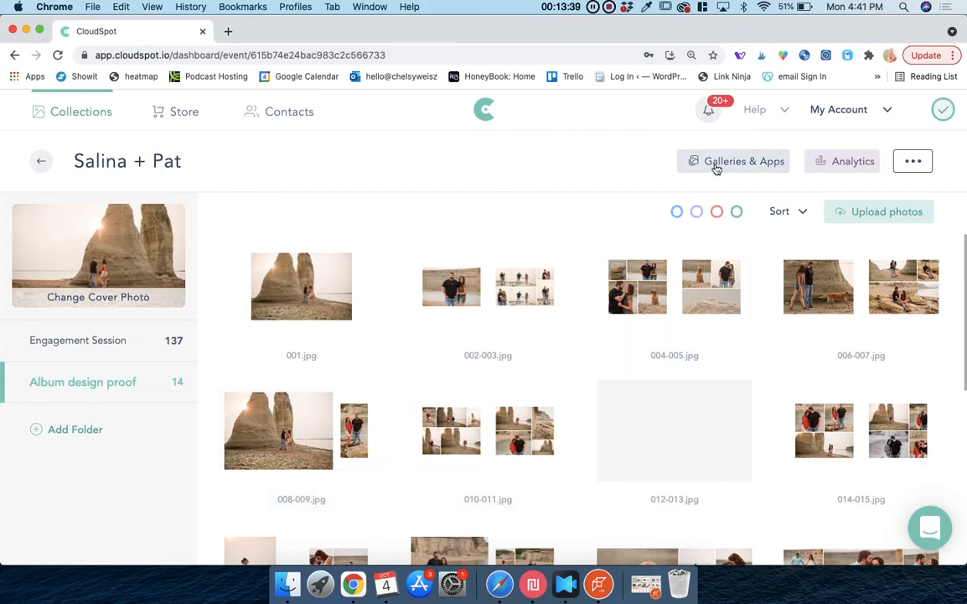
Step: Create a gallery hiding Engagement Session and name it Salina Pat Album Design
{"action": "left_click", "coordinate": [734, 161]}
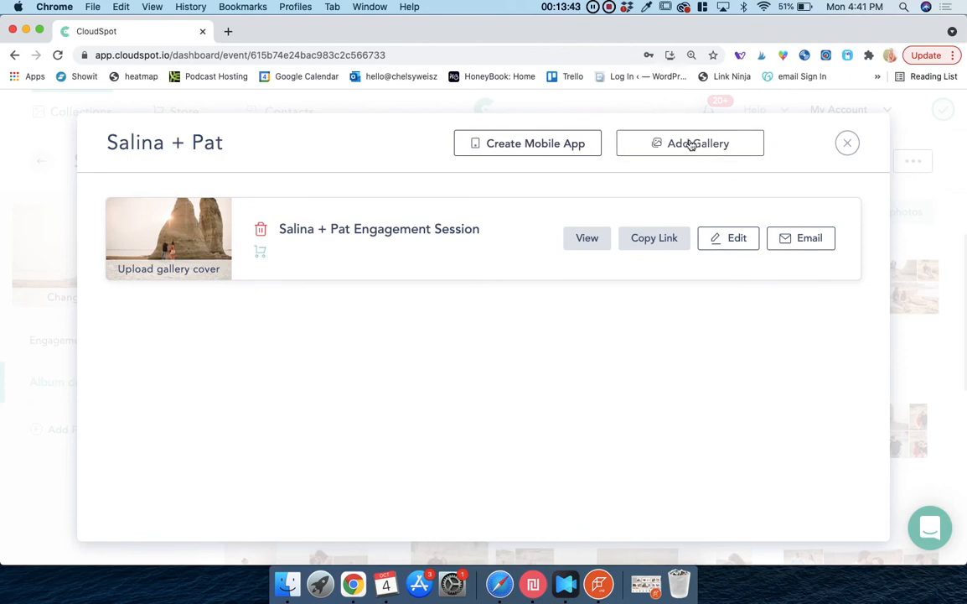
{"action": "left_click", "coordinate": [689, 143]}
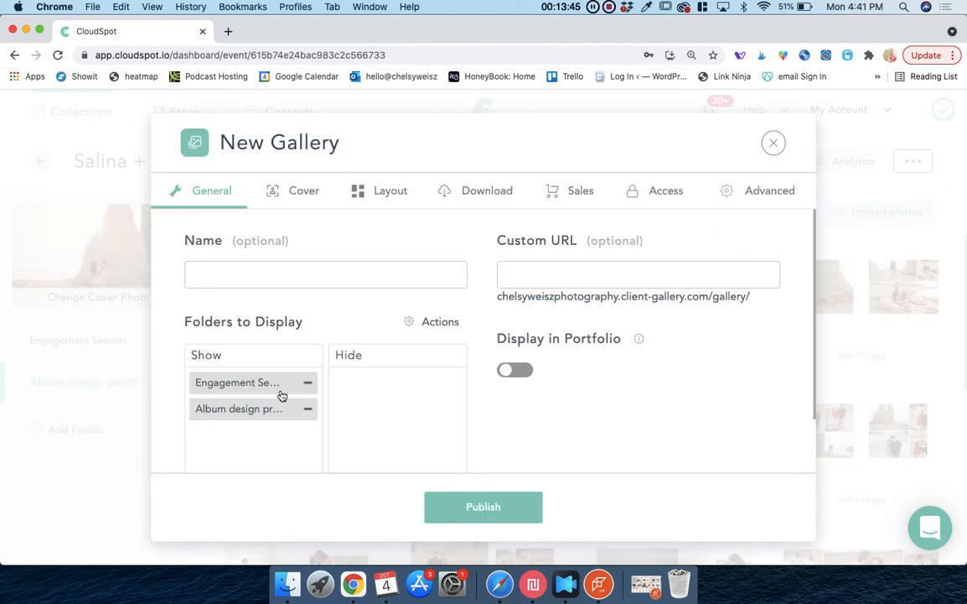
{"action": "left_click", "coordinate": [308, 382]}
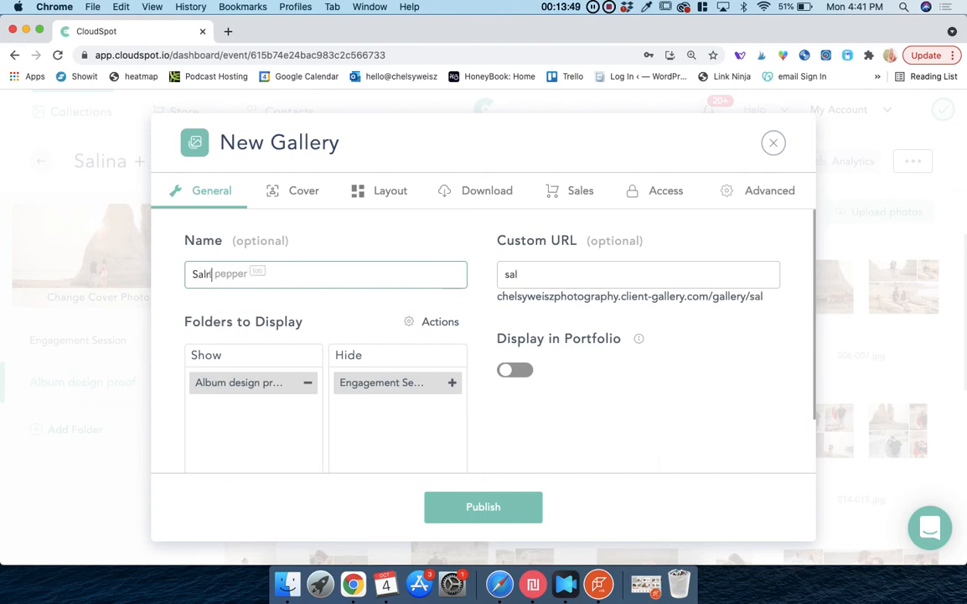
{"action": "key", "text": "Backspace"}
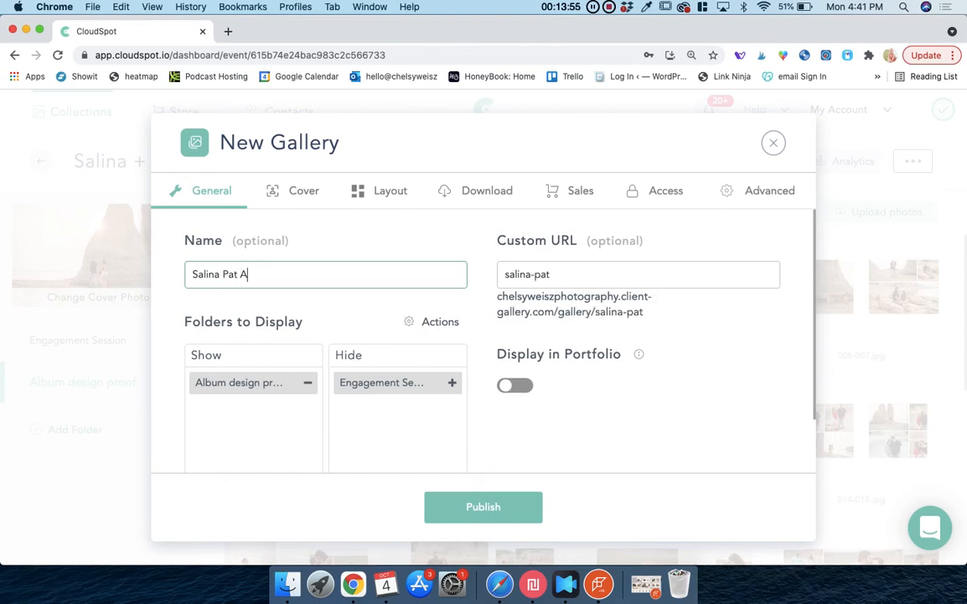
{"action": "type", "text": "lbum"}
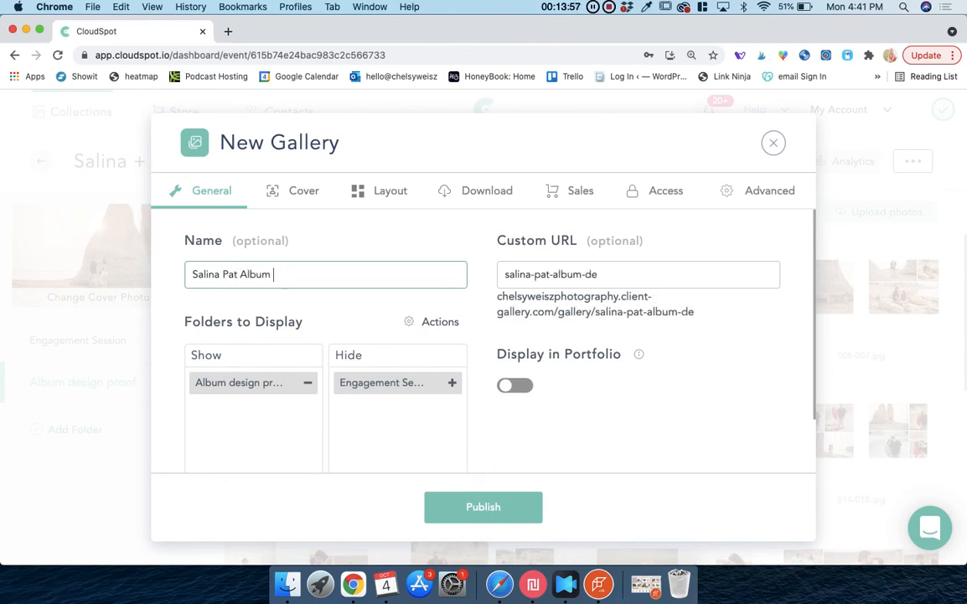
{"action": "type", "text": "Design"}
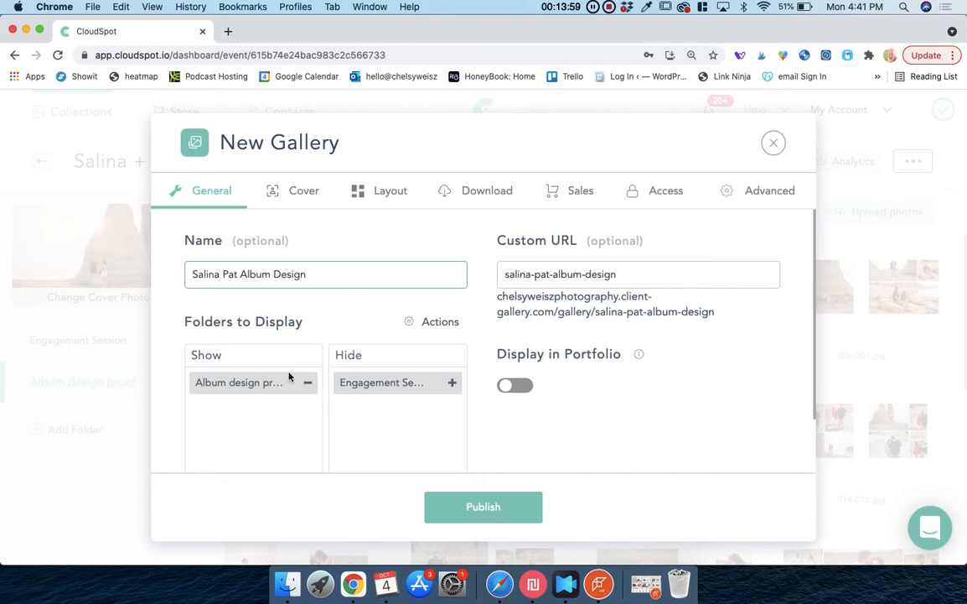
Step: Turn on Display Image Filenames and choose Dark Mode under Color Theme in the gallery layout settings
{"action": "left_click", "coordinate": [304, 191]}
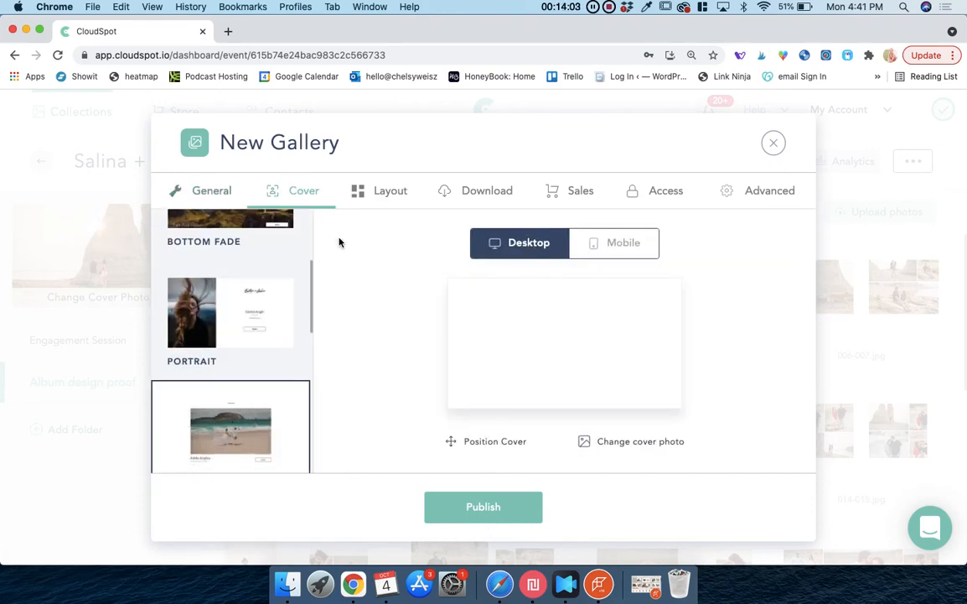
{"action": "left_click", "coordinate": [389, 191]}
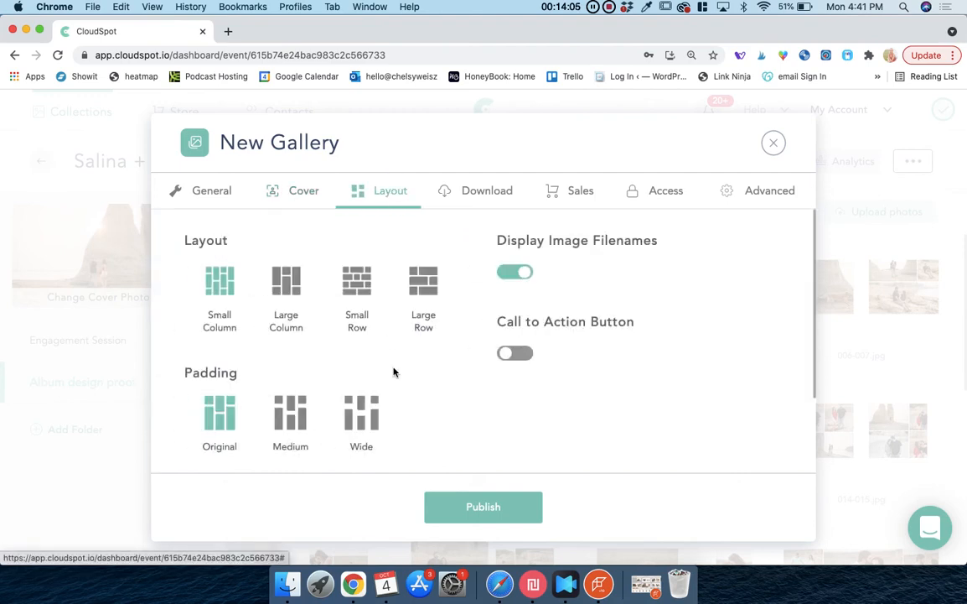
{"action": "left_click", "coordinate": [516, 271]}
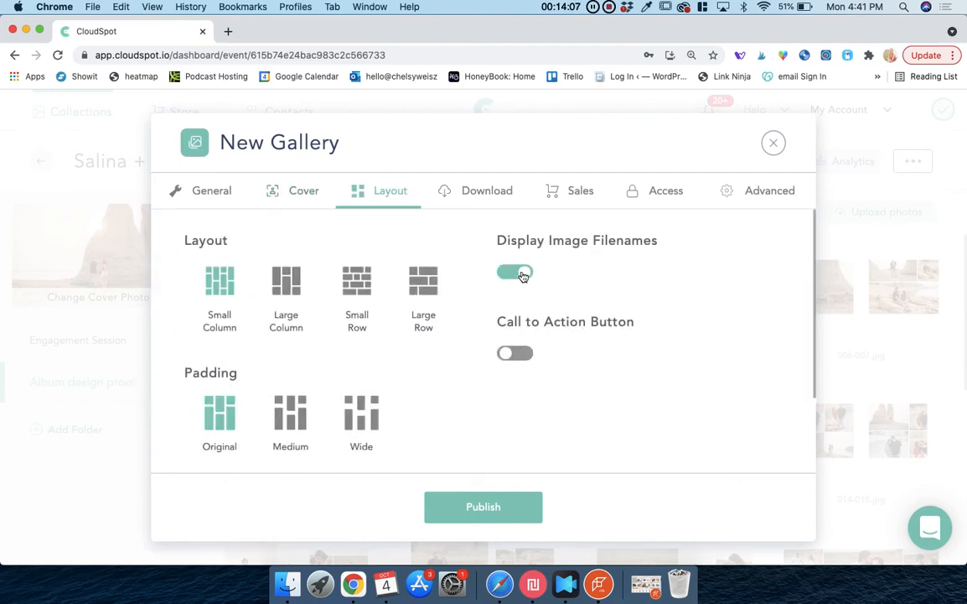
{"action": "left_click", "coordinate": [515, 271]}
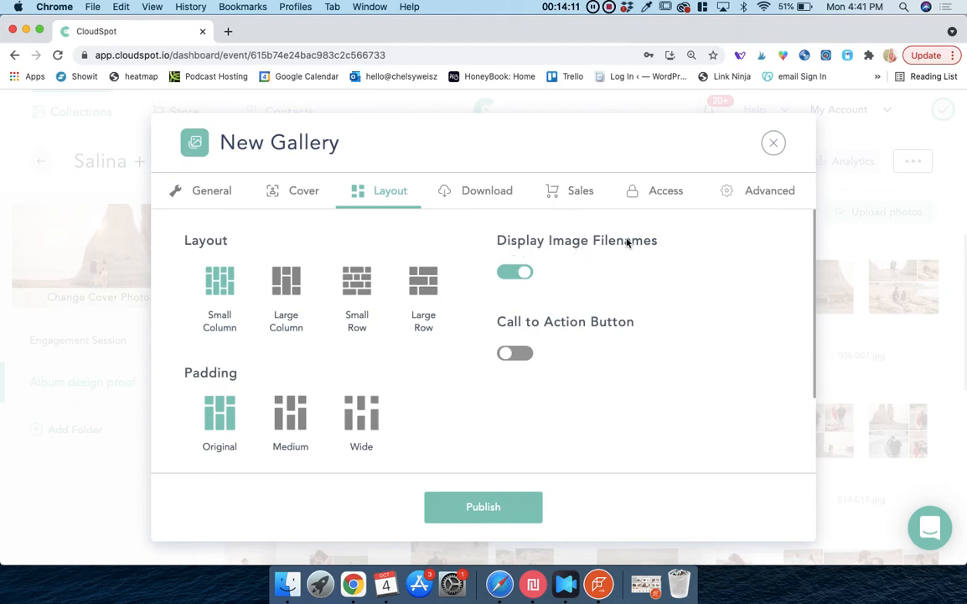
{"action": "scroll", "scroll_direction": "down", "scroll_amount": 3}
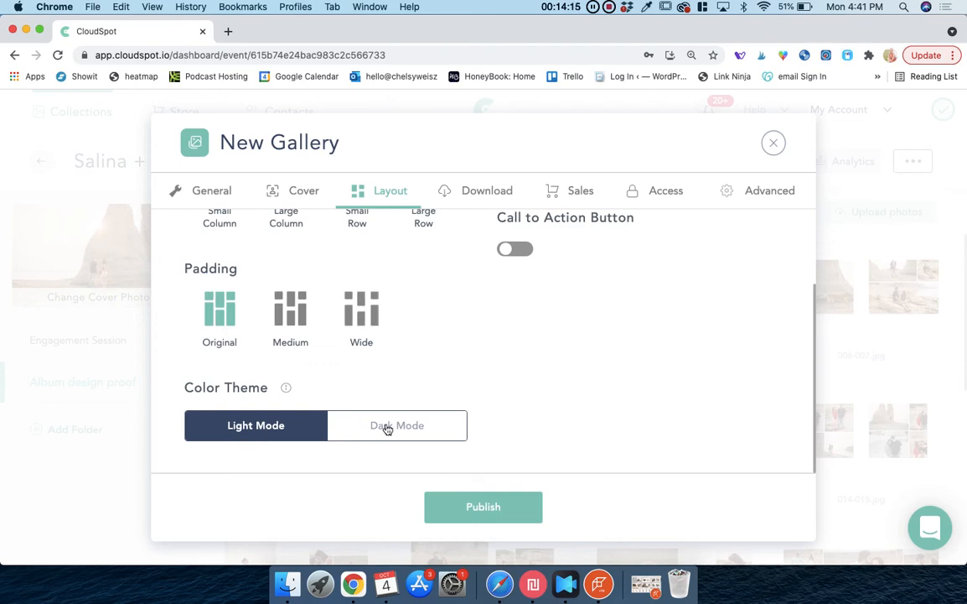
{"action": "left_click", "coordinate": [396, 426]}
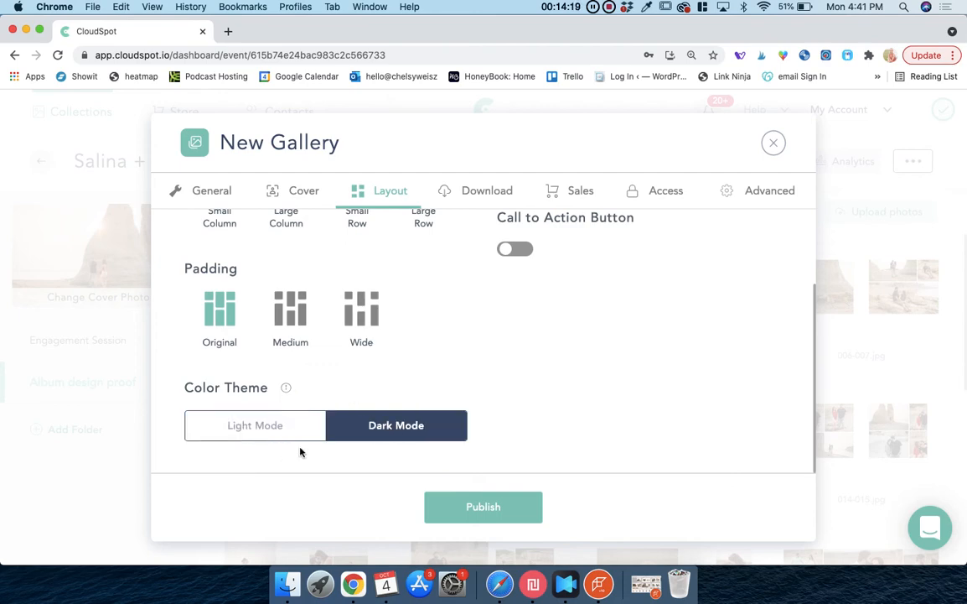
{"action": "mouse_move", "coordinate": [286, 366]}
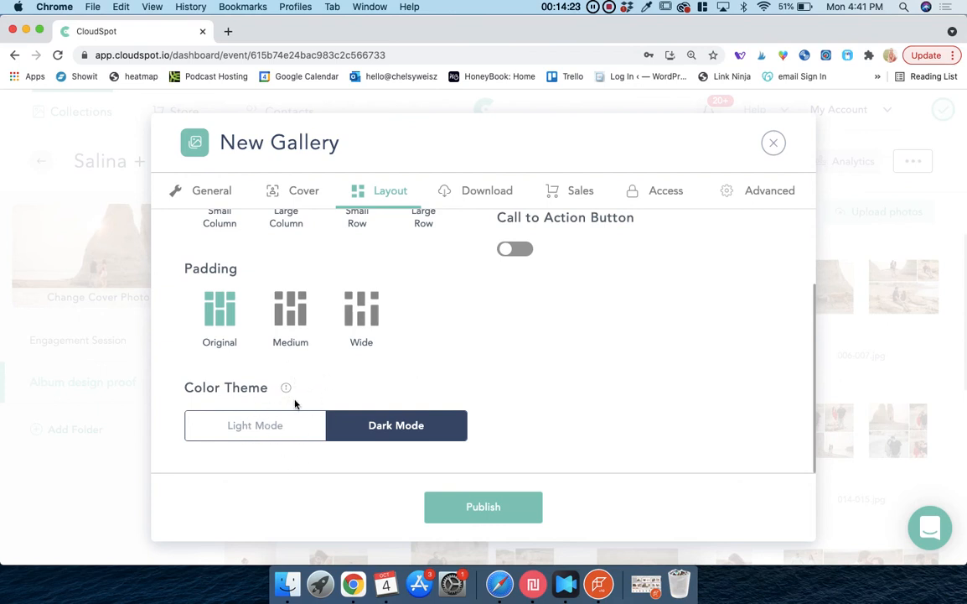
{"action": "mouse_move", "coordinate": [363, 311]}
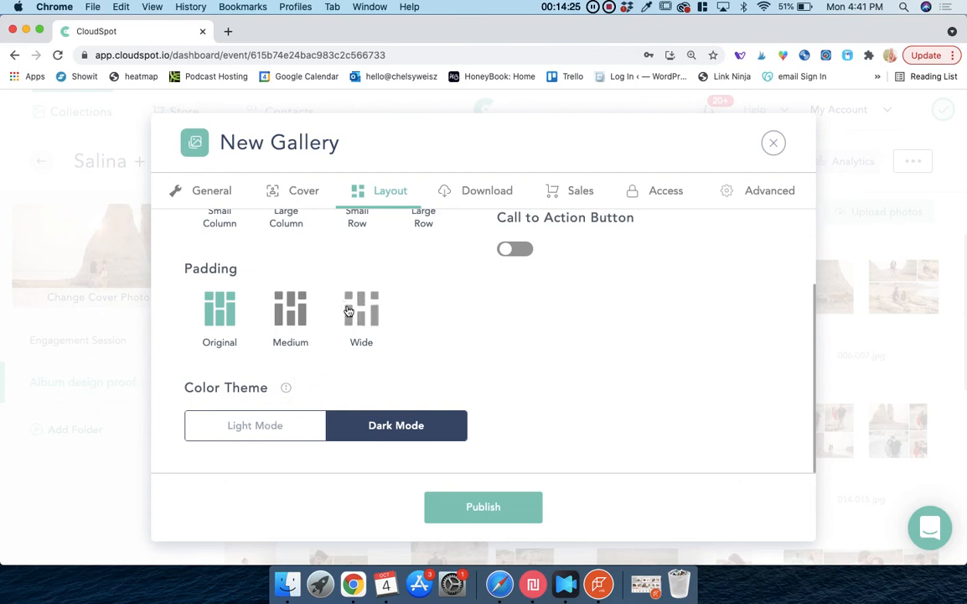
{"action": "left_click", "coordinate": [483, 507]}
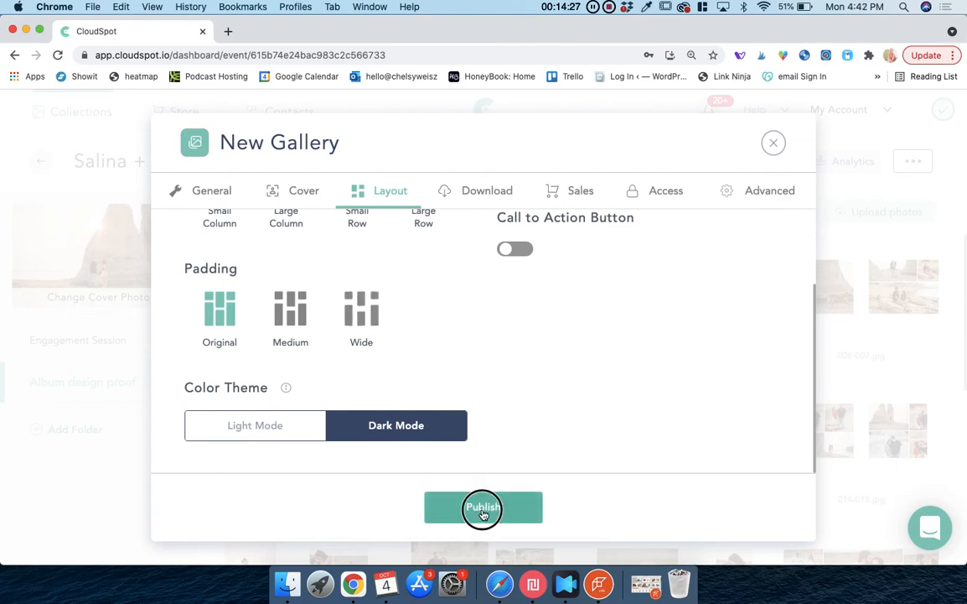
{"action": "left_click", "coordinate": [483, 507]}
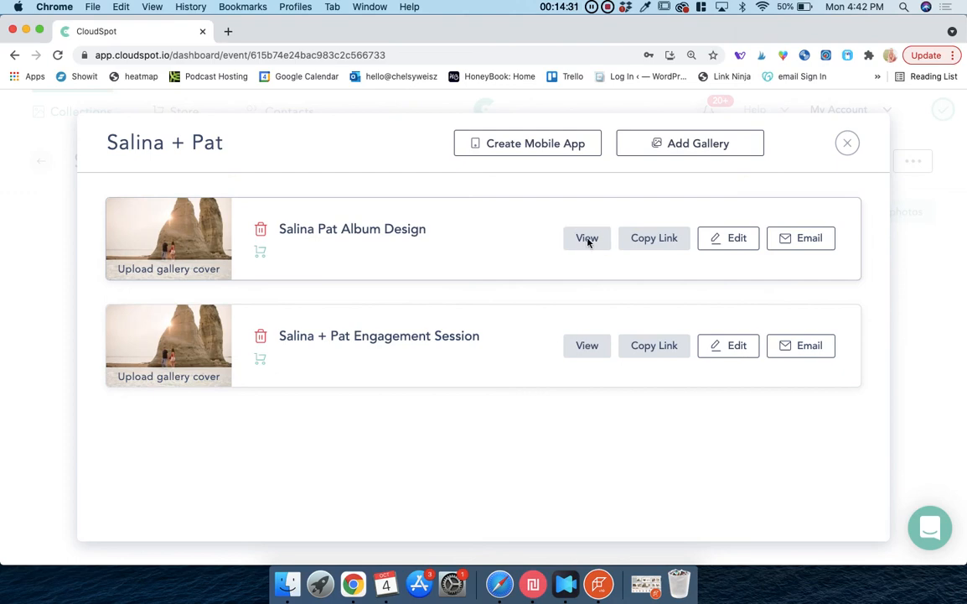
Step: View the published gallery, pass the welcome screen and enlarge page 001.jpg
{"action": "left_click", "coordinate": [587, 238]}
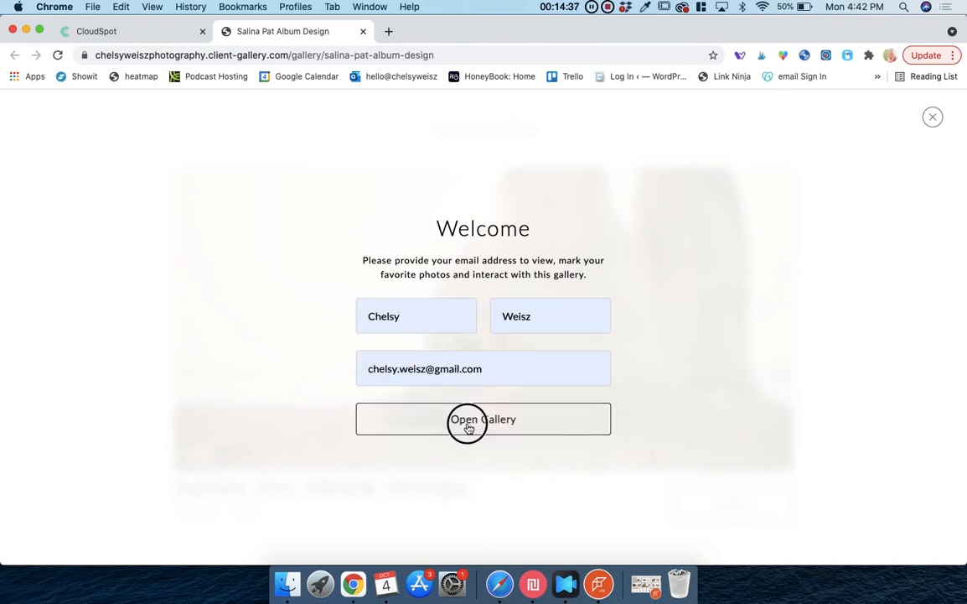
{"action": "left_click", "coordinate": [483, 419]}
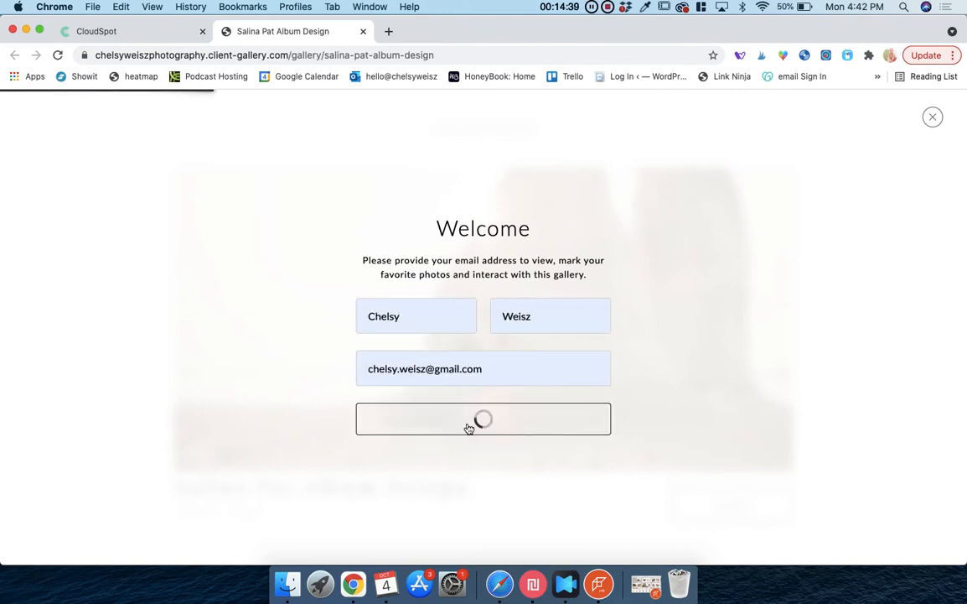
{"action": "left_click", "coordinate": [483, 419]}
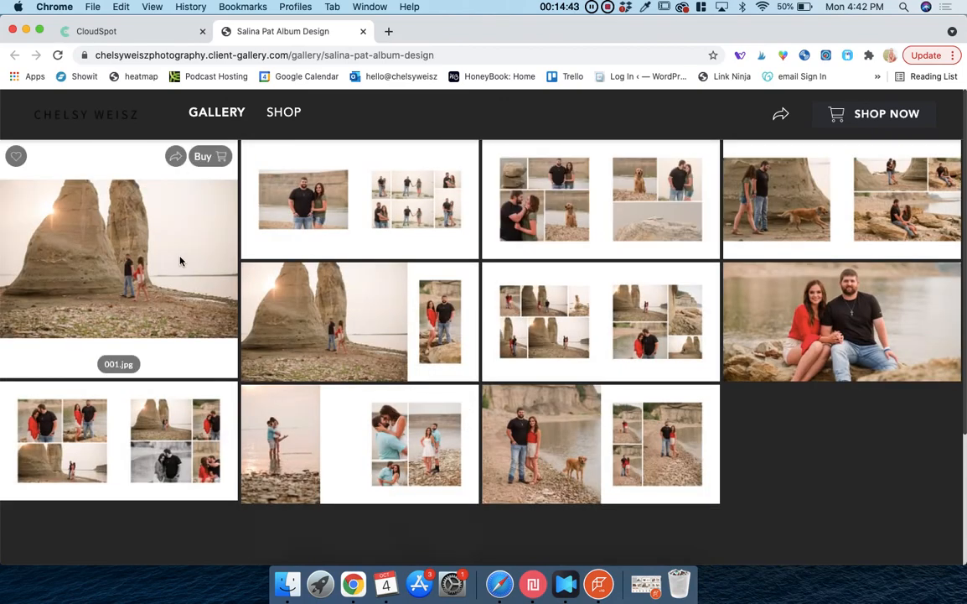
{"action": "left_click", "coordinate": [117, 260]}
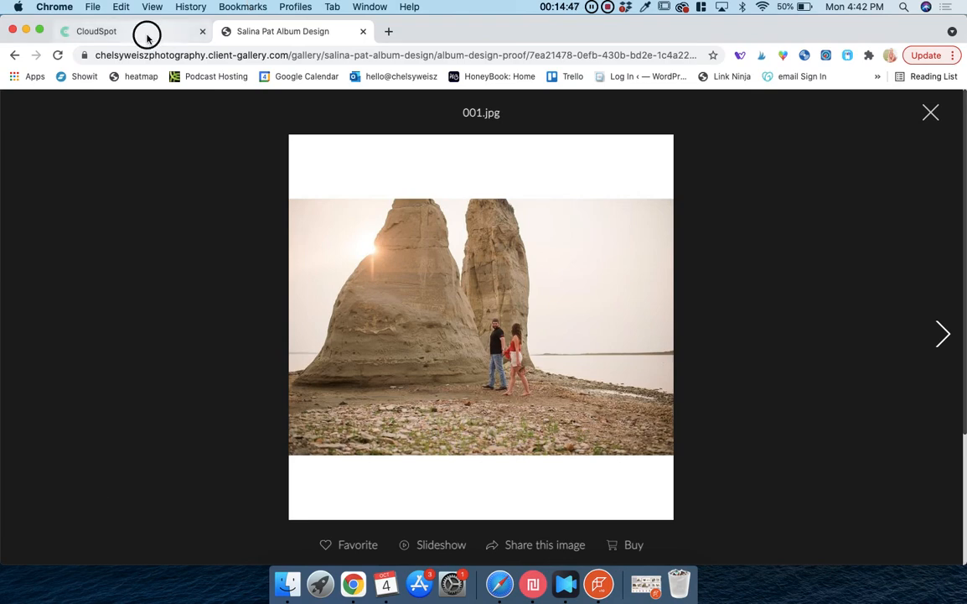
Step: Edit the gallery's layout colour theme, update the settings and view the proof pages
{"action": "left_click", "coordinate": [97, 30]}
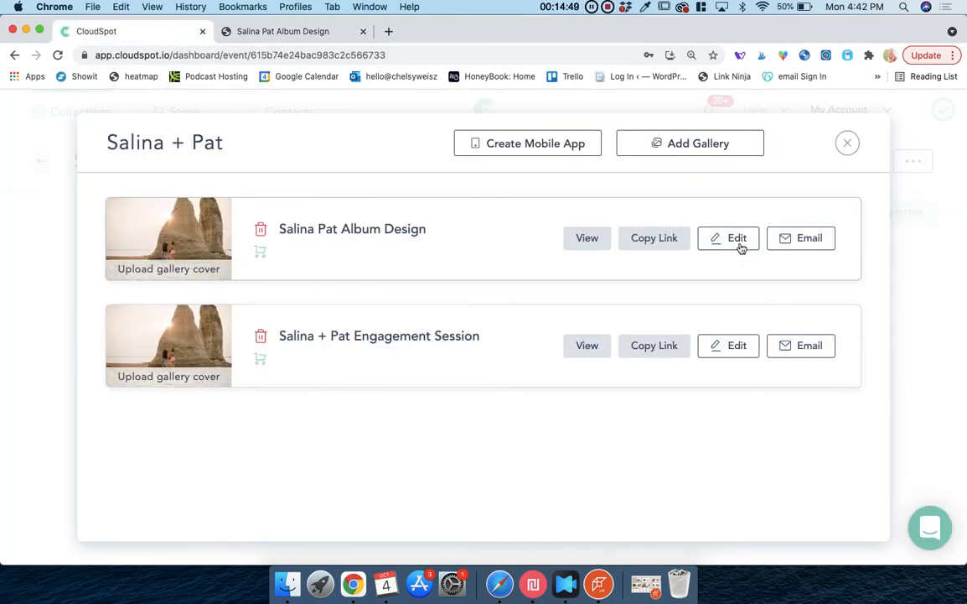
{"action": "left_click", "coordinate": [727, 238]}
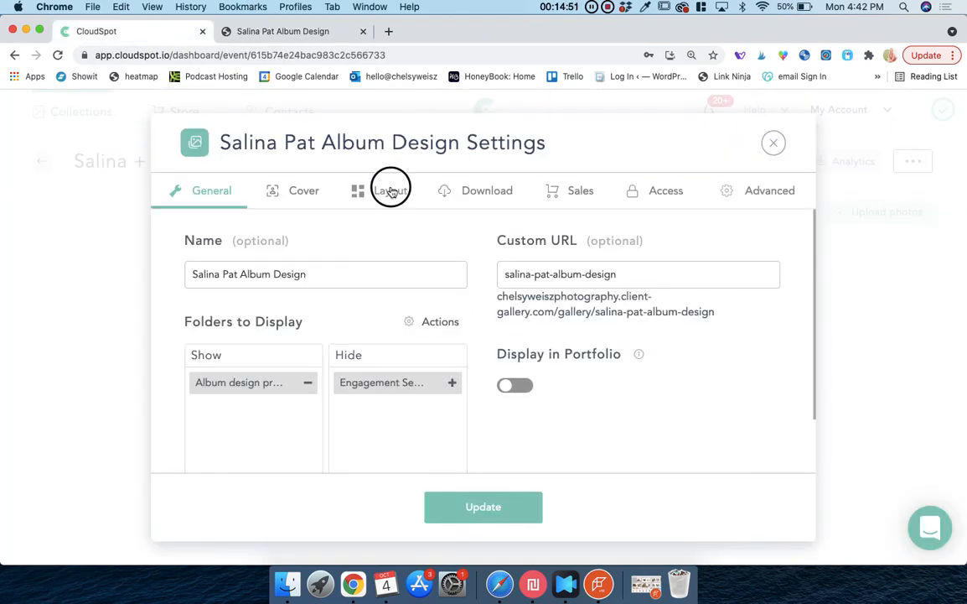
{"action": "left_click", "coordinate": [389, 191]}
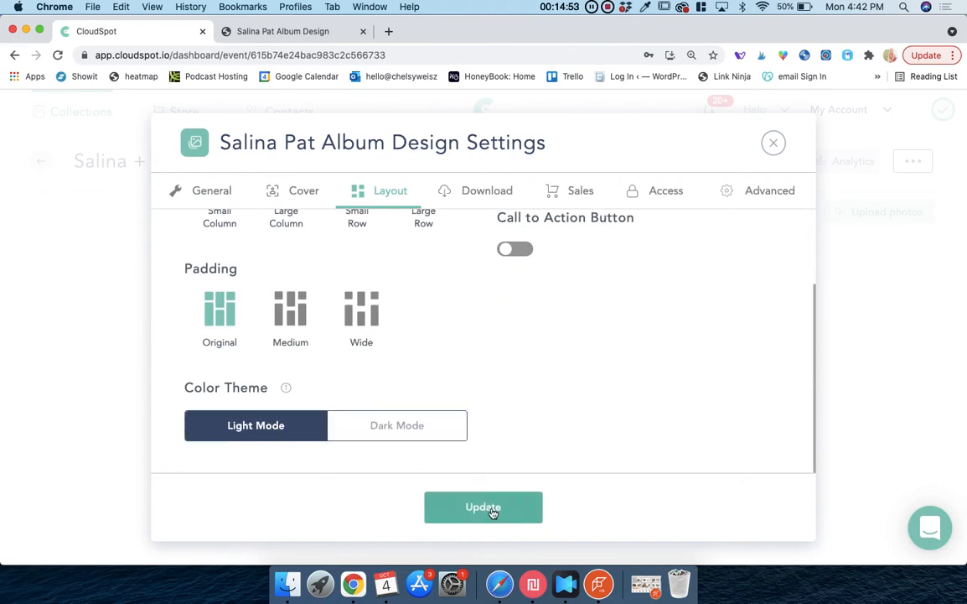
{"action": "left_click", "coordinate": [483, 506]}
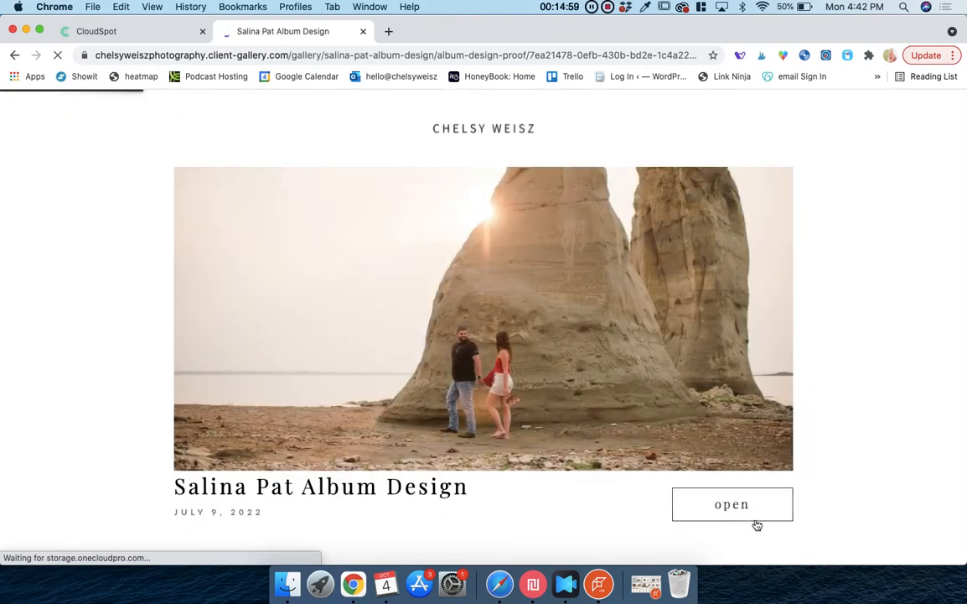
{"action": "left_click", "coordinate": [731, 503]}
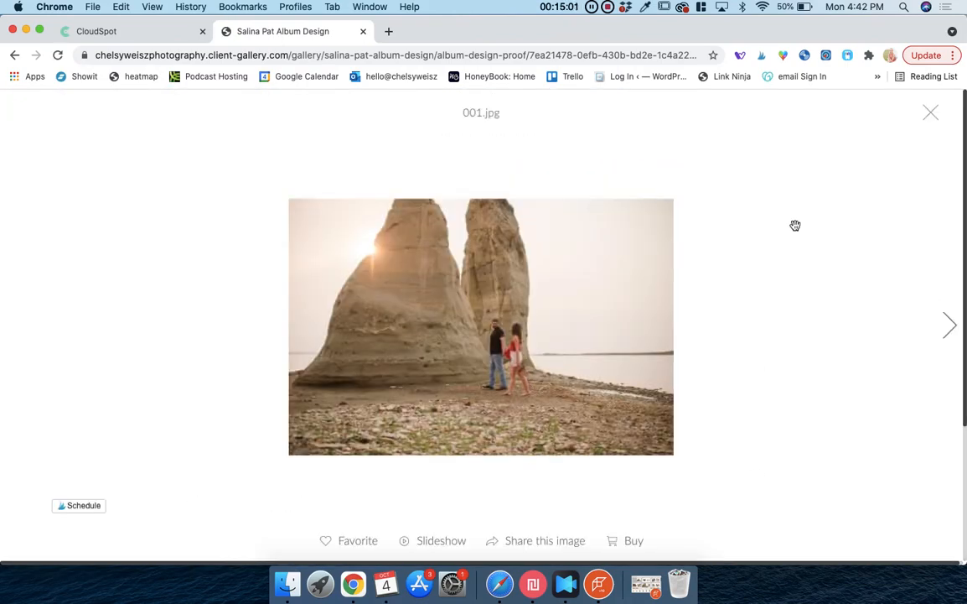
Step: Return to the gallery list, update the gallery settings again and preview it
{"action": "left_click", "coordinate": [930, 113]}
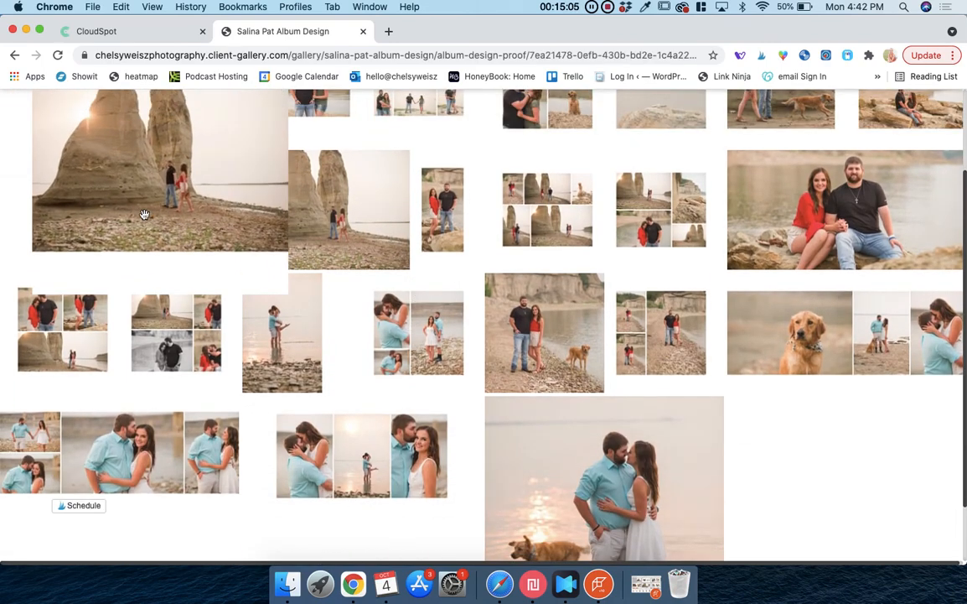
{"action": "left_click", "coordinate": [159, 171]}
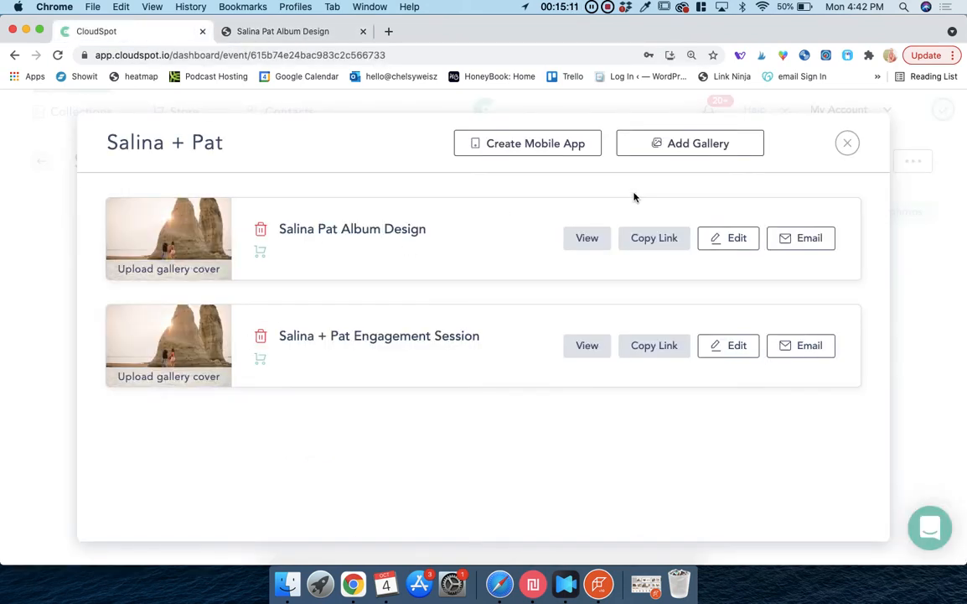
{"action": "left_click", "coordinate": [728, 238]}
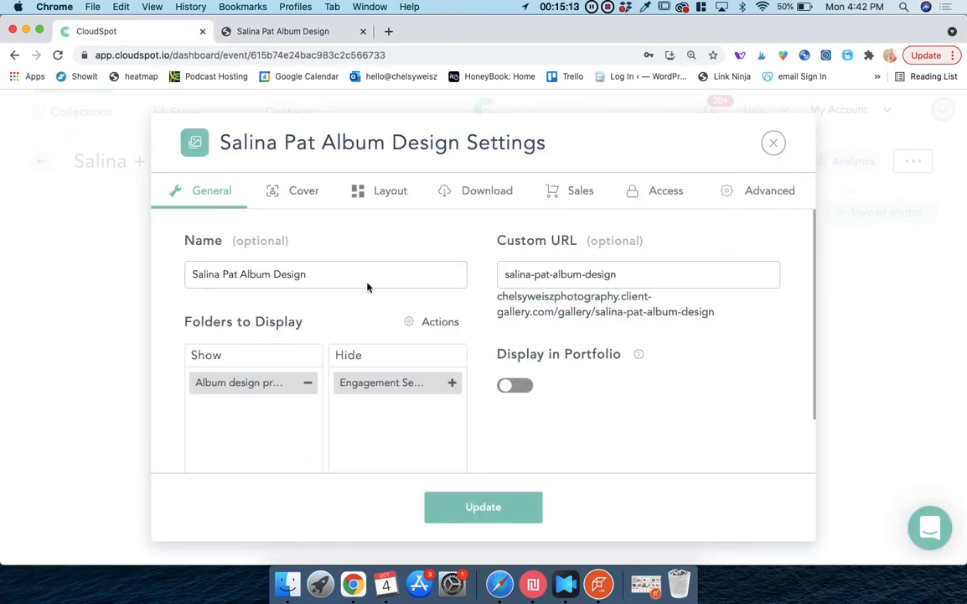
{"action": "left_click", "coordinate": [389, 191]}
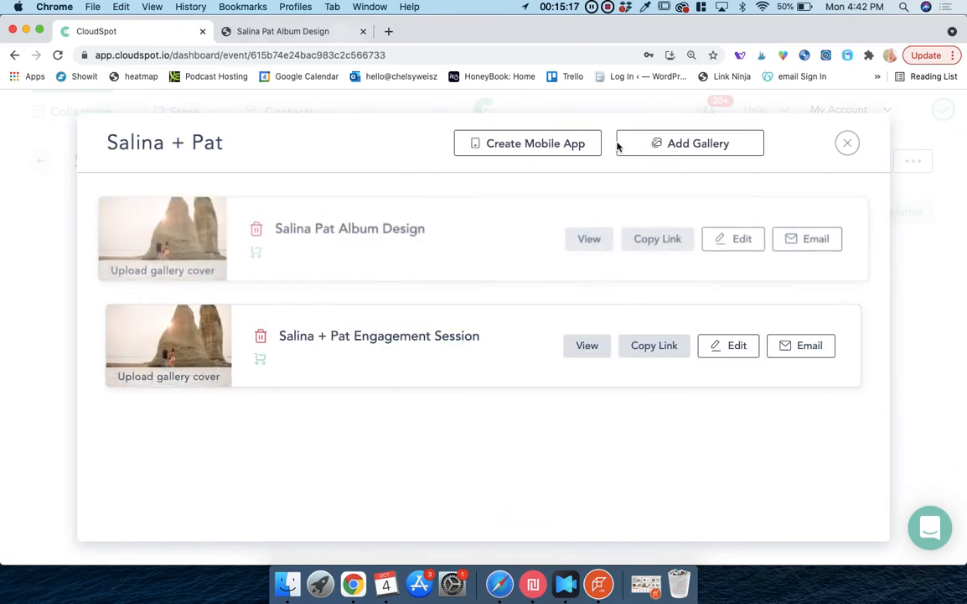
{"action": "left_click", "coordinate": [846, 142]}
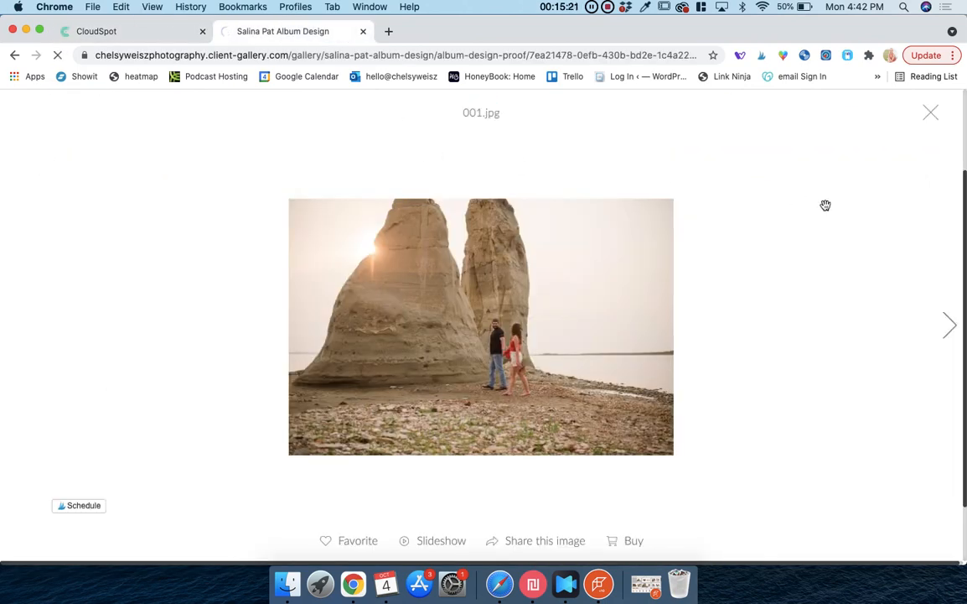
Step: Reopen the gallery's album pages and advance from 001.jpg to the 002-003.jpg spread
{"action": "left_click", "coordinate": [931, 111]}
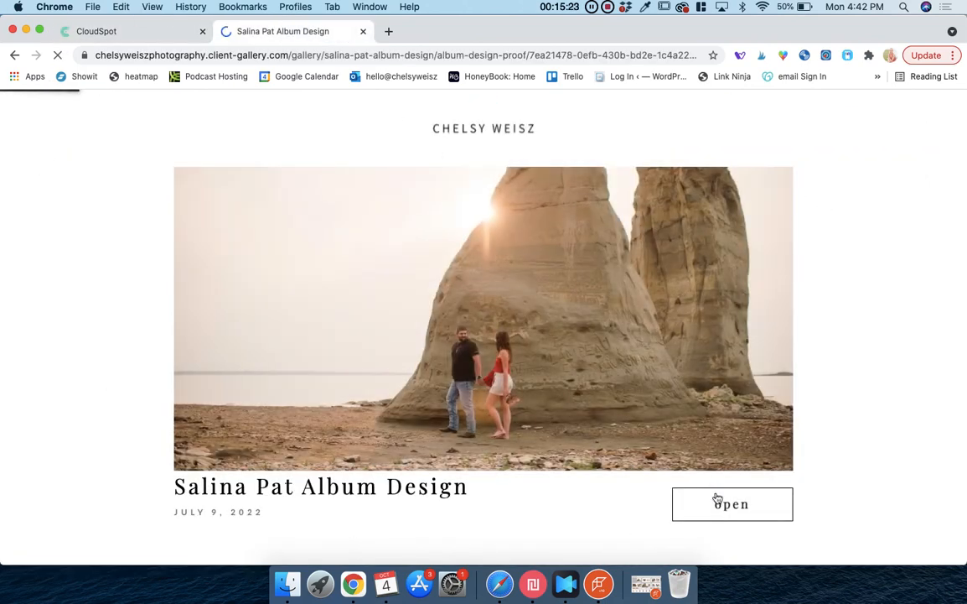
{"action": "left_click", "coordinate": [731, 503]}
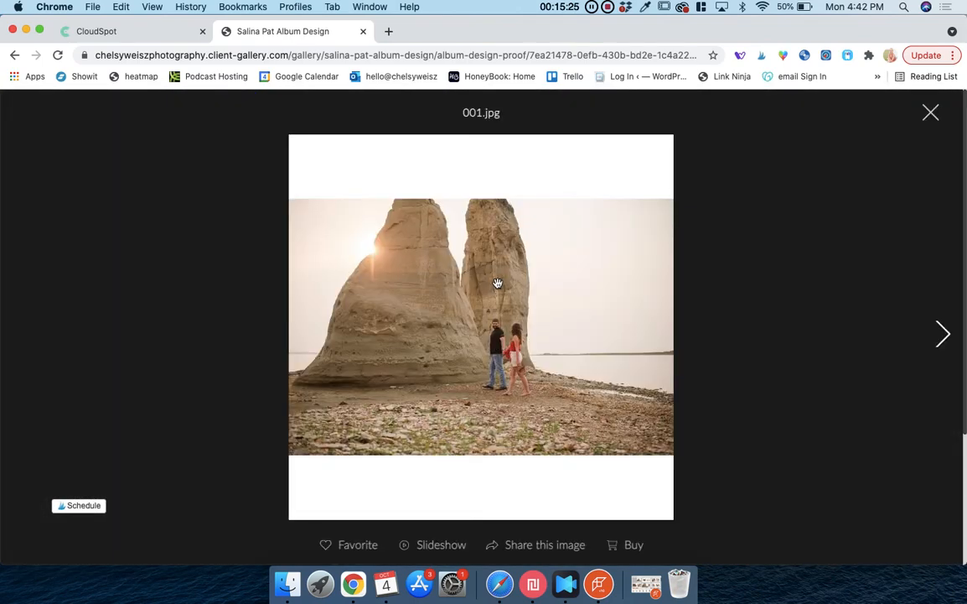
{"action": "left_click", "coordinate": [942, 333]}
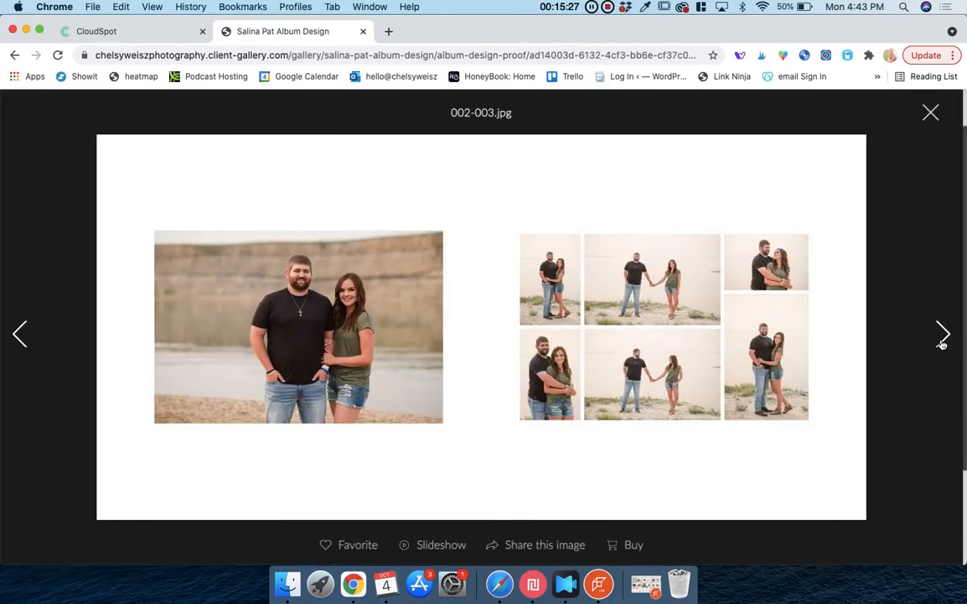
{"action": "mouse_move", "coordinate": [449, 130]}
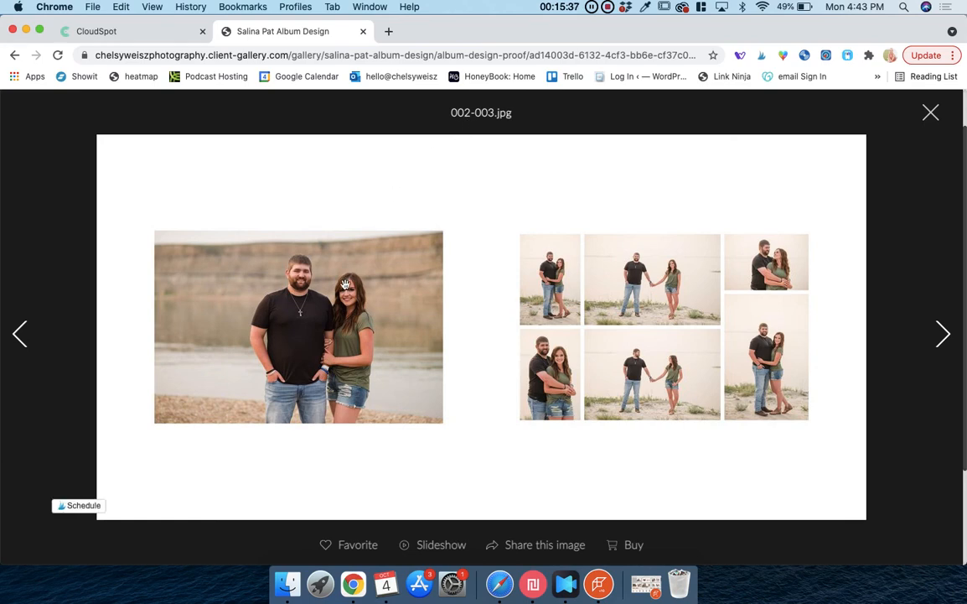
{"action": "mouse_move", "coordinate": [339, 325]}
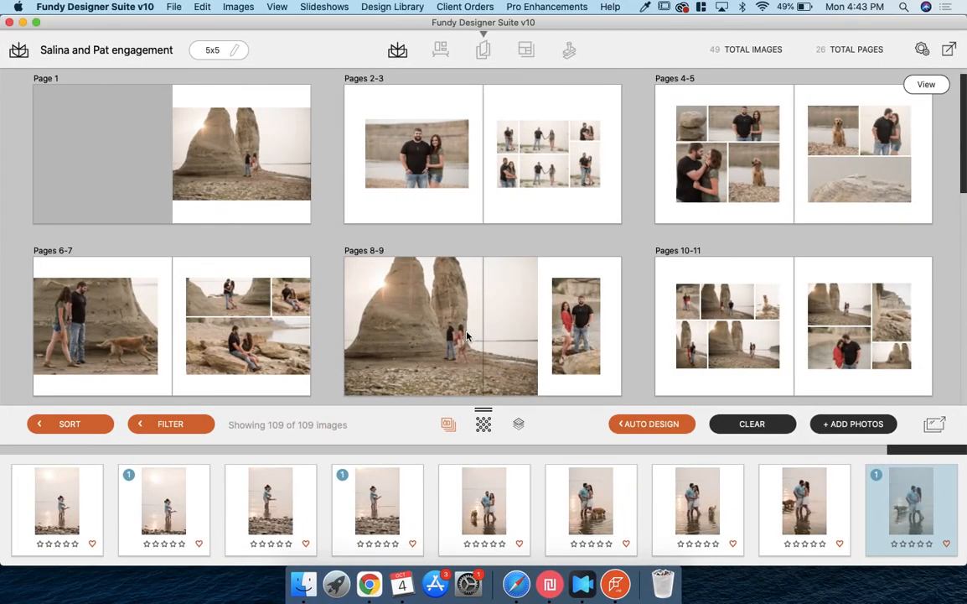
Step: Open pages 10-11, change the left page layout and drop a different filmstrip photo onto it
{"action": "scroll", "scroll_direction": "down", "scroll_amount": 3}
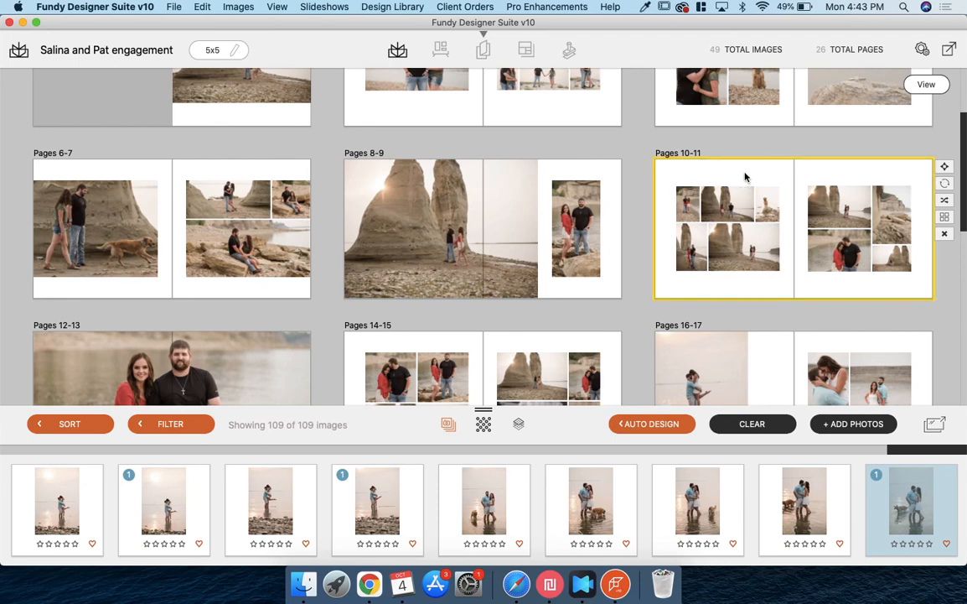
{"action": "double_click", "coordinate": [793, 228]}
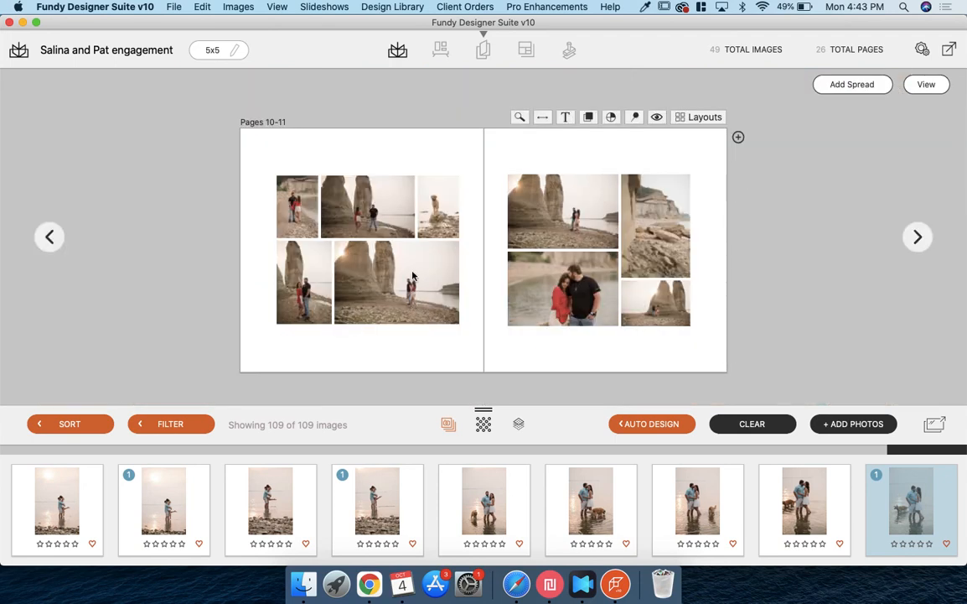
{"action": "left_click", "coordinate": [395, 281]}
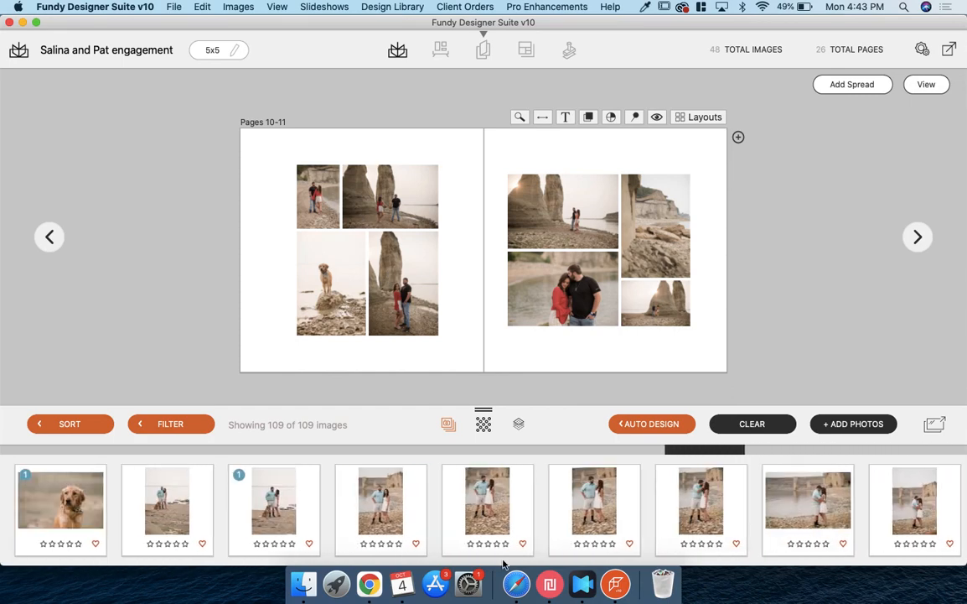
{"action": "scroll", "scroll_direction": "right", "scroll_amount": 3}
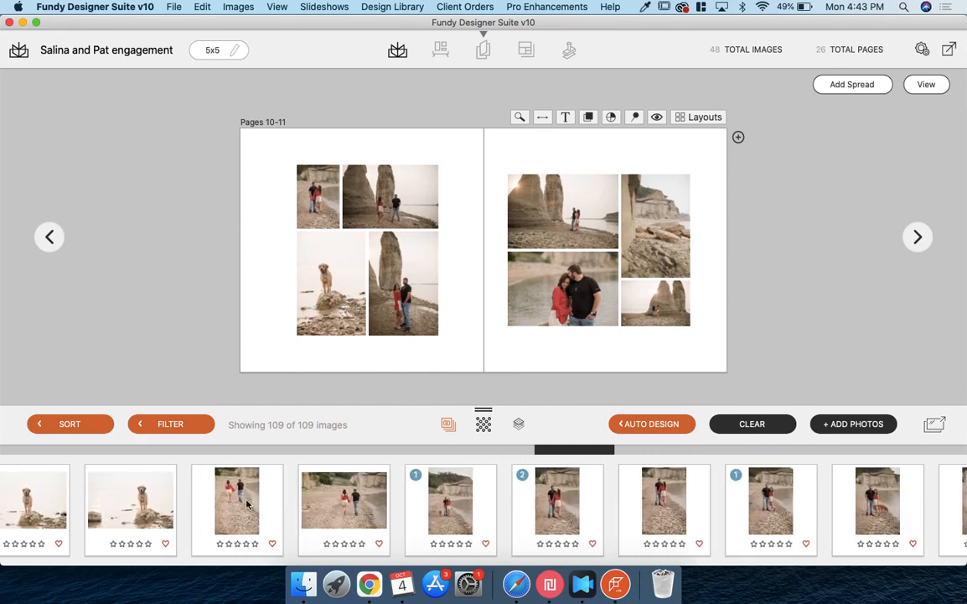
{"action": "left_click", "coordinate": [238, 503]}
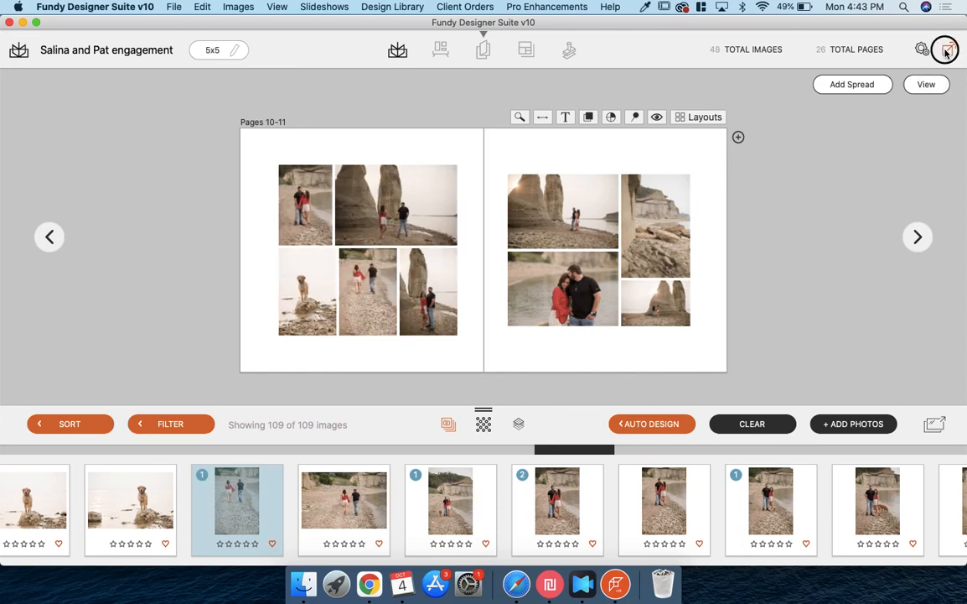
Step: List the album export options, including Export for Print
{"action": "left_click", "coordinate": [946, 50]}
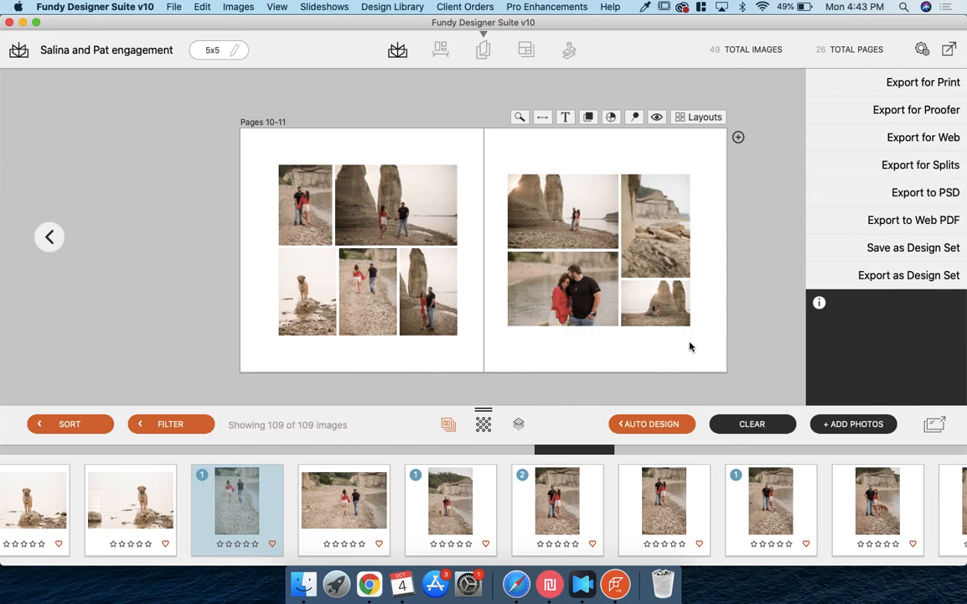
{"action": "mouse_move", "coordinate": [922, 81]}
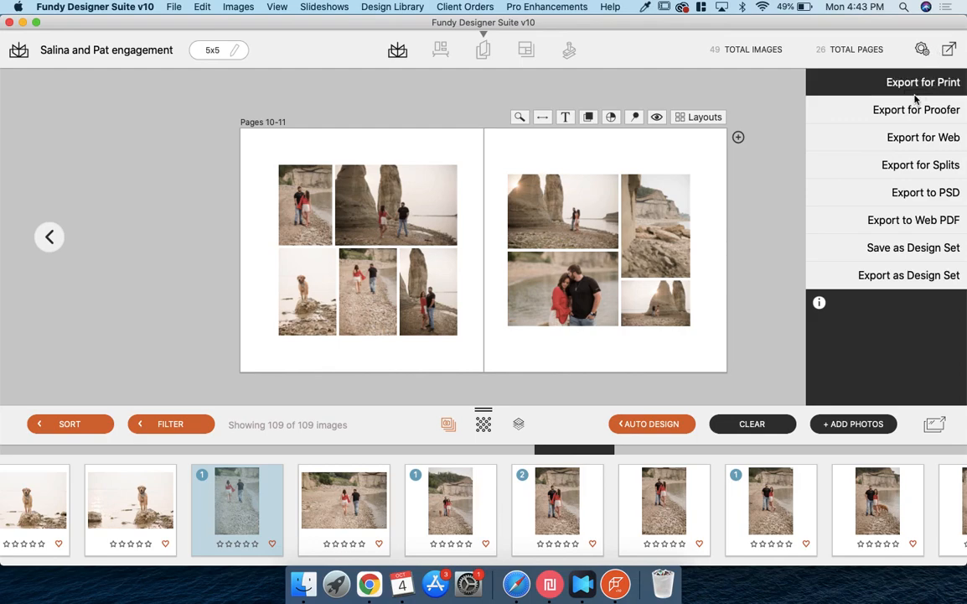
{"action": "mouse_move", "coordinate": [369, 583]}
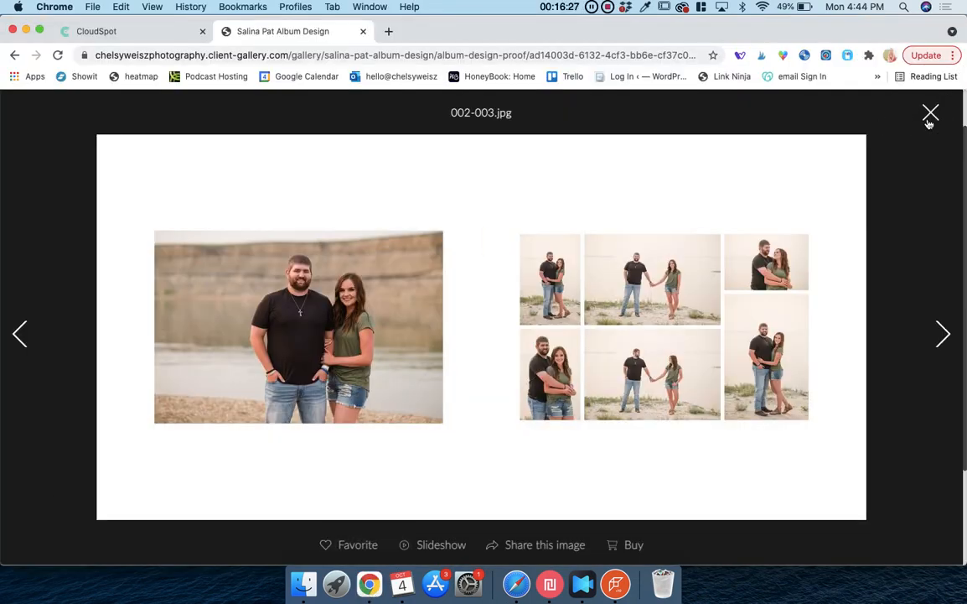
Step: Close the spread viewer and browse the dark-mode gallery grid of page filenames
{"action": "left_click", "coordinate": [930, 112]}
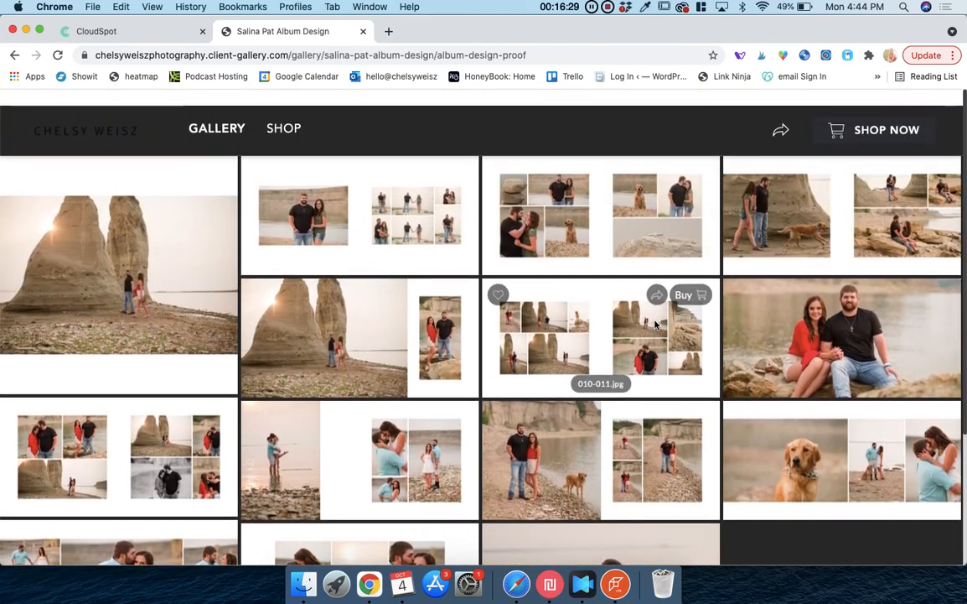
{"action": "scroll", "scroll_direction": "down", "scroll_amount": 3}
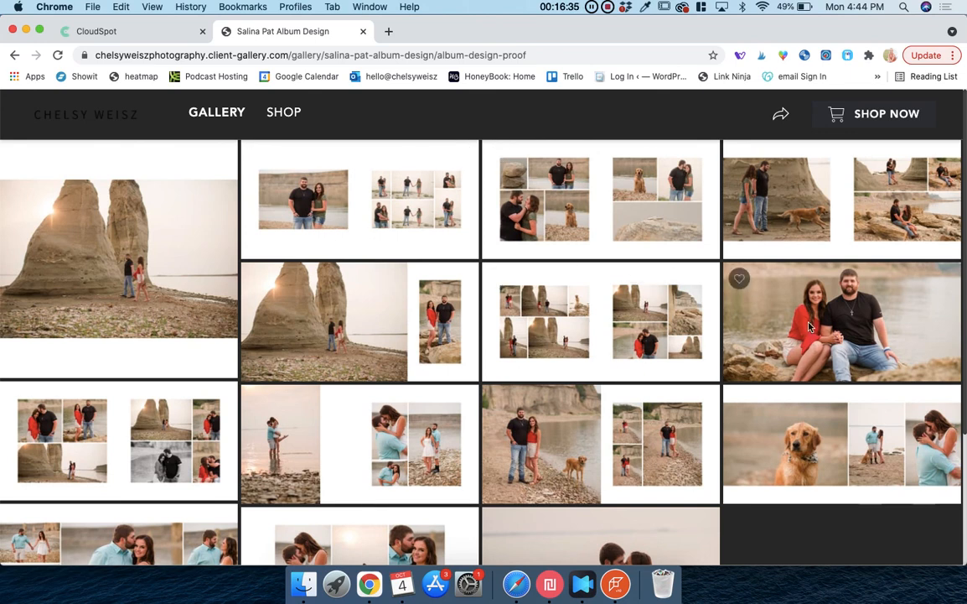
{"action": "mouse_move", "coordinate": [870, 248]}
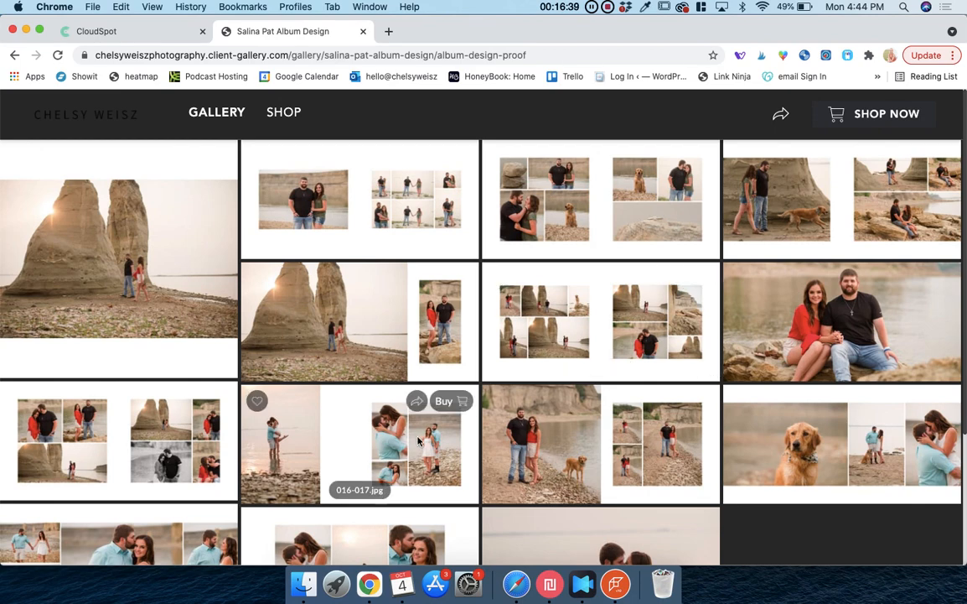
{"action": "scroll", "scroll_direction": "down", "scroll_amount": 3}
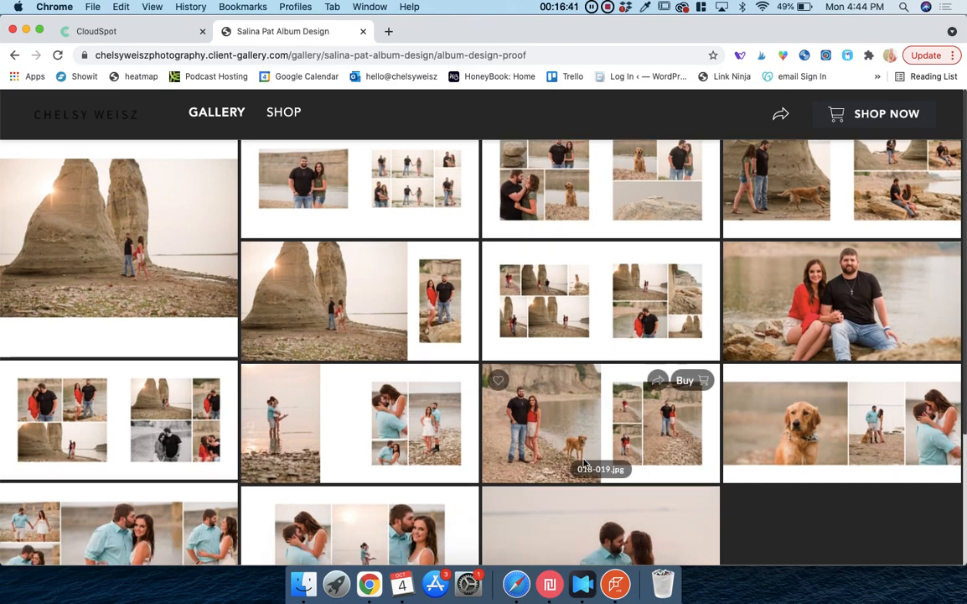
{"action": "scroll", "scroll_direction": "down", "scroll_amount": 3}
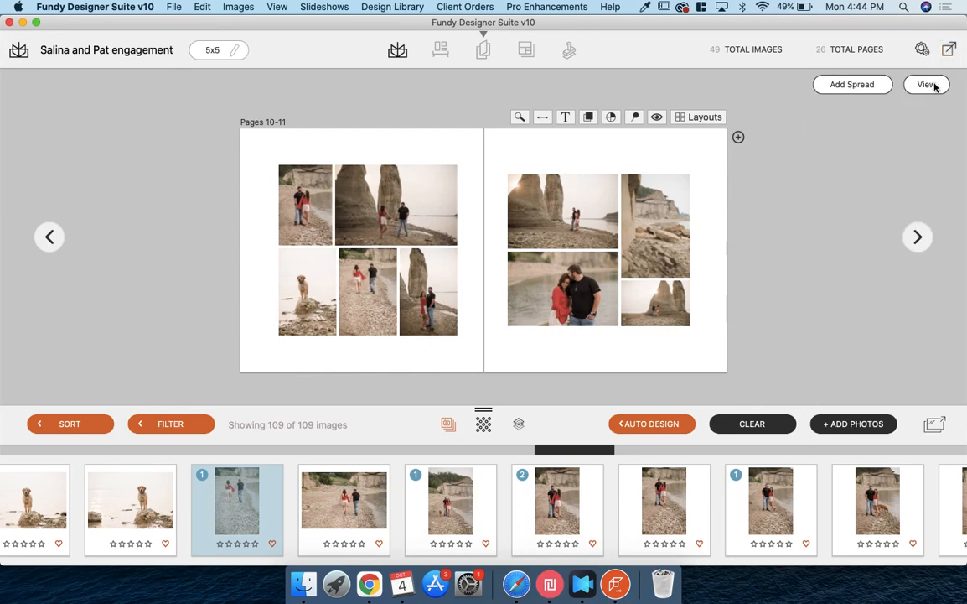
{"action": "mouse_move", "coordinate": [925, 83]}
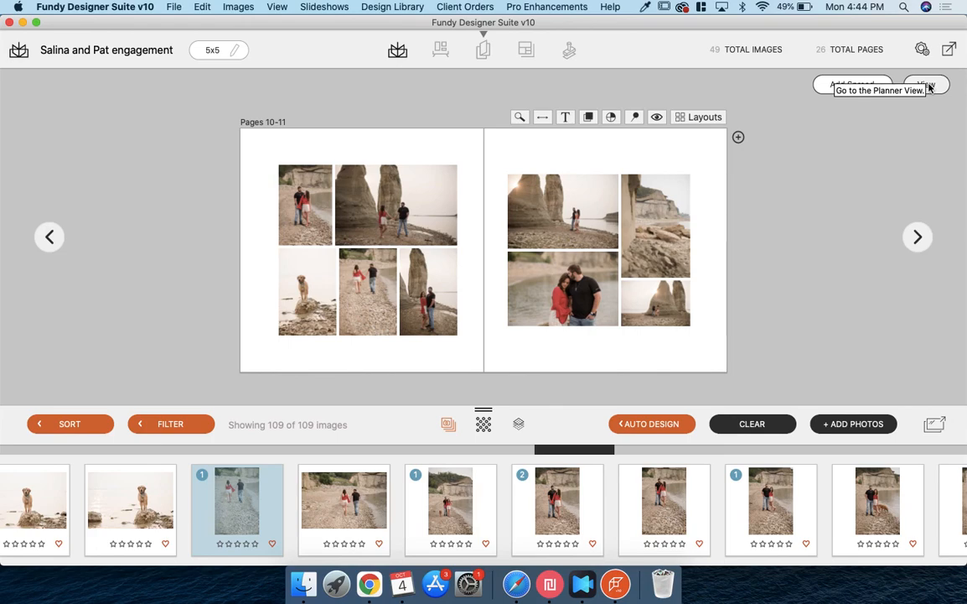